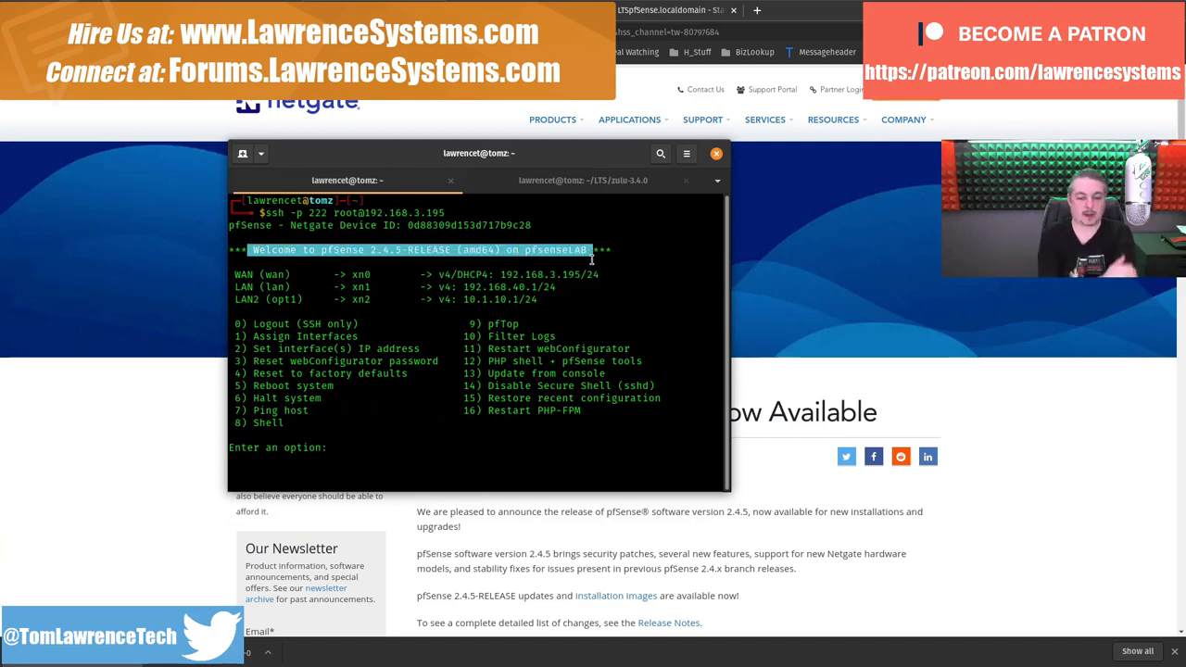
Step: Clear the banner highlight and drag the SSH terminal window right and back to centre
left_click(337, 448)
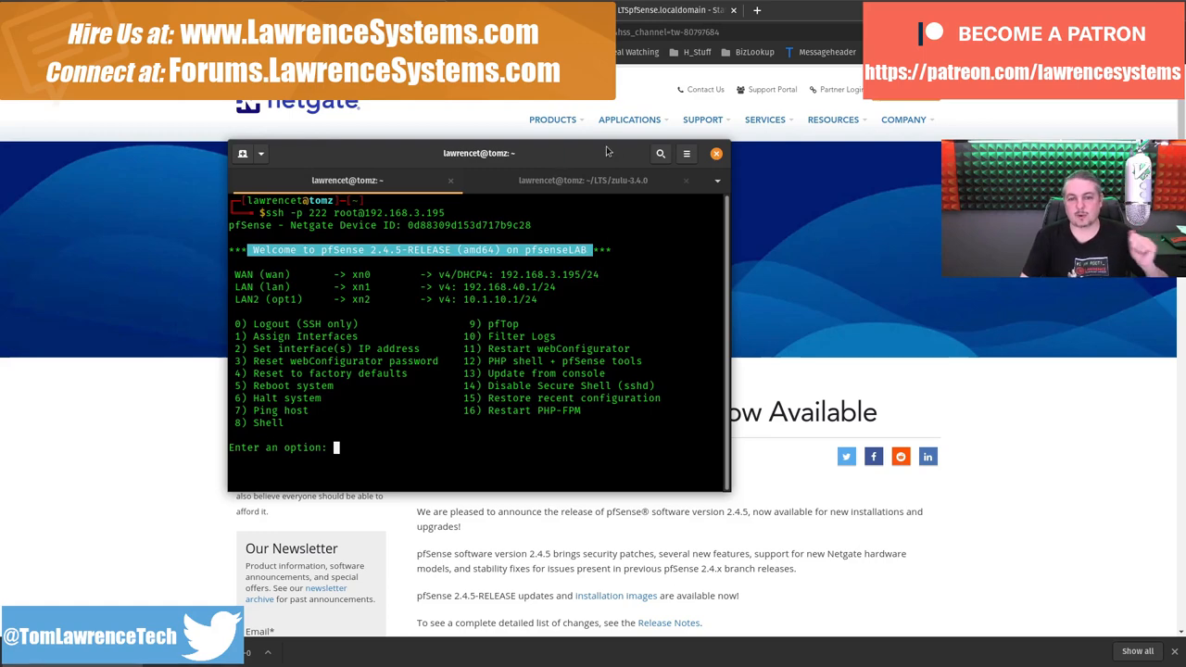
left_click_drag(479, 153, 856, 238)
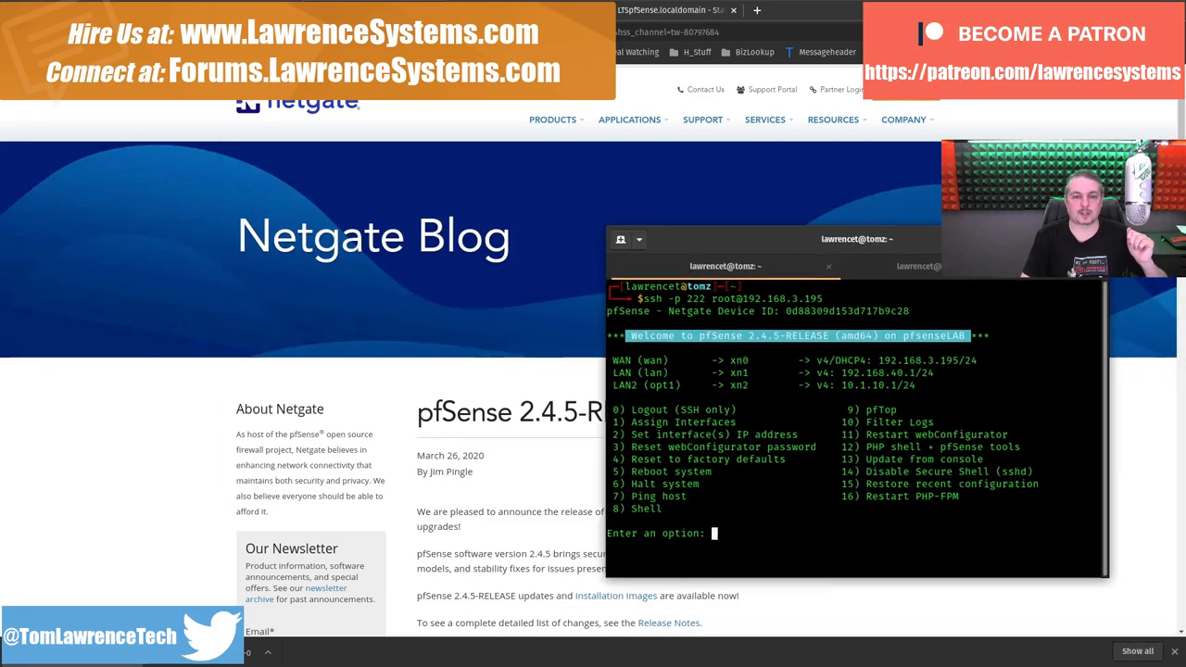
left_click_drag(858, 239, 620, 225)
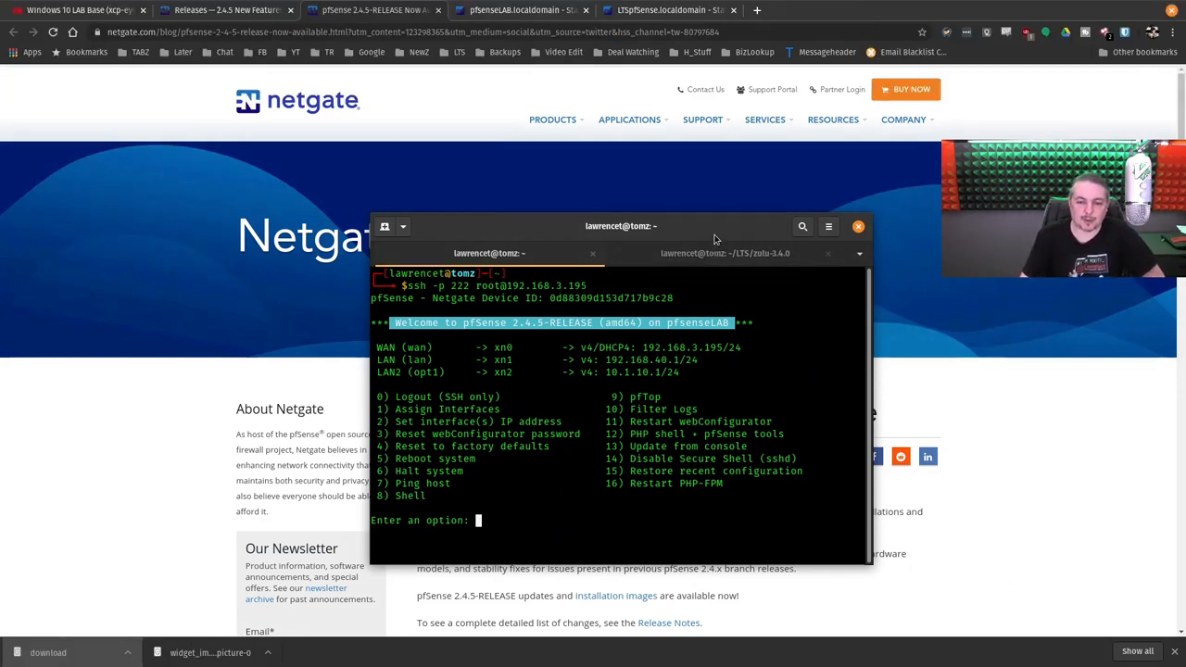
mouse_move(613, 270)
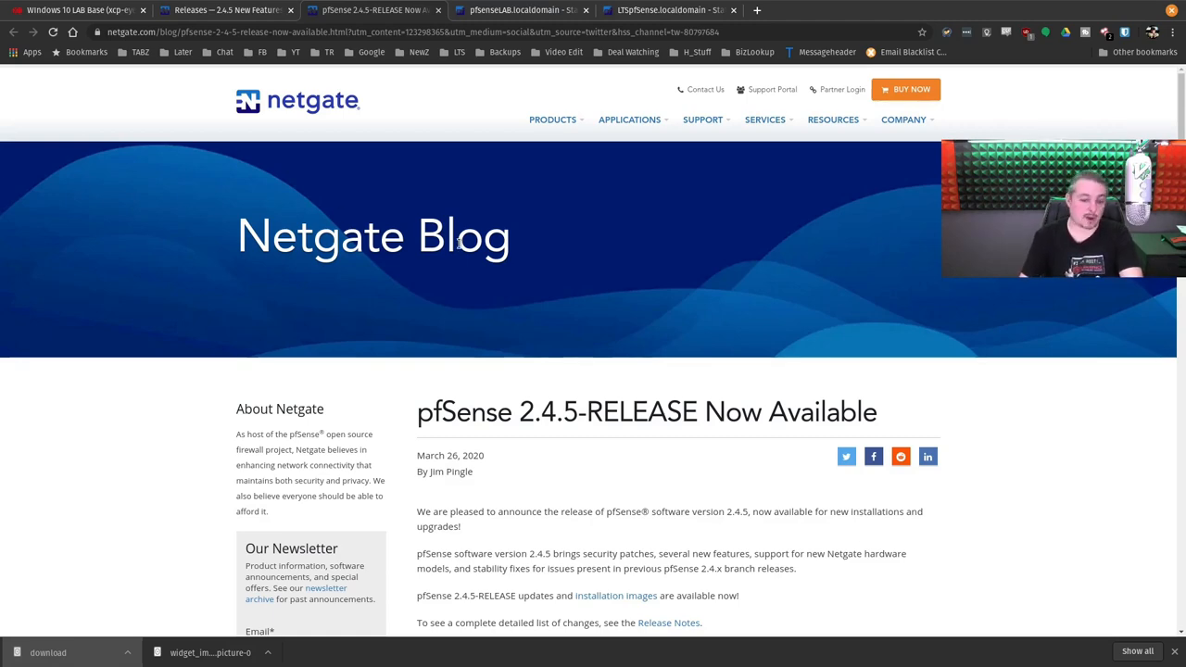
Step: Scroll to the New Features highlights and highlight the OS Upgrade and sorting/search line
scroll("down", 3)
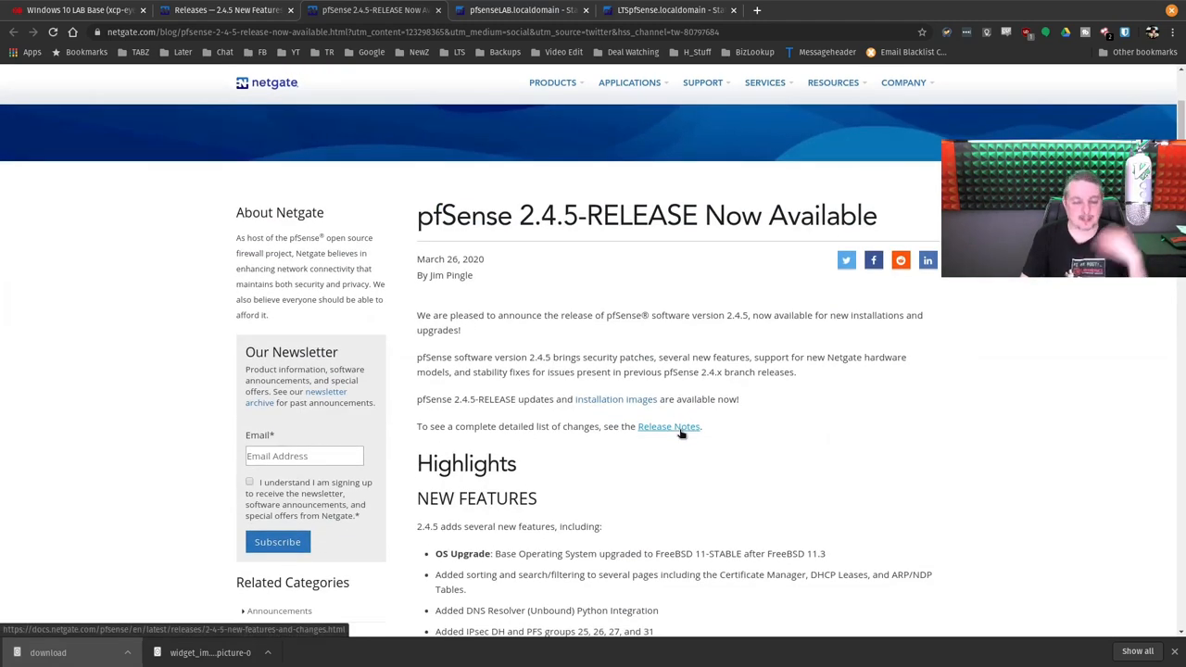
scroll("down", 3)
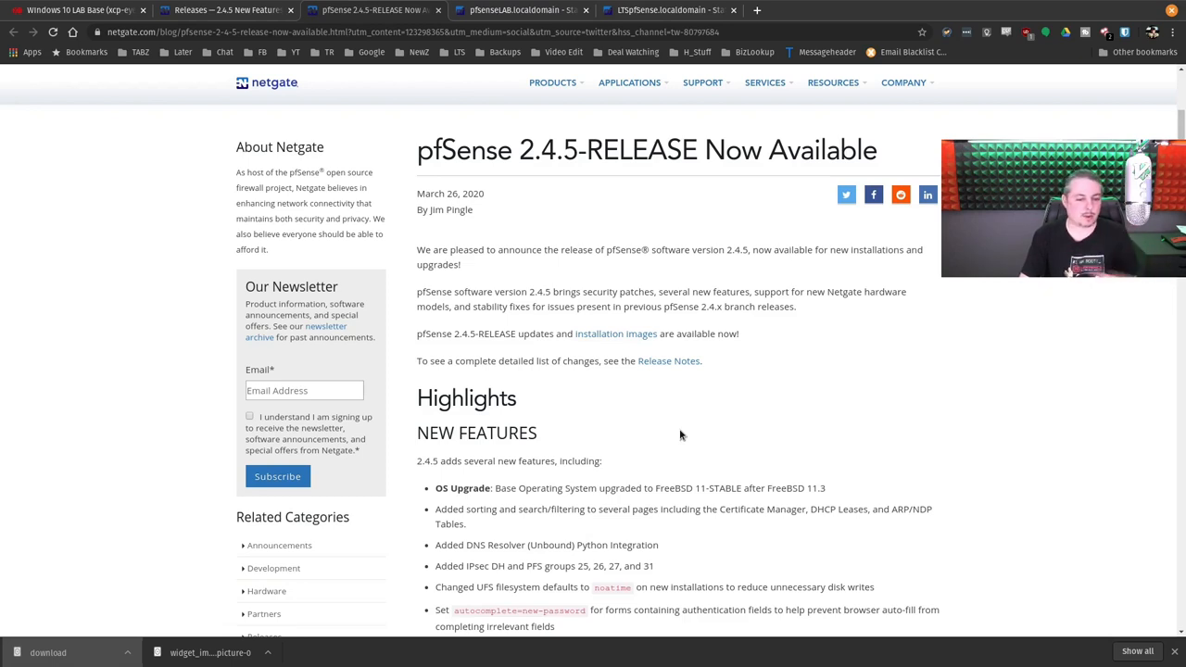
scroll("down", 3)
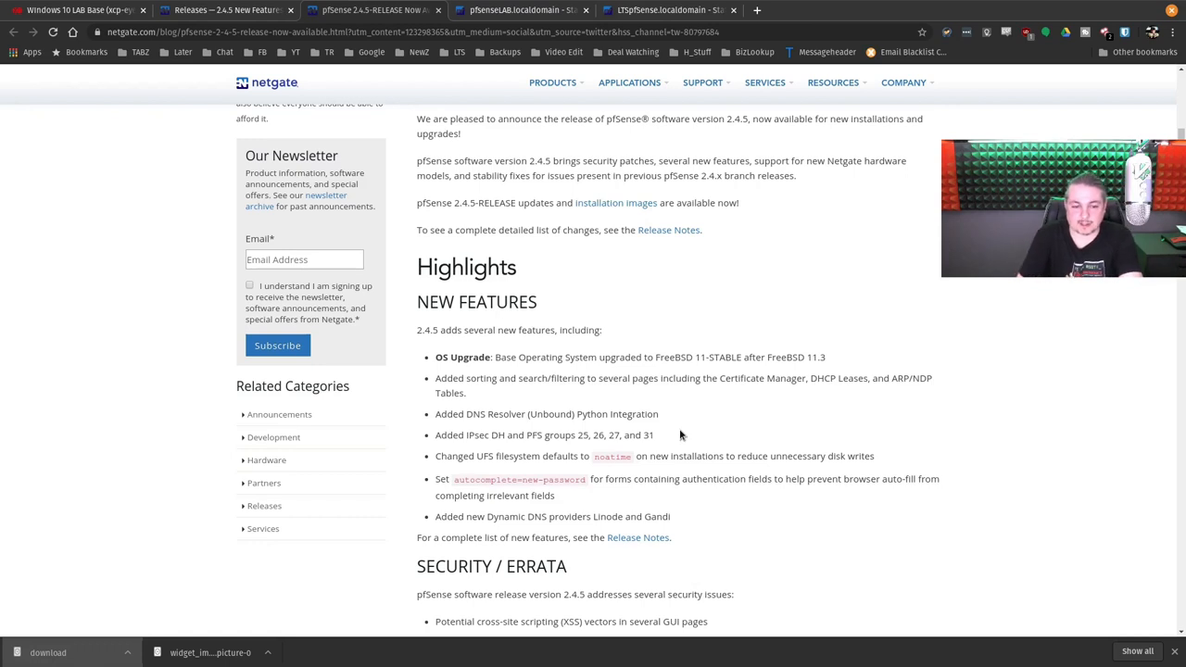
left_click_drag(436, 357, 614, 378)
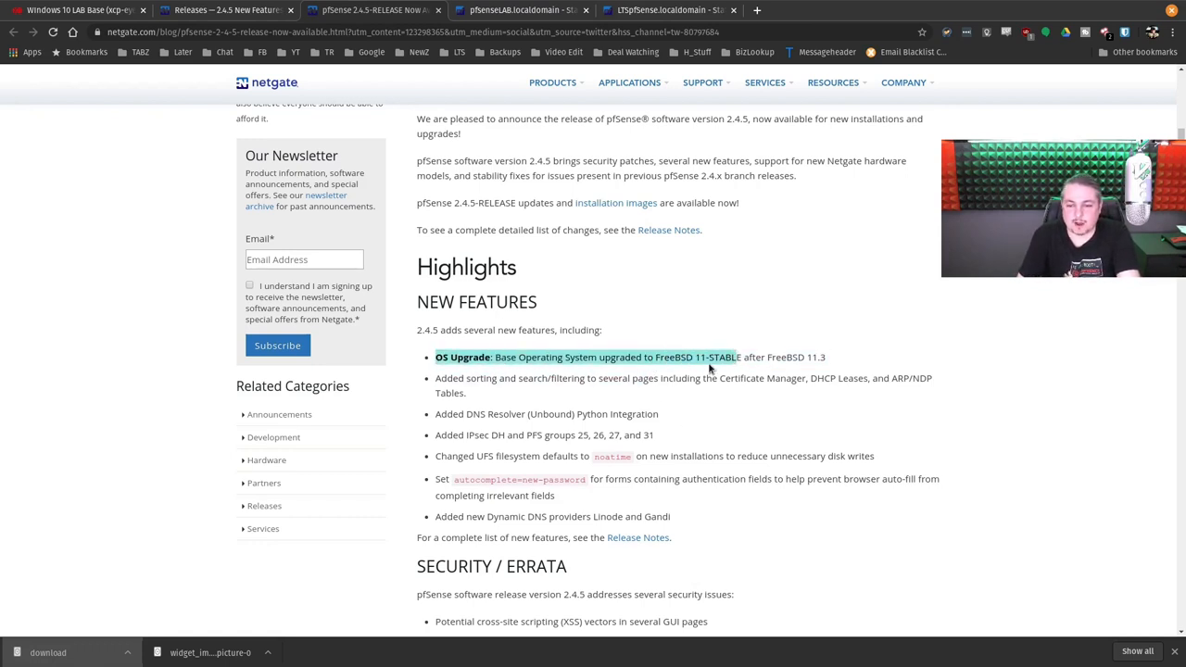
mouse_move(594, 403)
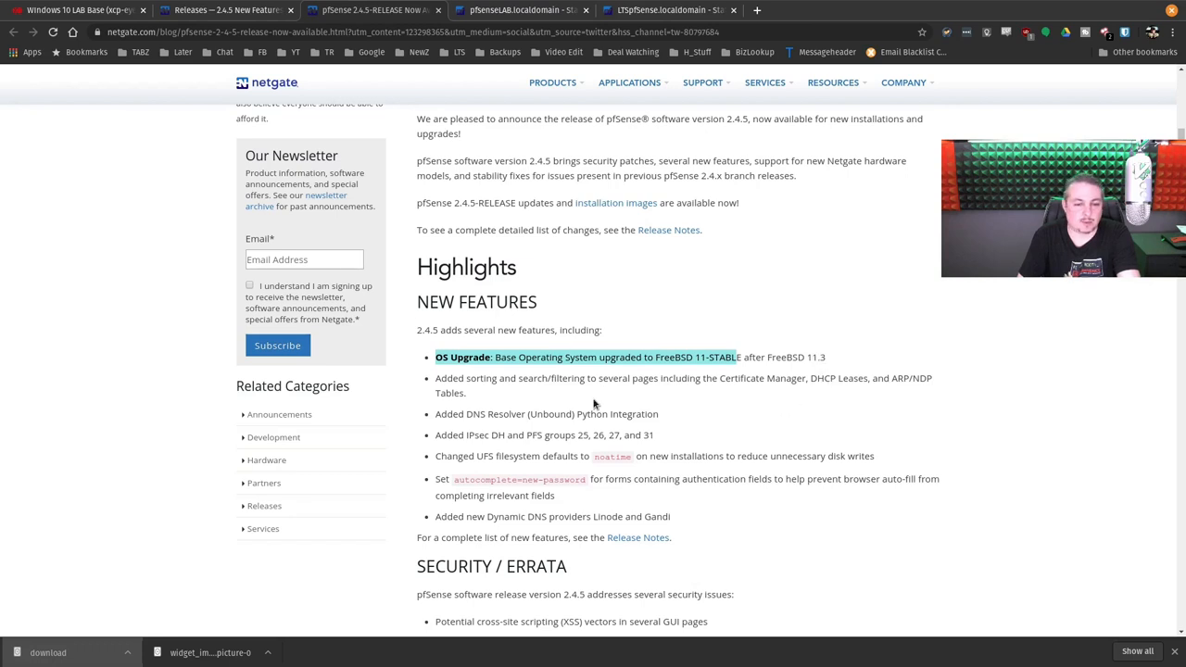
scroll("down", 3)
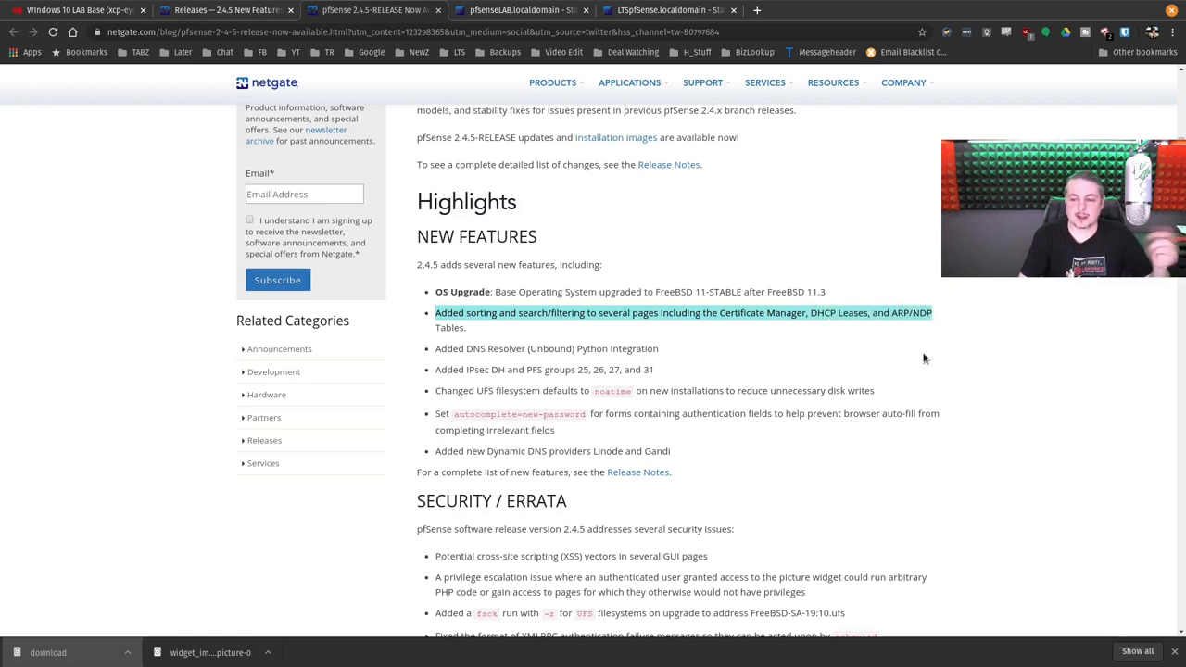
Step: On the lab firewall's ARP Table, search by the MAC address of the 192.168.3.9 entry
left_click(519, 10)
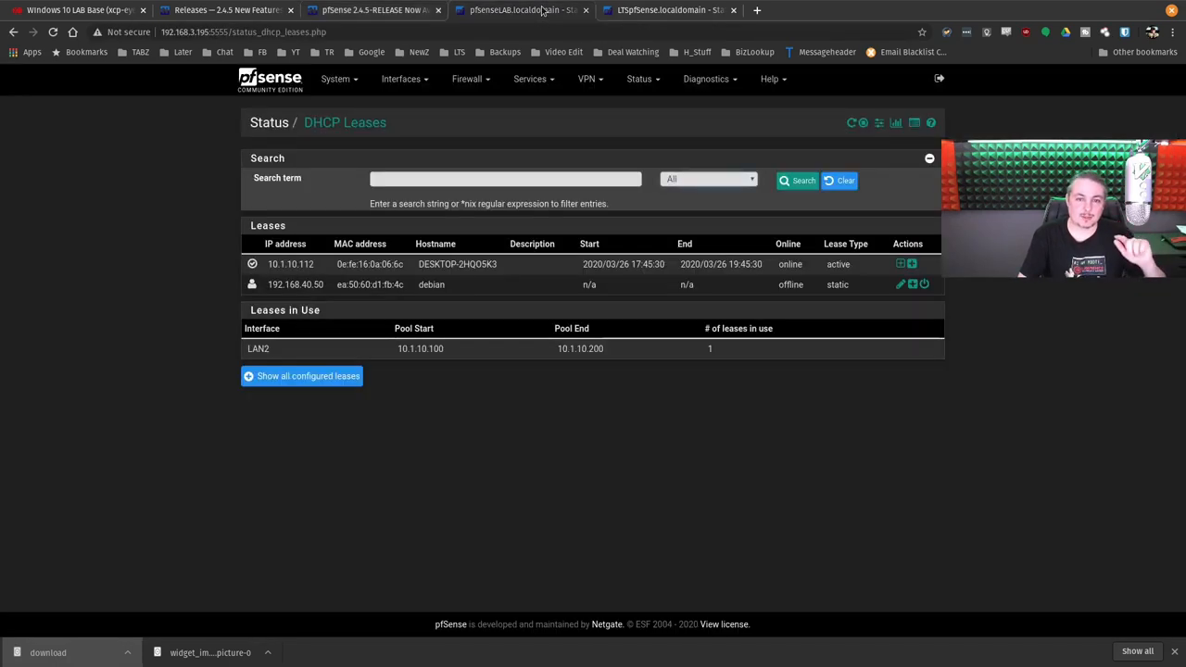
left_click(505, 179)
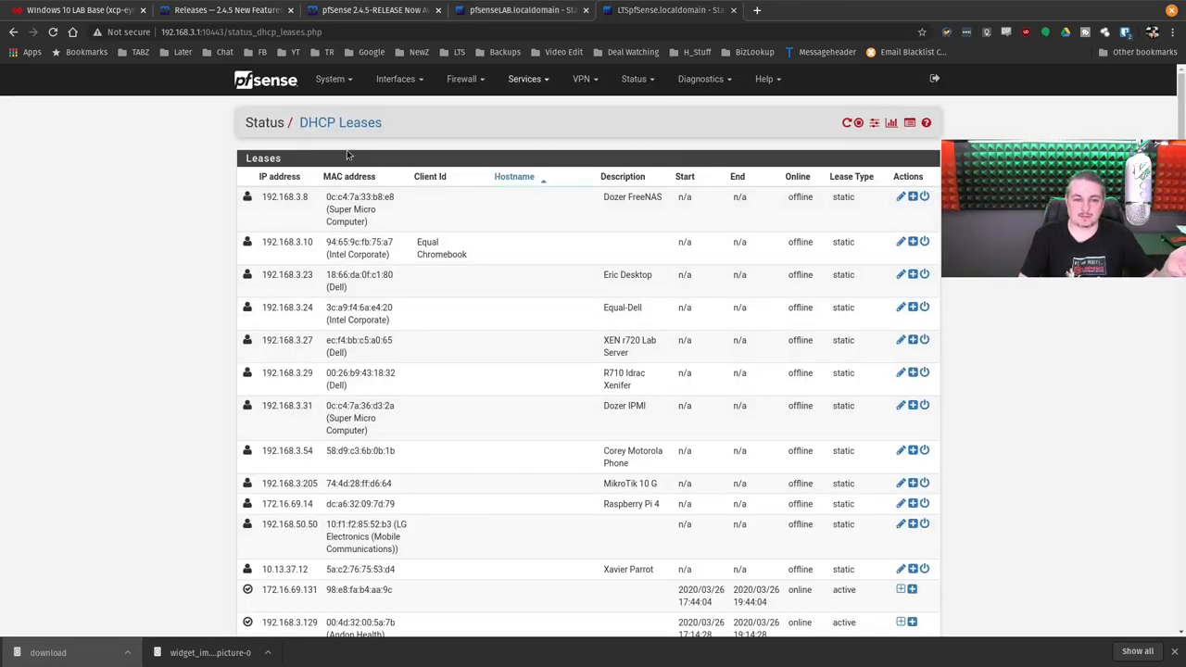
mouse_move(541, 135)
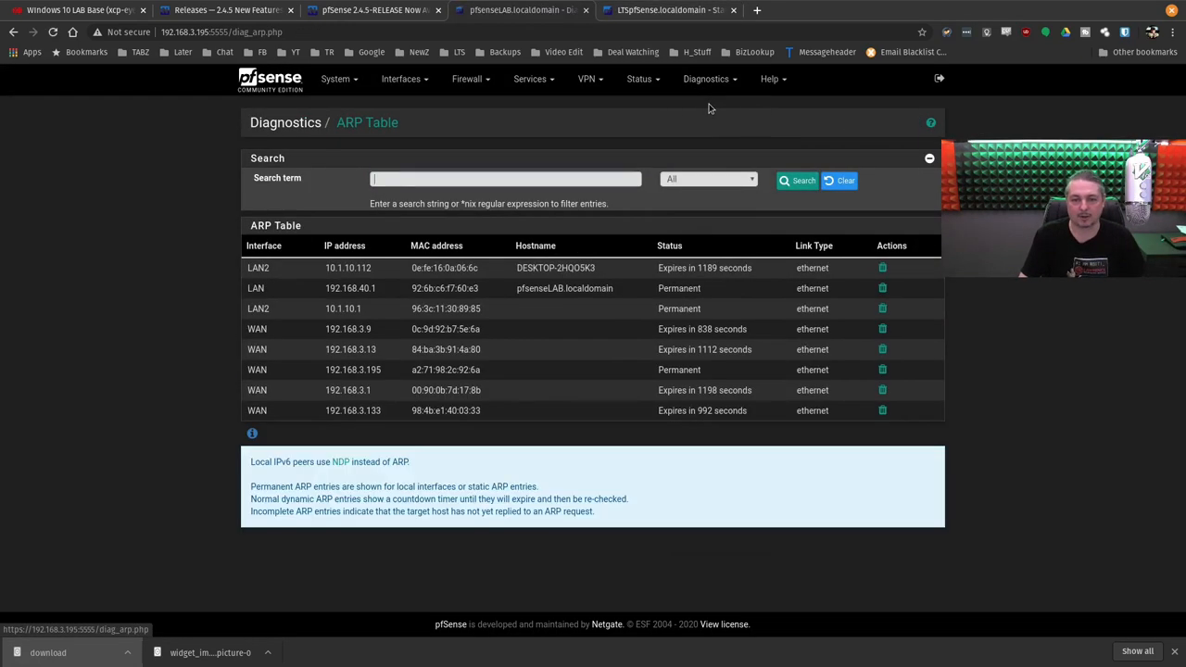
left_click(506, 178)
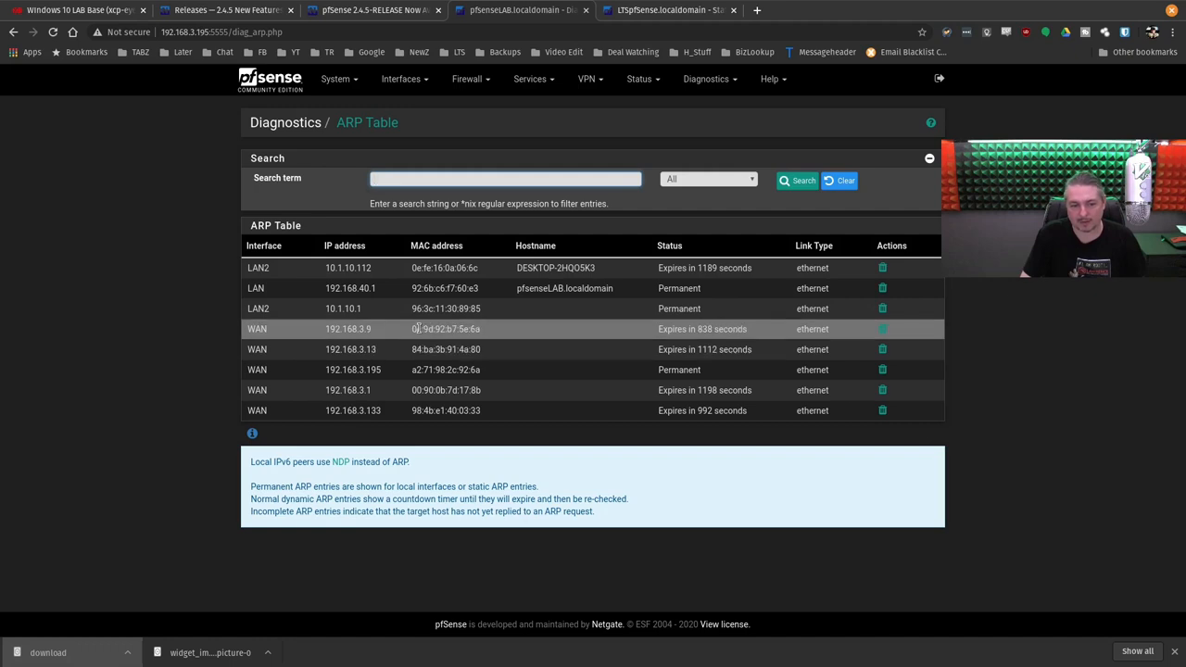
right_click(445, 329)
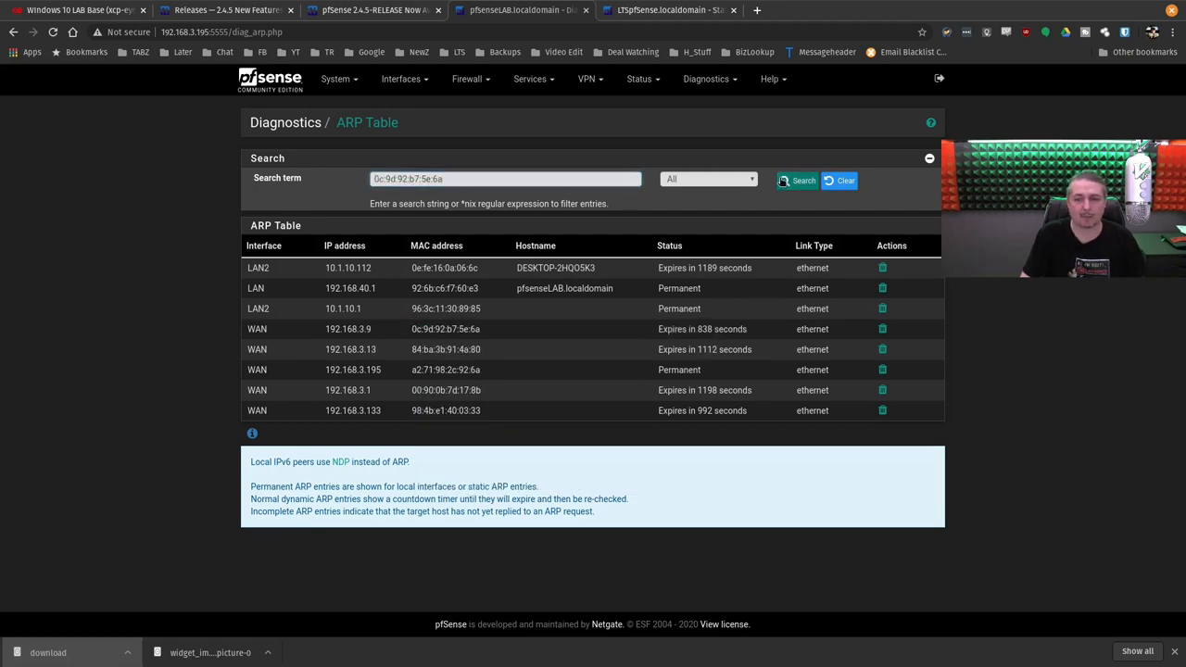
left_click(797, 180)
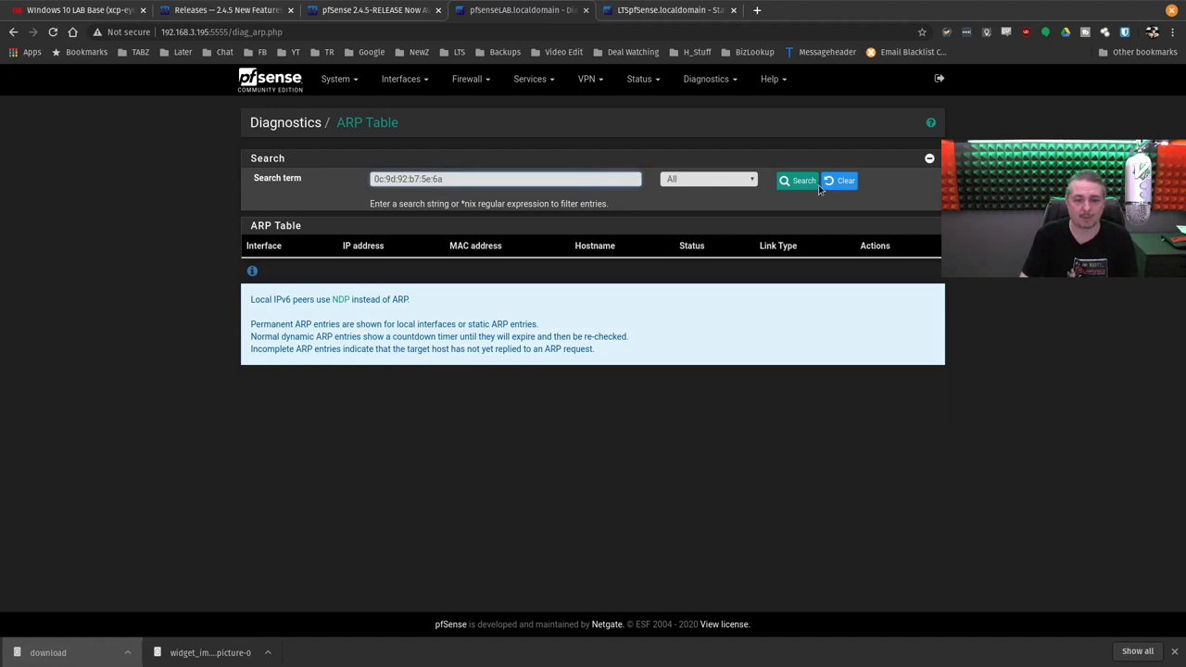
Step: Search the ARP table by IP 192.168.3.9 instead, then return to the release post
left_click(798, 180)
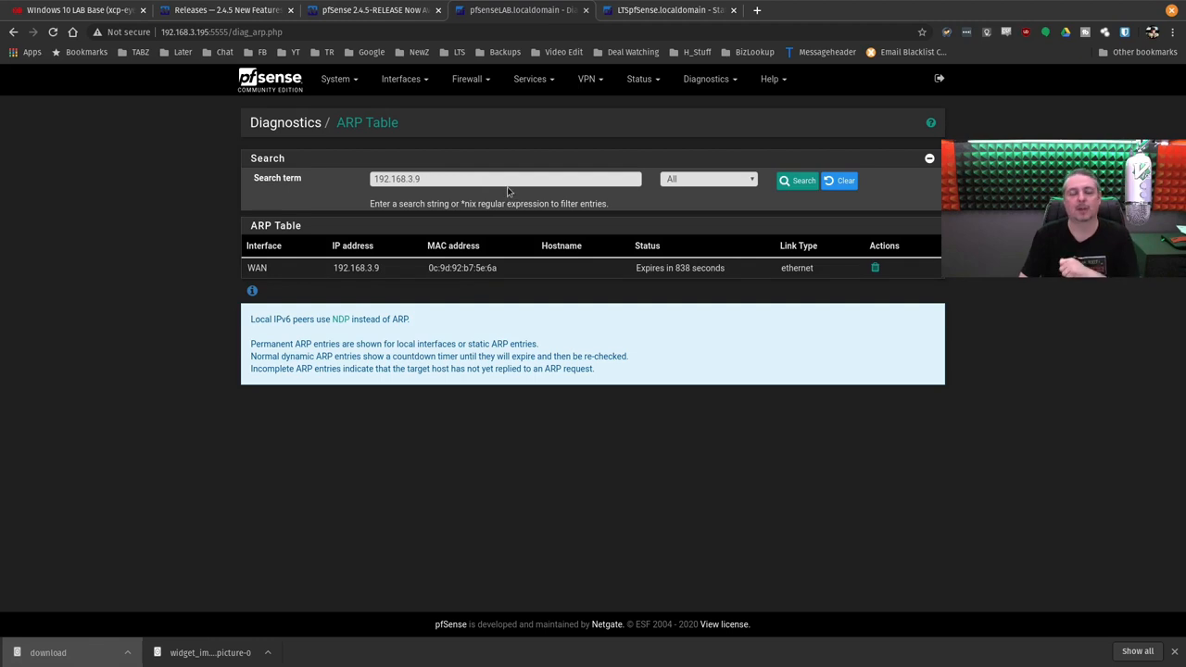
mouse_move(495, 177)
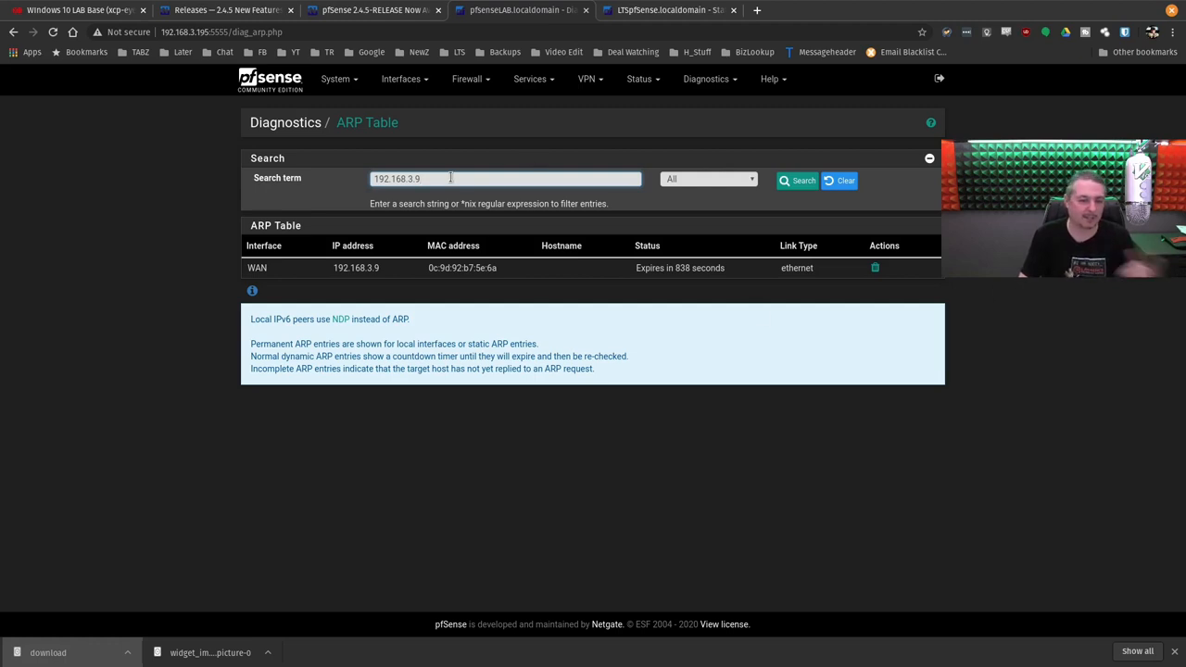
left_click(709, 179)
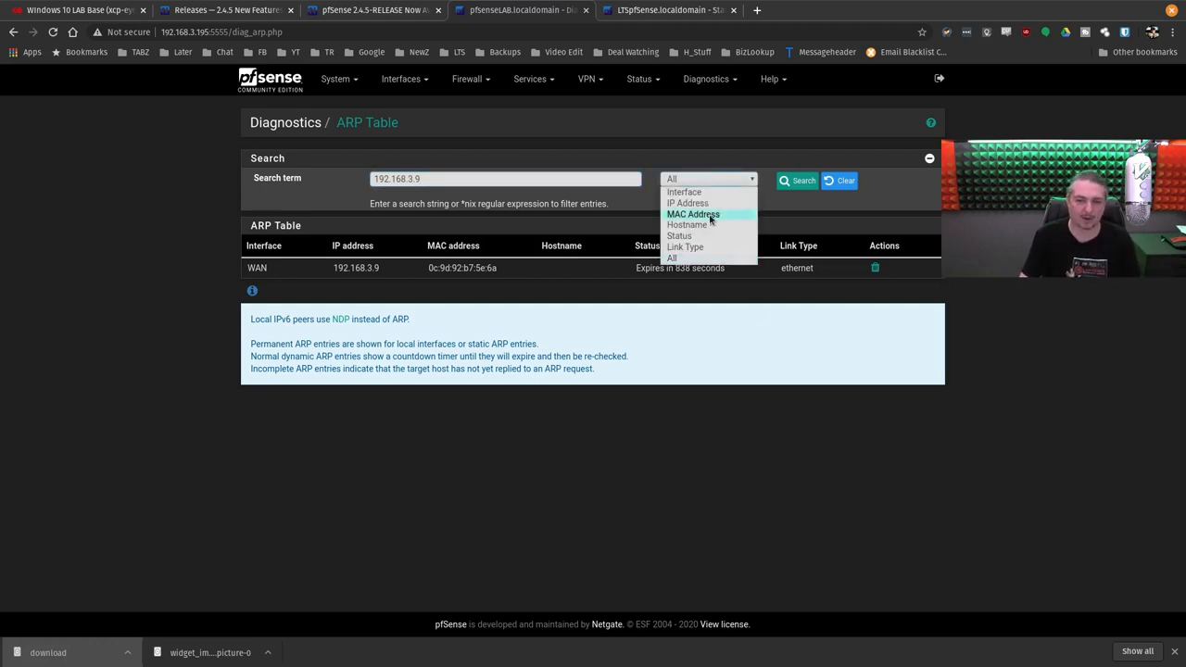
left_click(371, 10)
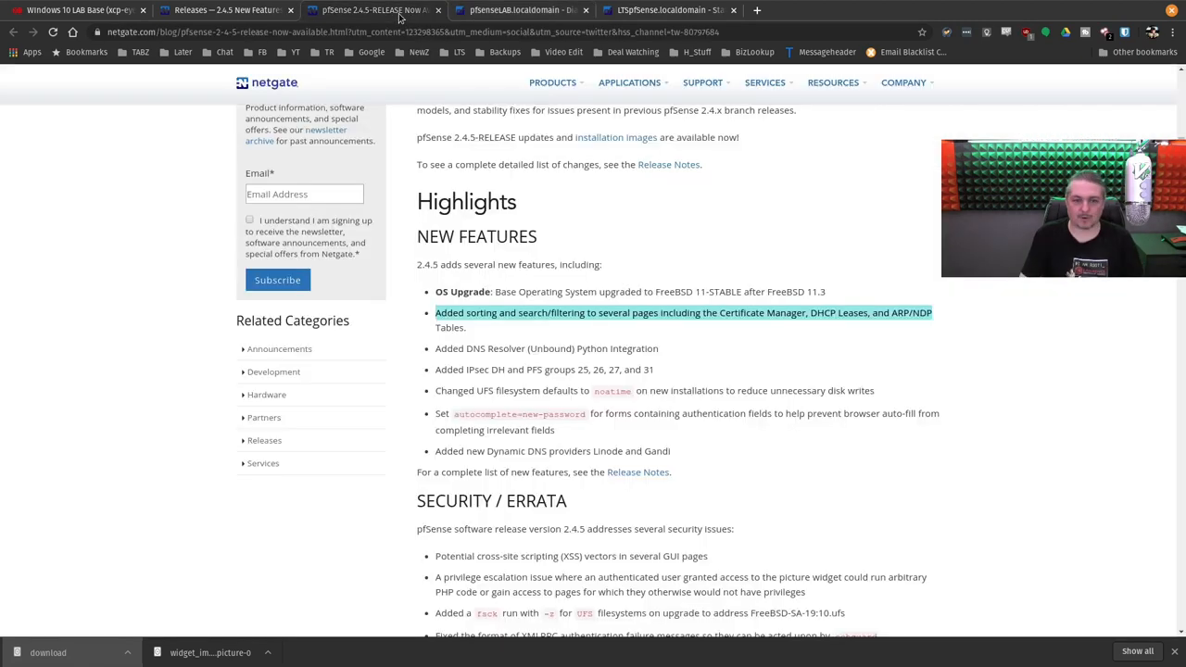
Step: Scroll the release post down past the new features toward Security / Errata
scroll("down", 3)
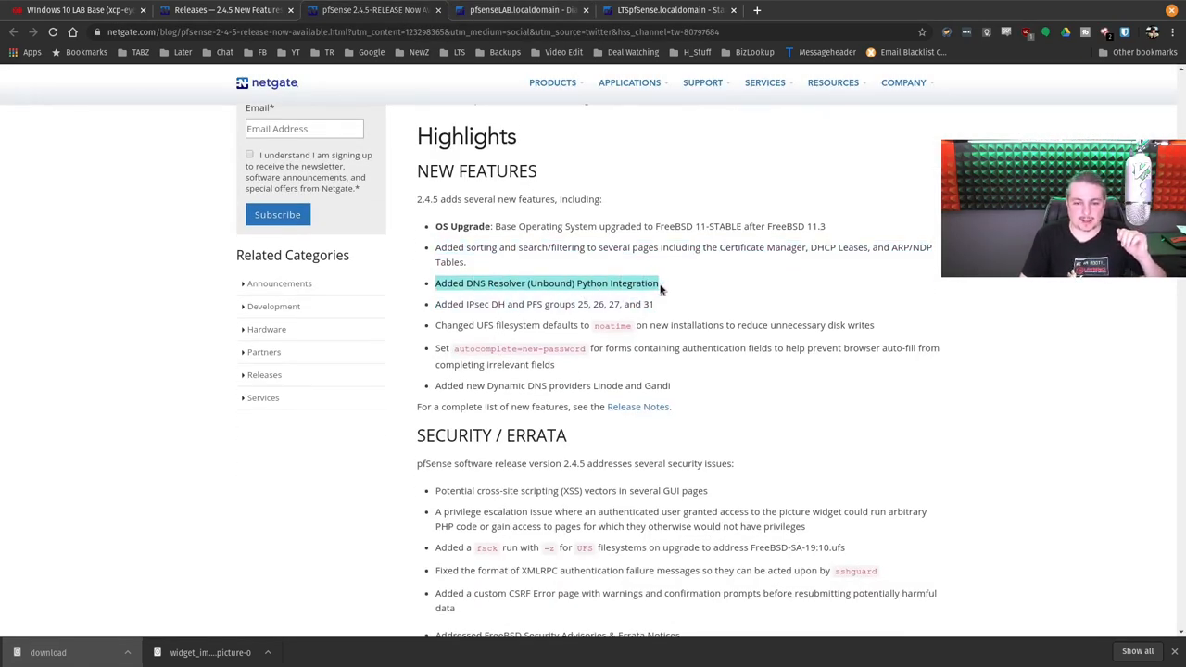
scroll("down", 3)
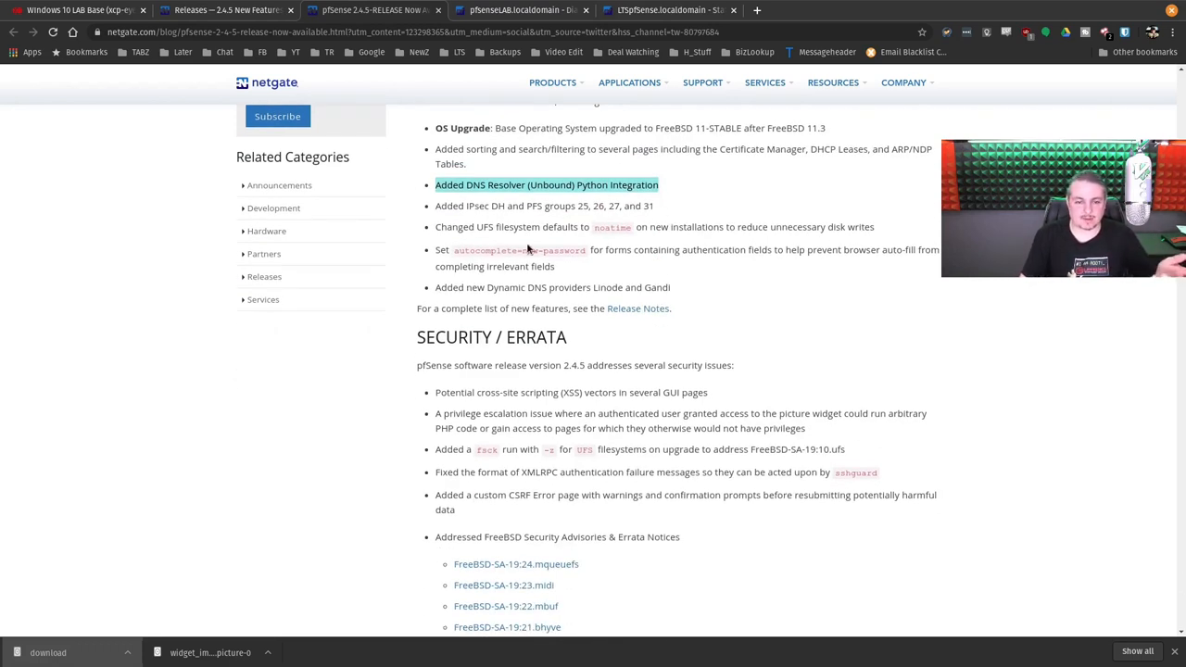
mouse_move(577, 238)
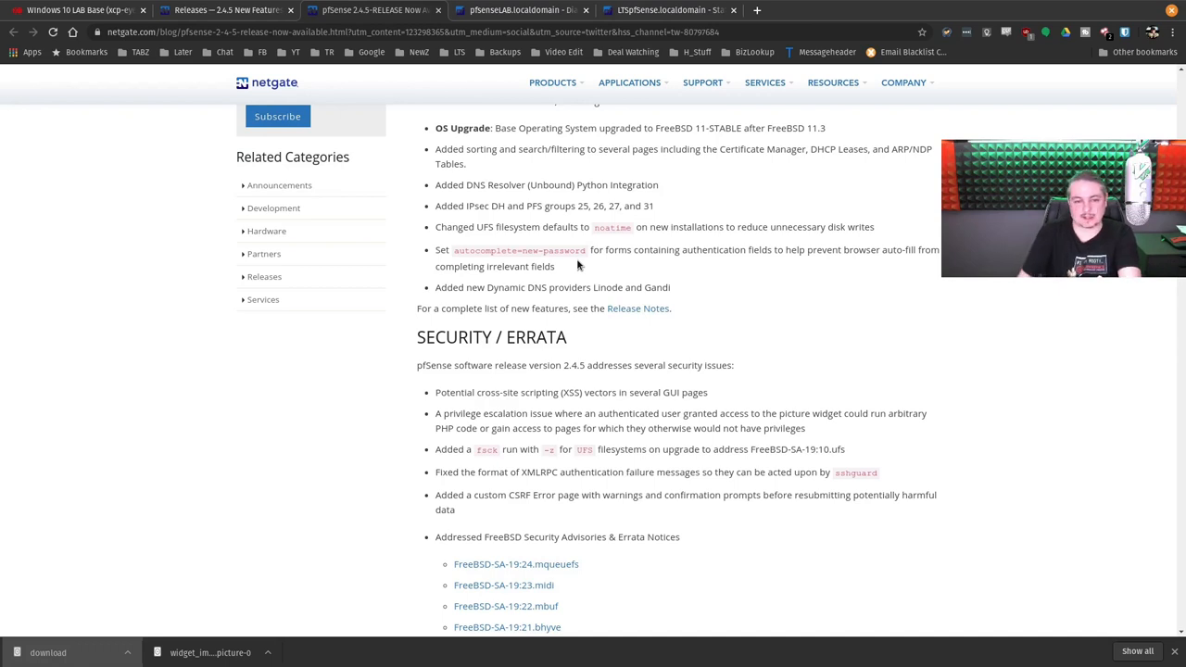
Step: Scroll to Security / Errata and highlight the picture widget privilege escalation bullet
scroll("down", 3)
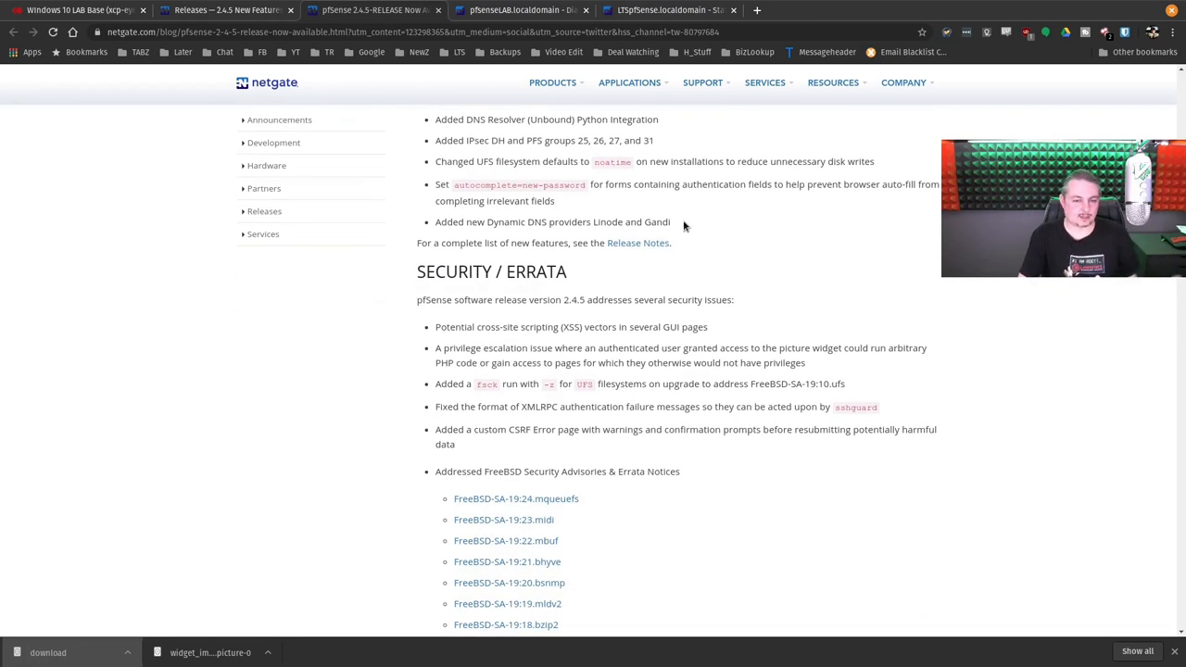
scroll("up", 3)
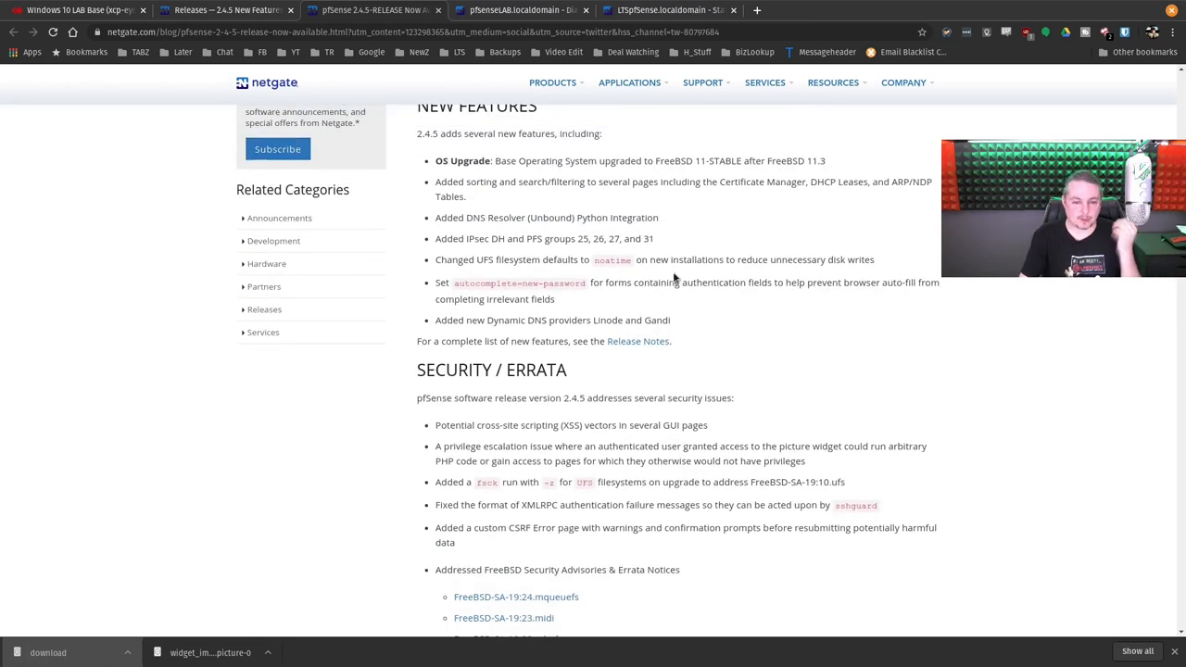
mouse_move(564, 320)
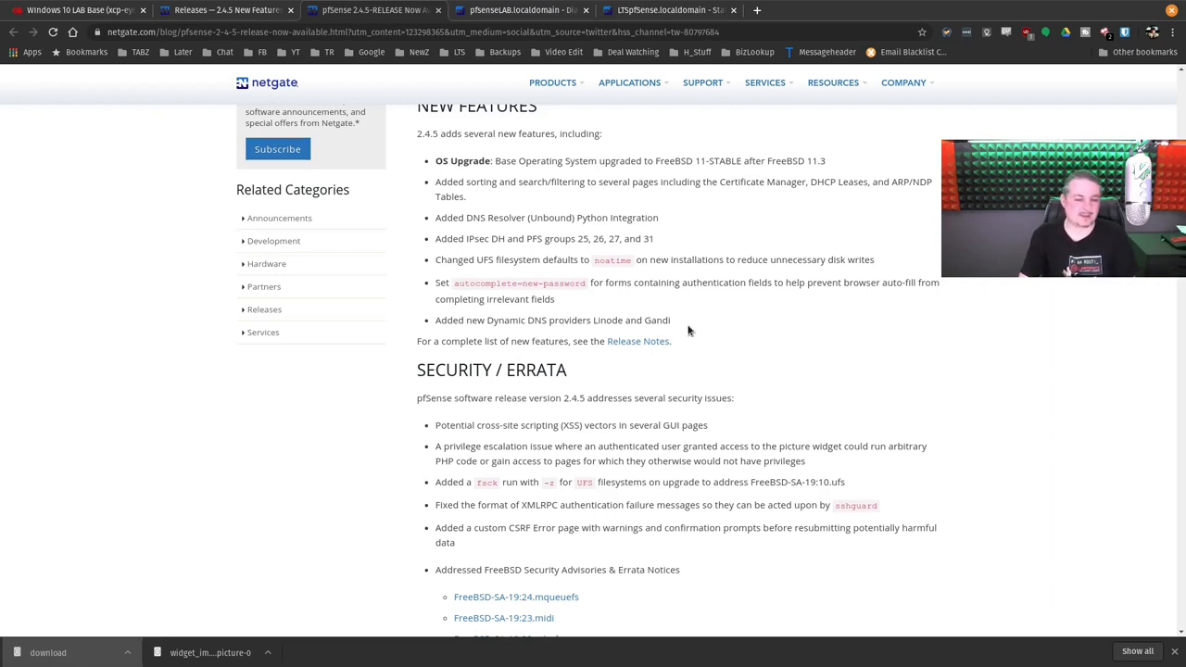
scroll("down", 3)
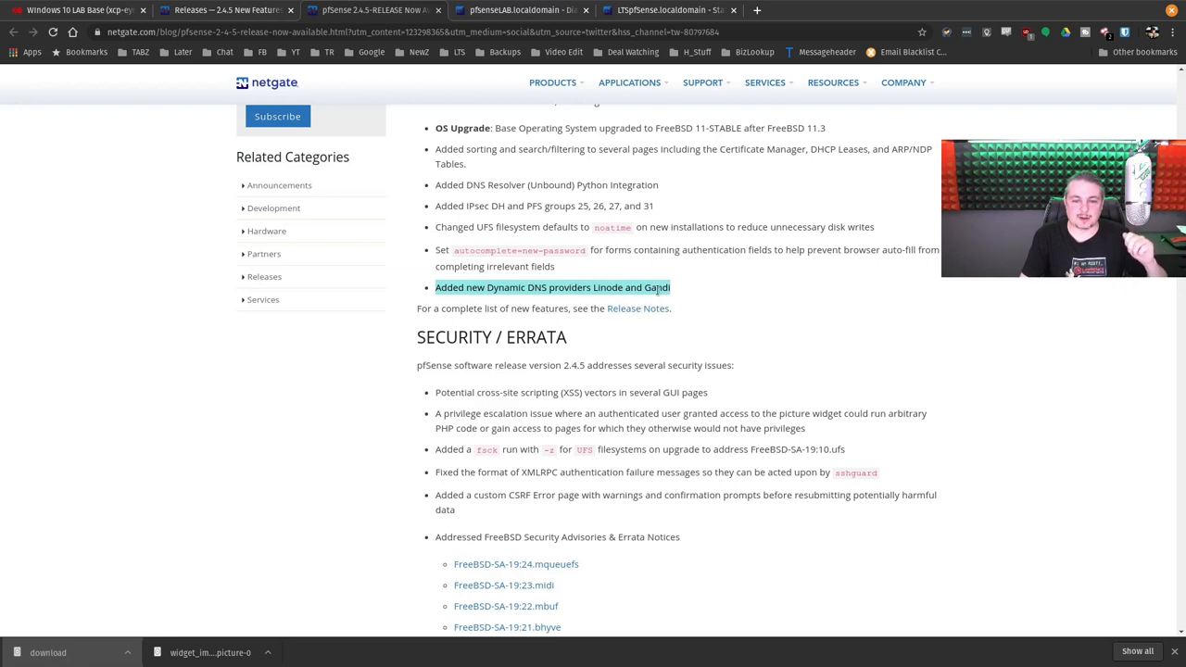
mouse_move(684, 299)
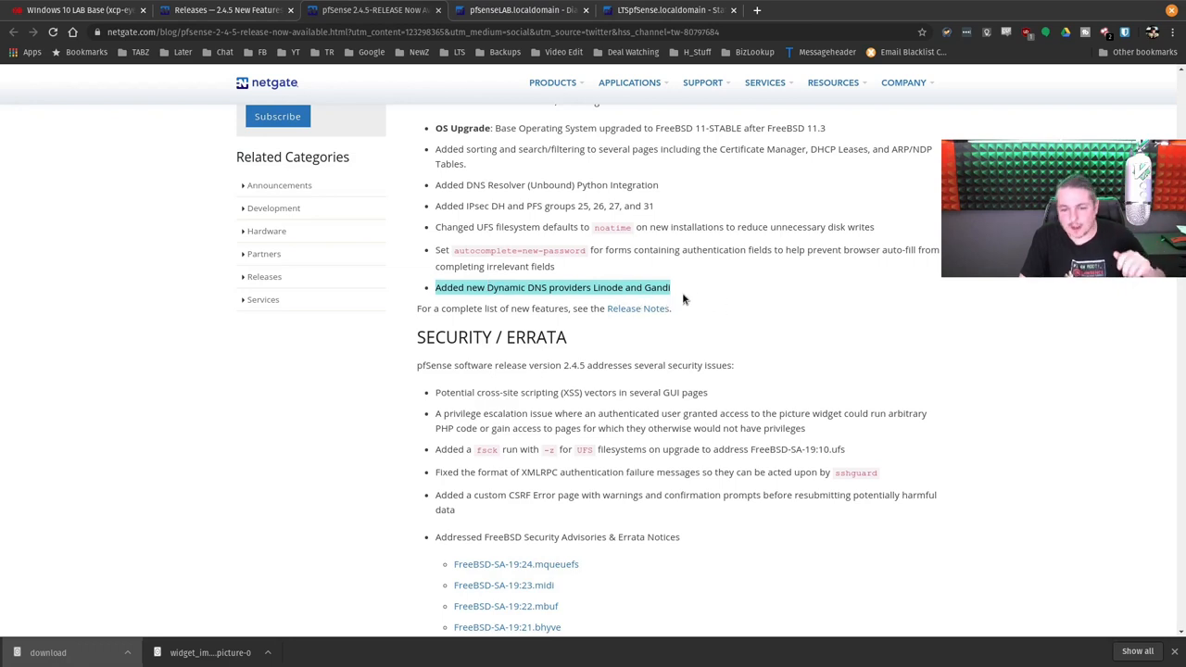
scroll("down", 3)
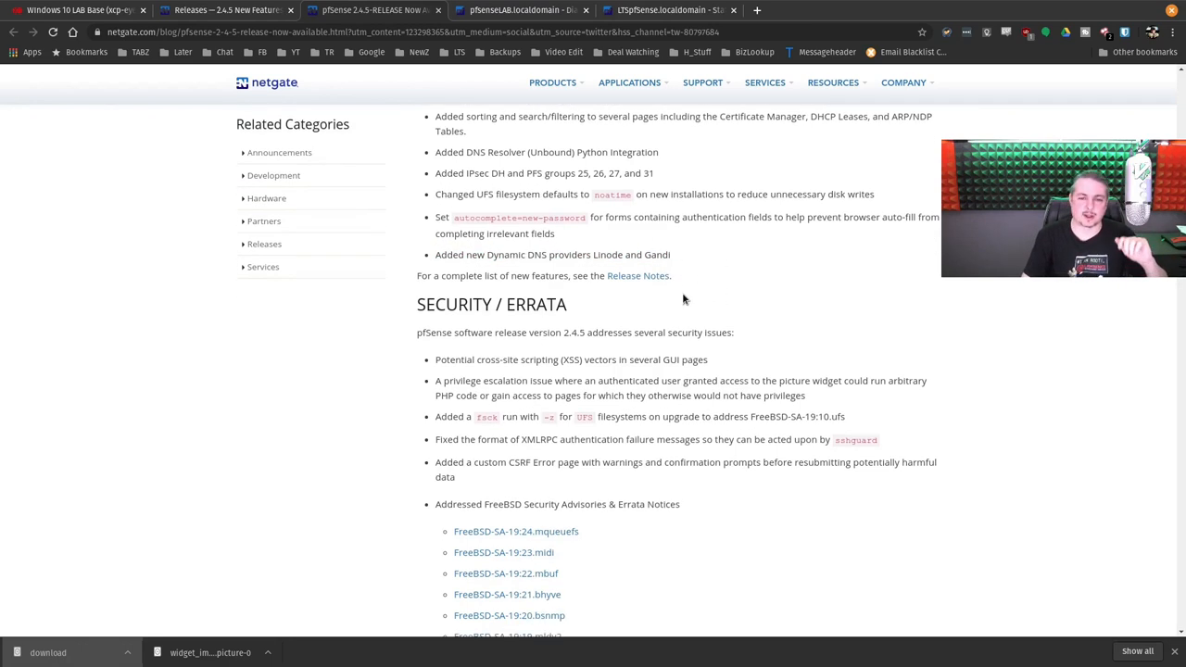
scroll("down", 3)
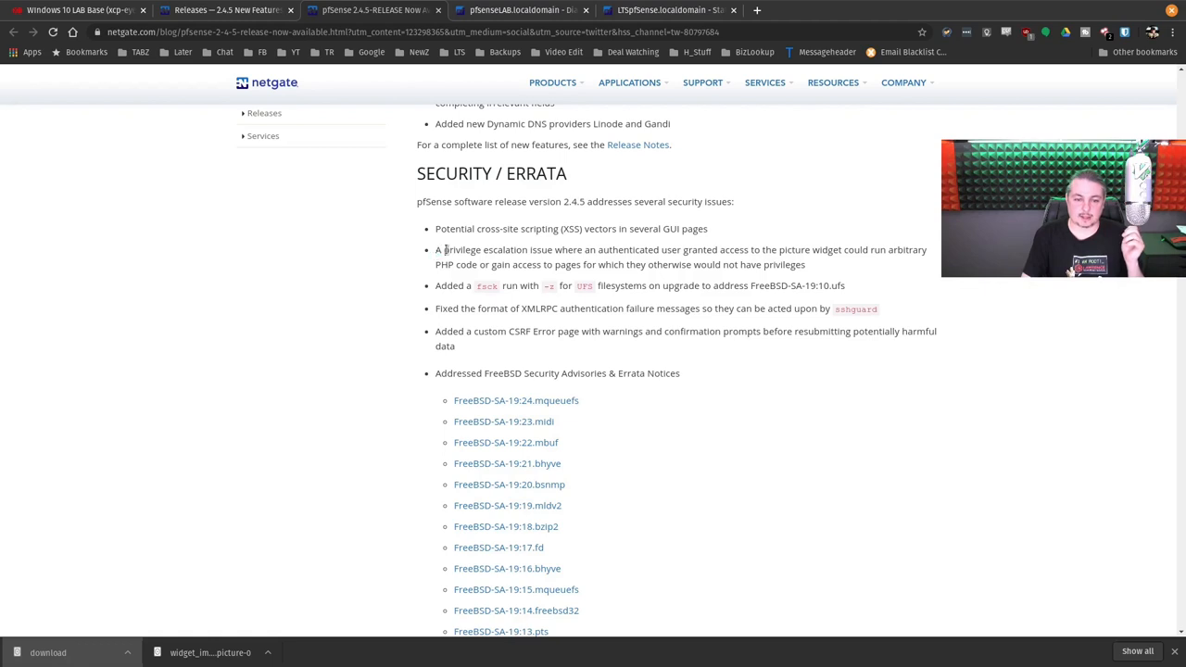
left_click_drag(435, 249, 684, 249)
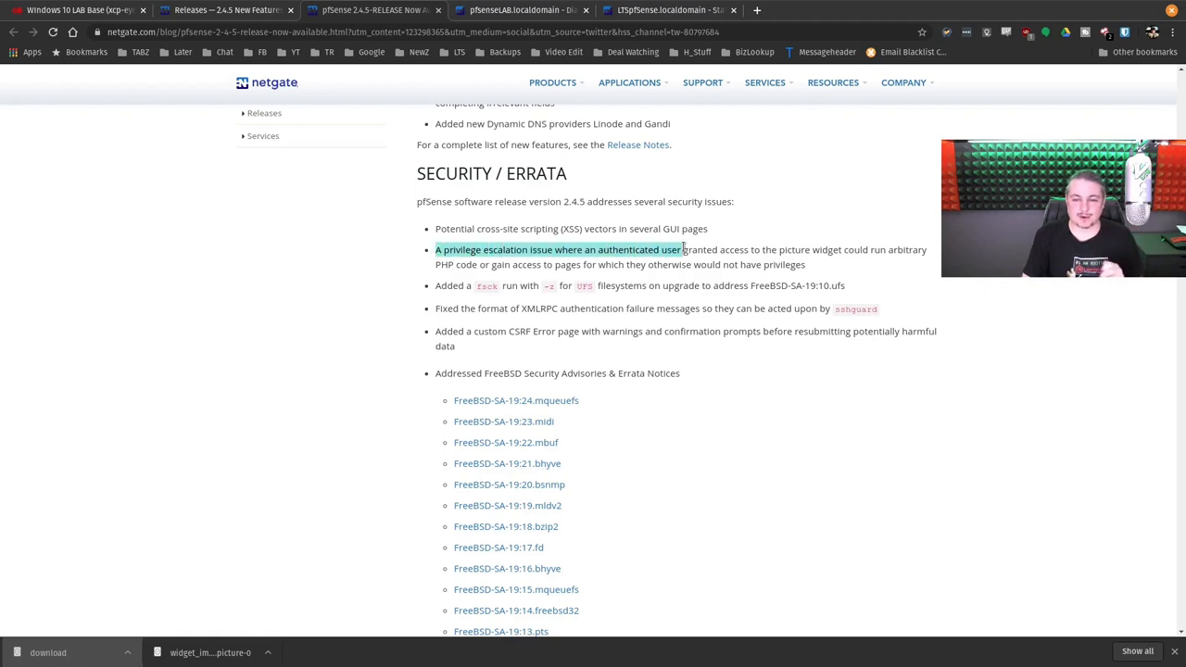
left_click_drag(681, 249, 804, 264)
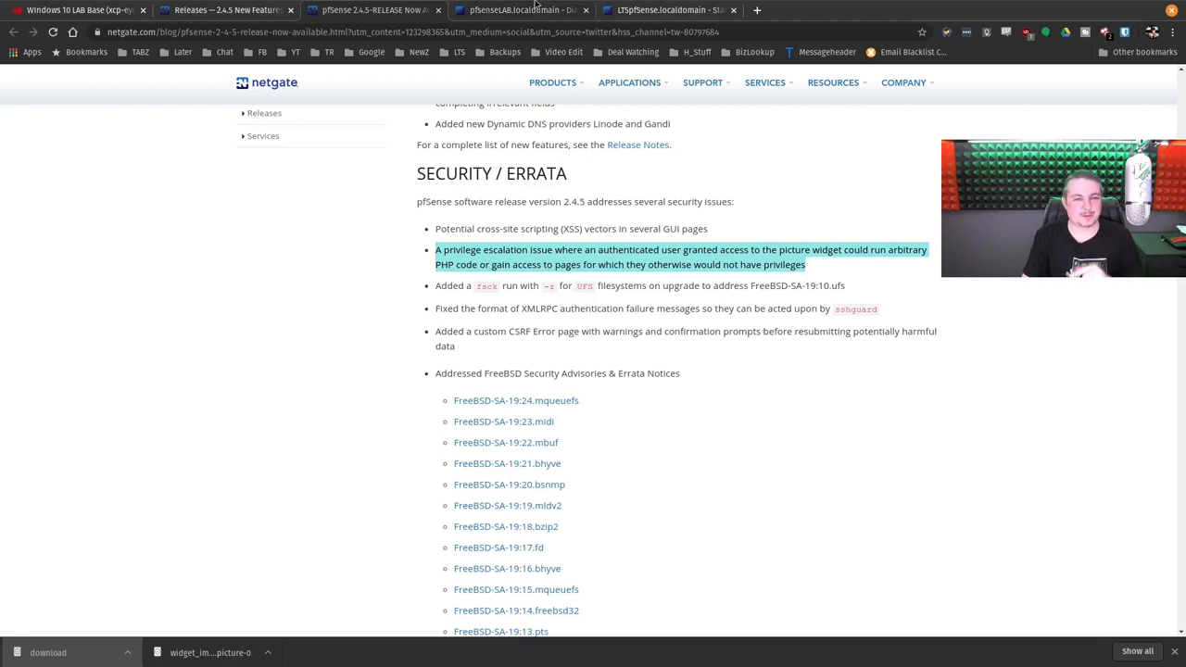
Step: Retitle the lab dashboard's picture widget from MessyRack to 'The Box' and save it
left_click(519, 10)
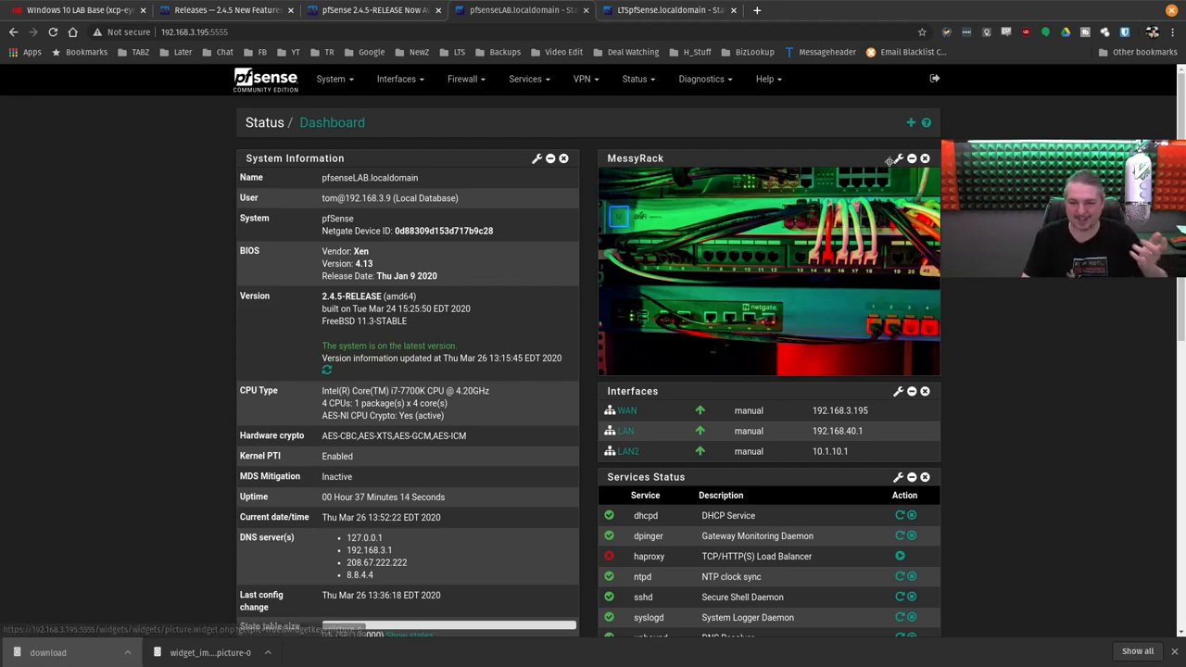
left_click(897, 158)
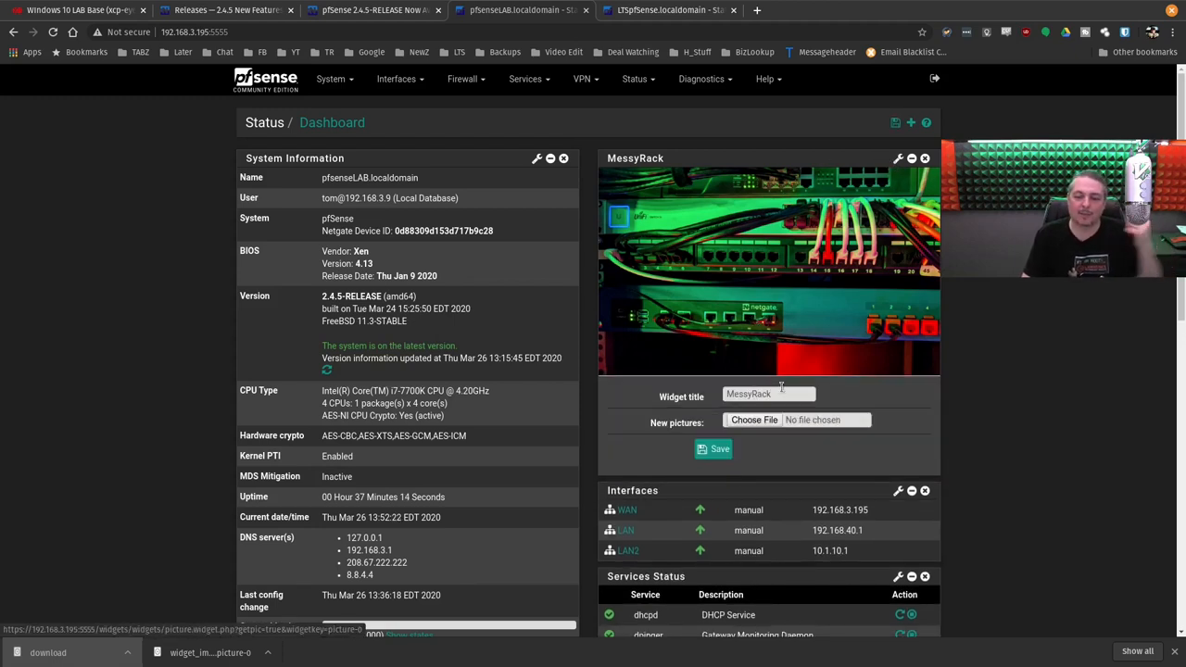
triple_click(767, 394)
type("what")
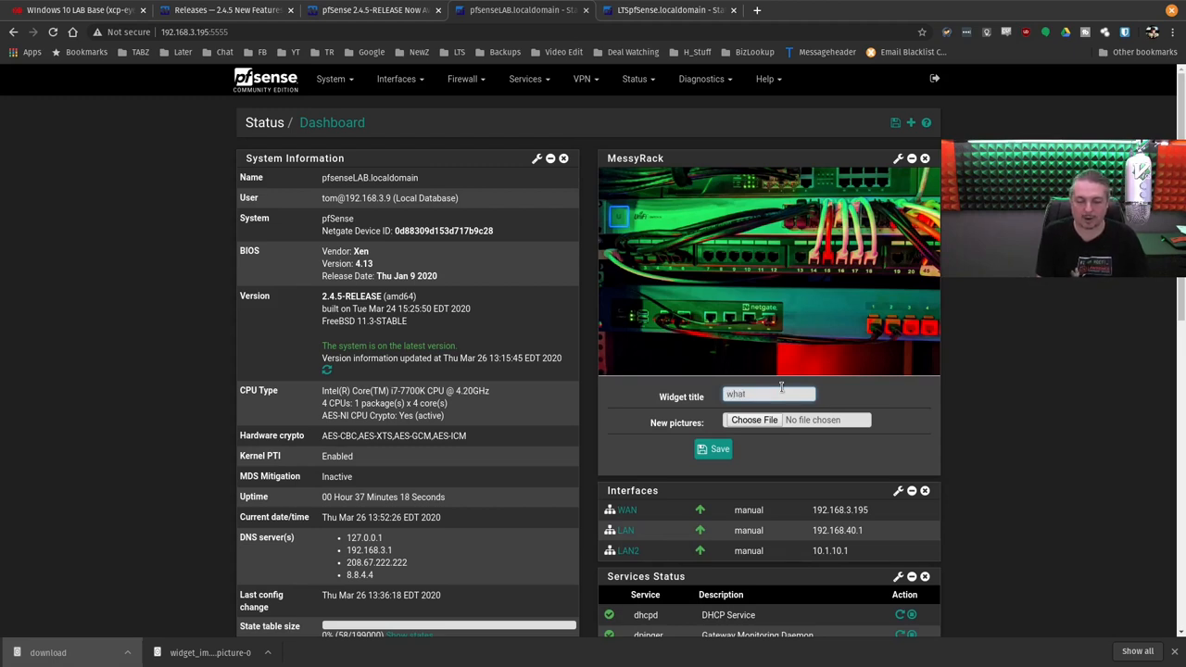
key("BackSpace")
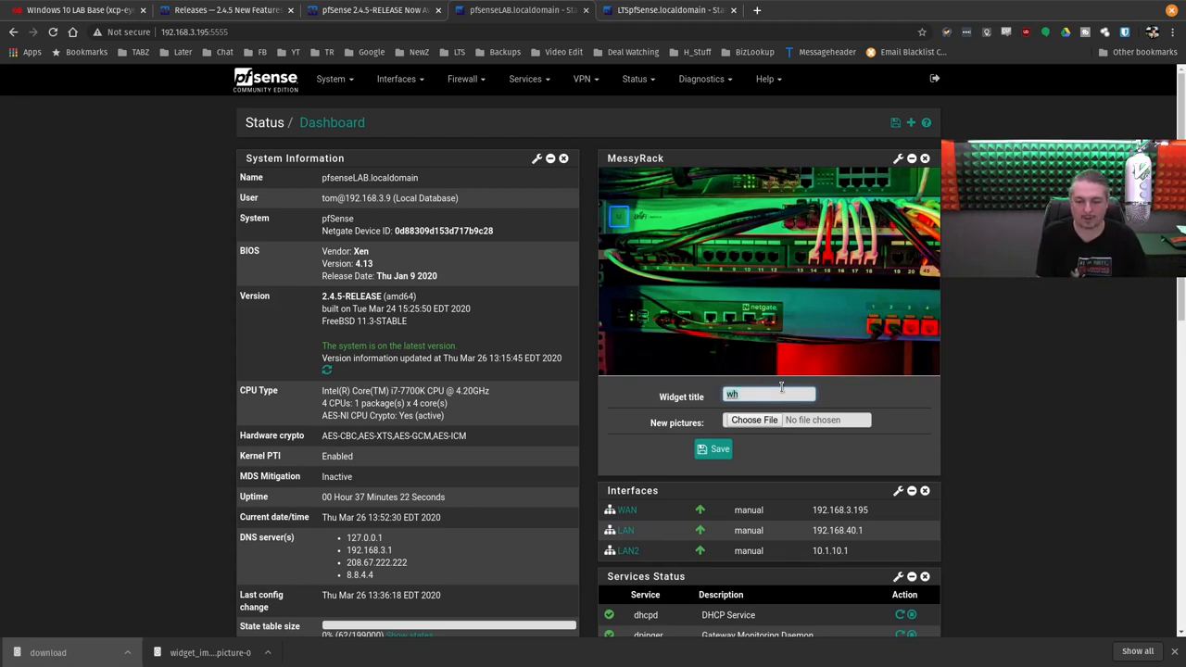
type("TH")
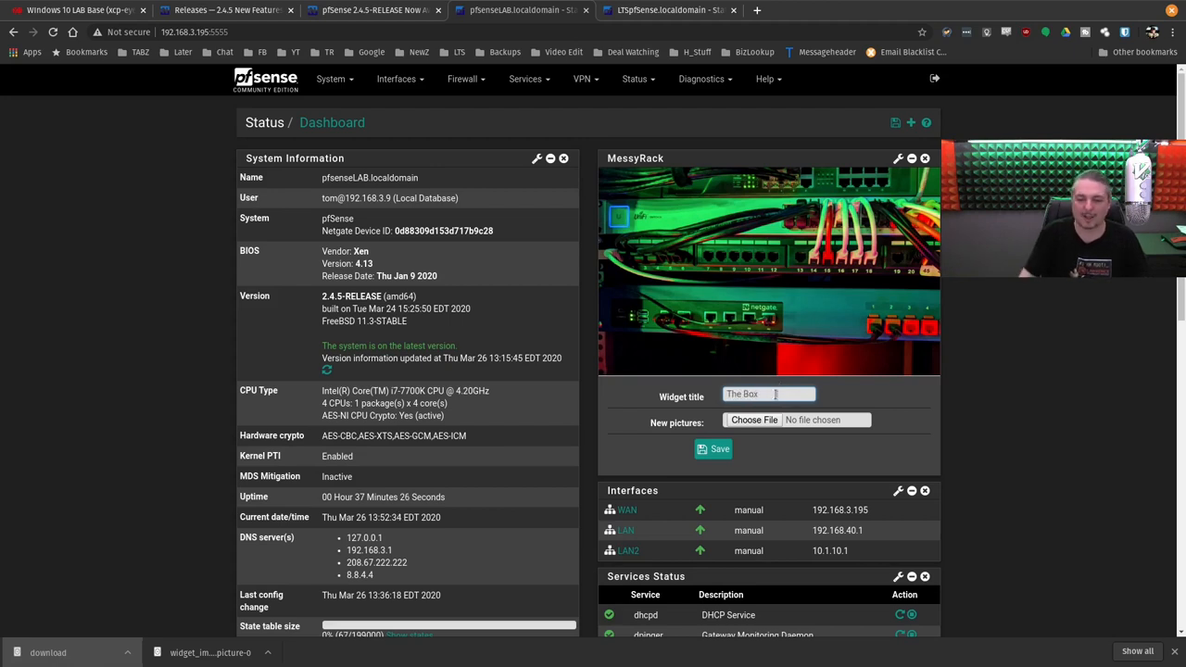
left_click(713, 449)
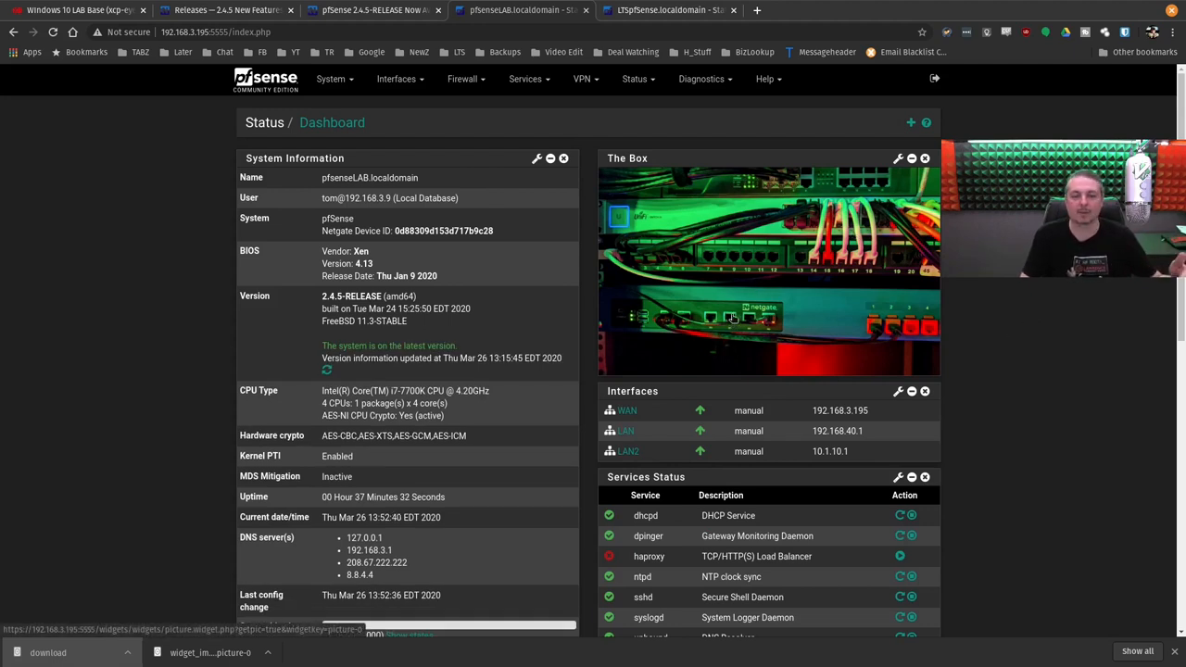
mouse_move(735, 312)
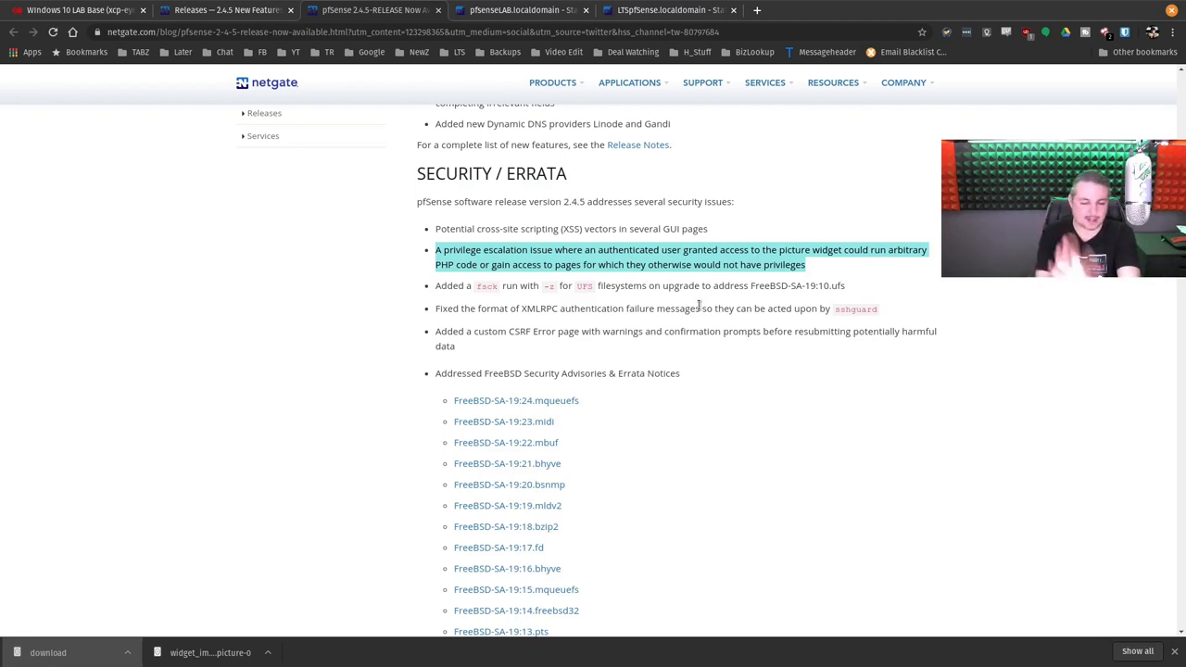
Step: Scroll past the FreeBSD advisories to Notable Bug Fixes, with Upgrade Notes starting below
scroll("down", 3)
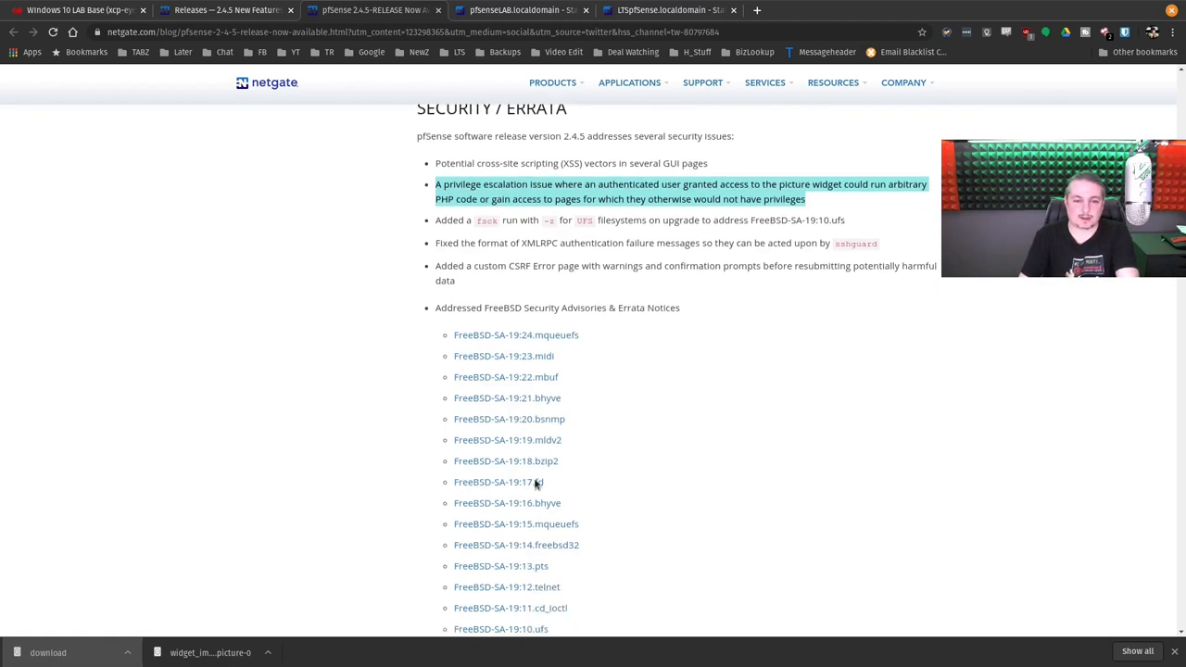
scroll("down", 3)
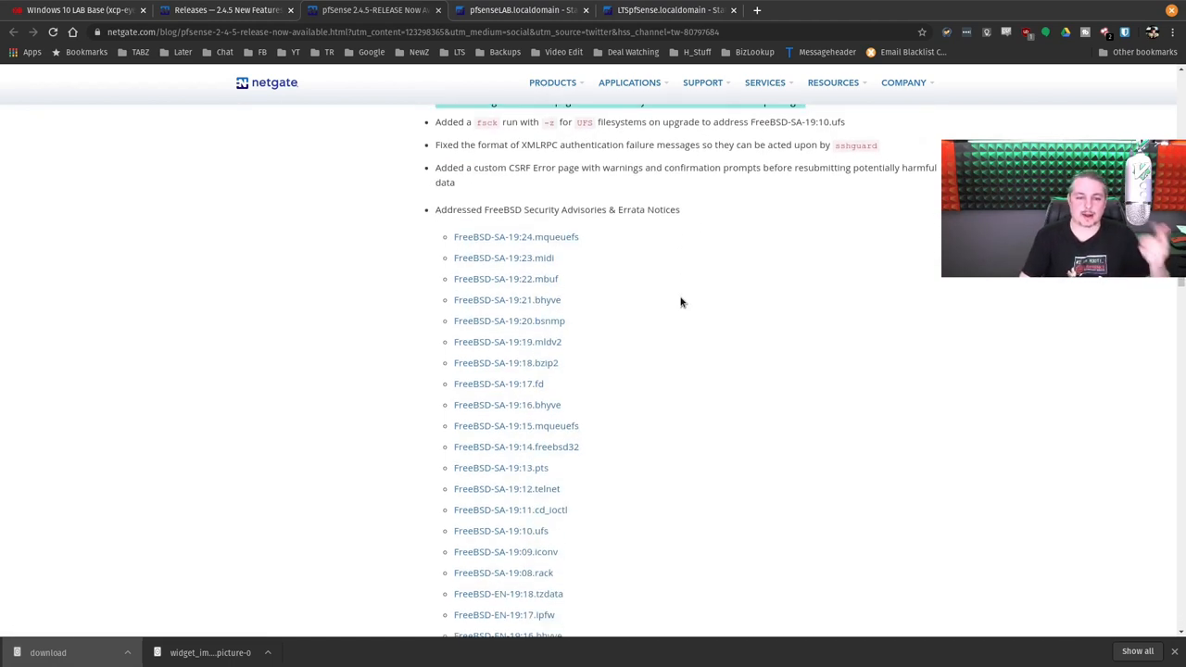
scroll("down", 3)
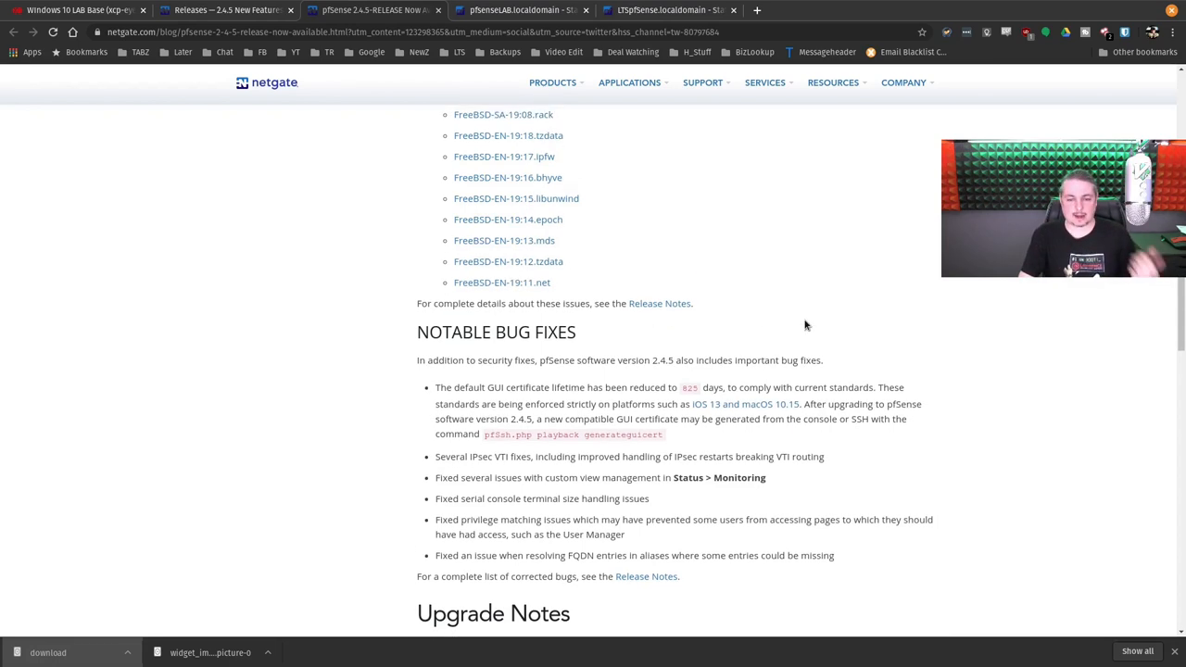
scroll("up", 3)
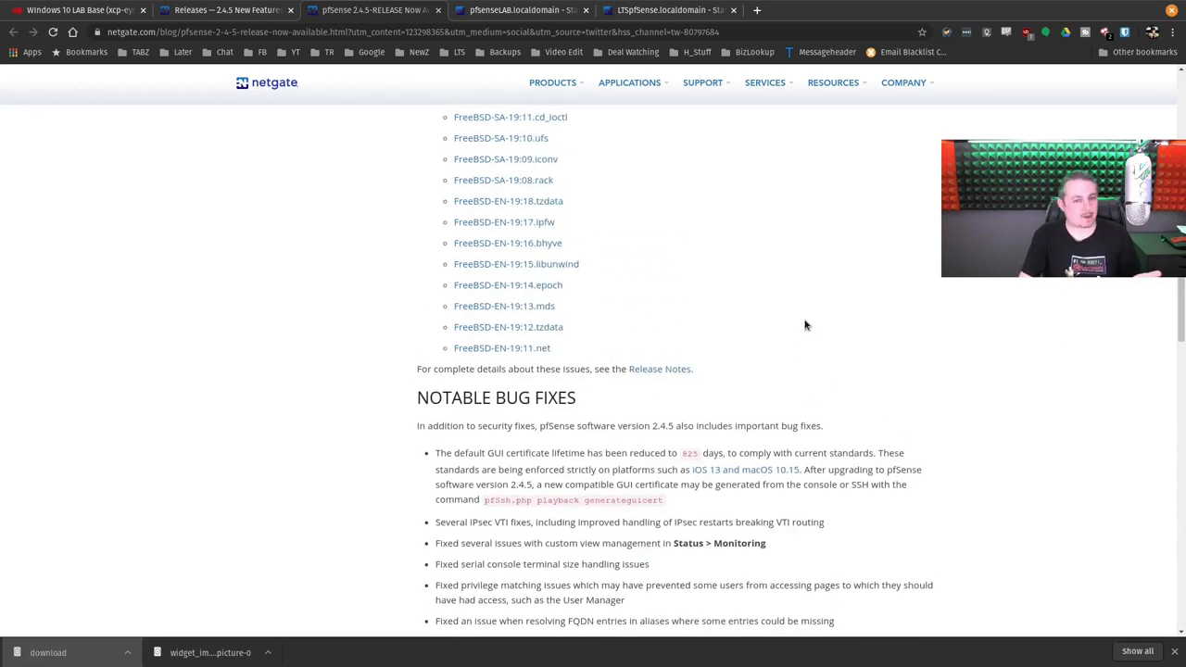
scroll("up", 3)
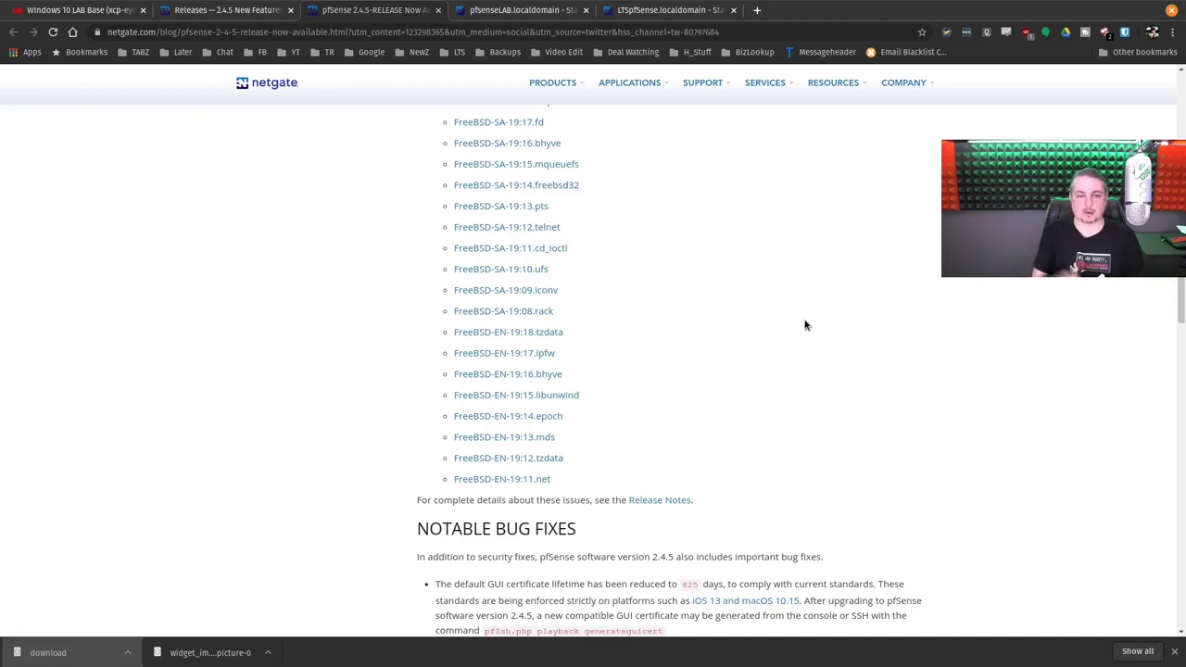
mouse_move(898, 226)
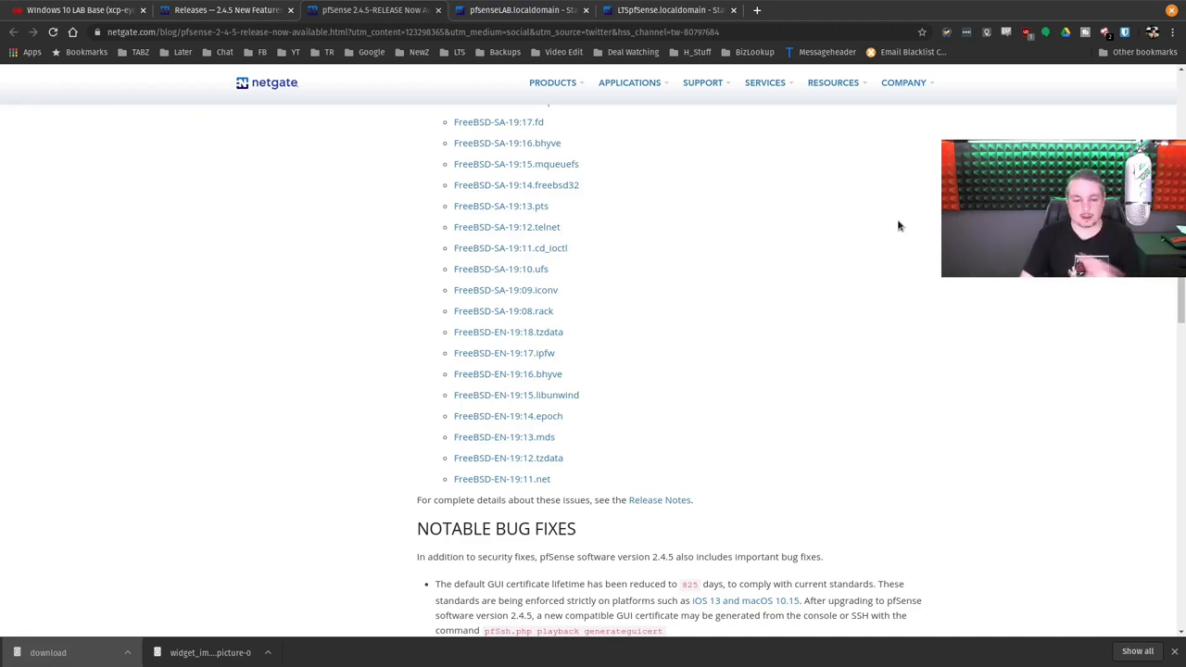
scroll("down", 3)
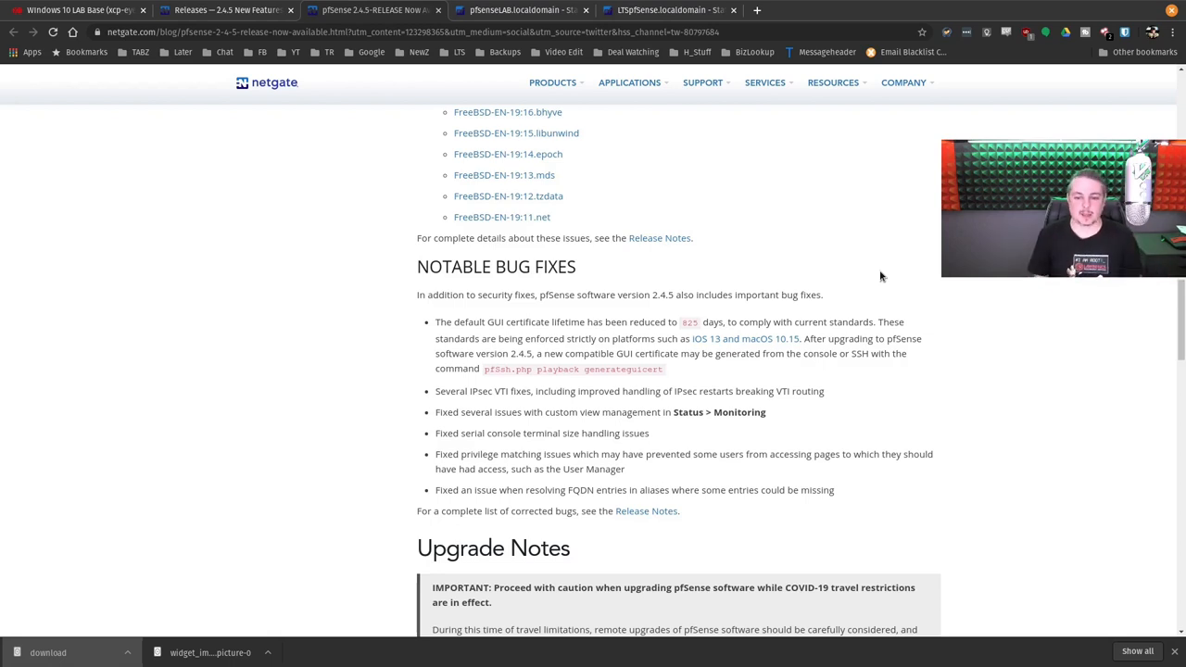
scroll("down", 3)
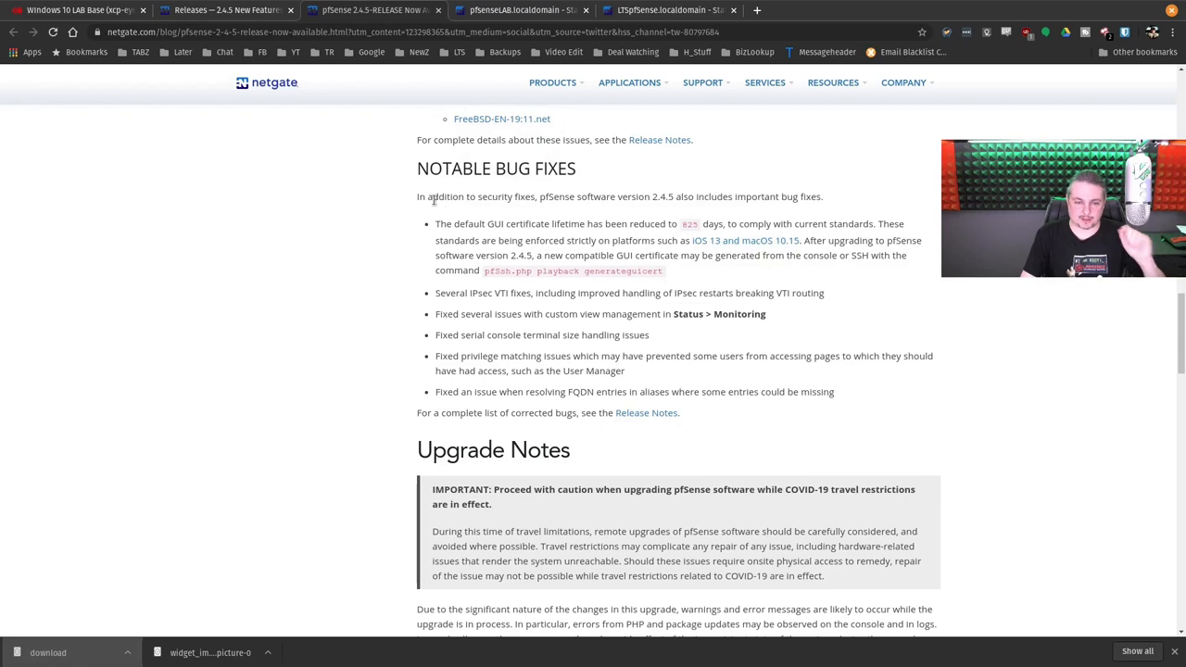
mouse_move(681, 214)
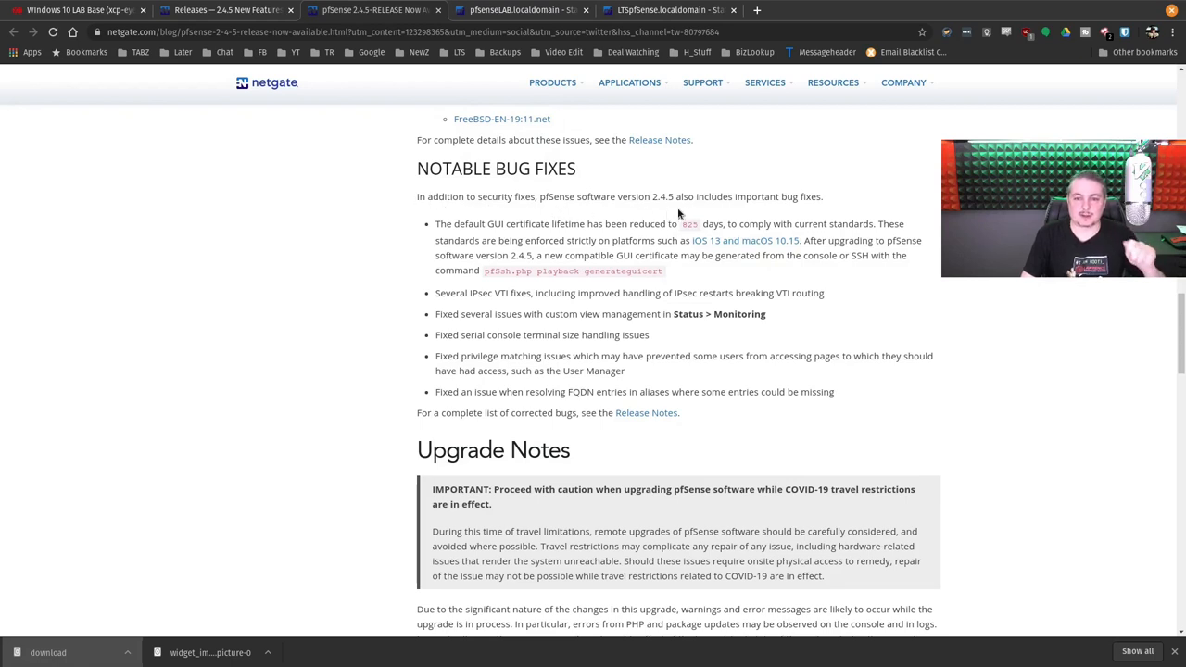
mouse_move(429, 234)
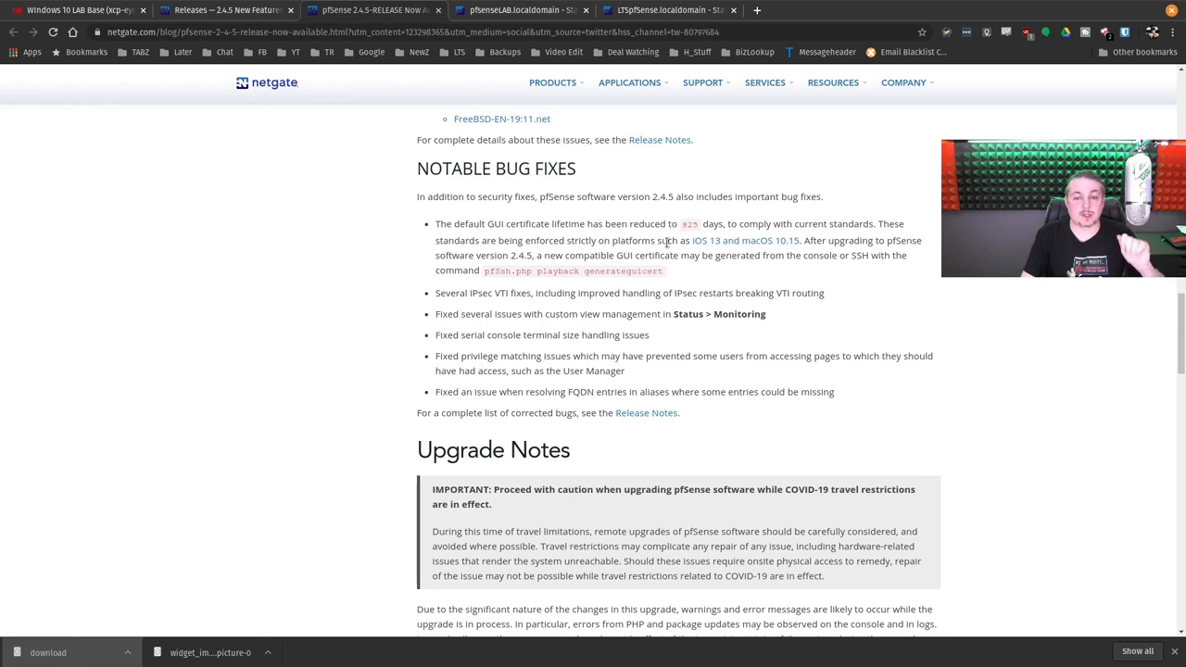
mouse_move(751, 274)
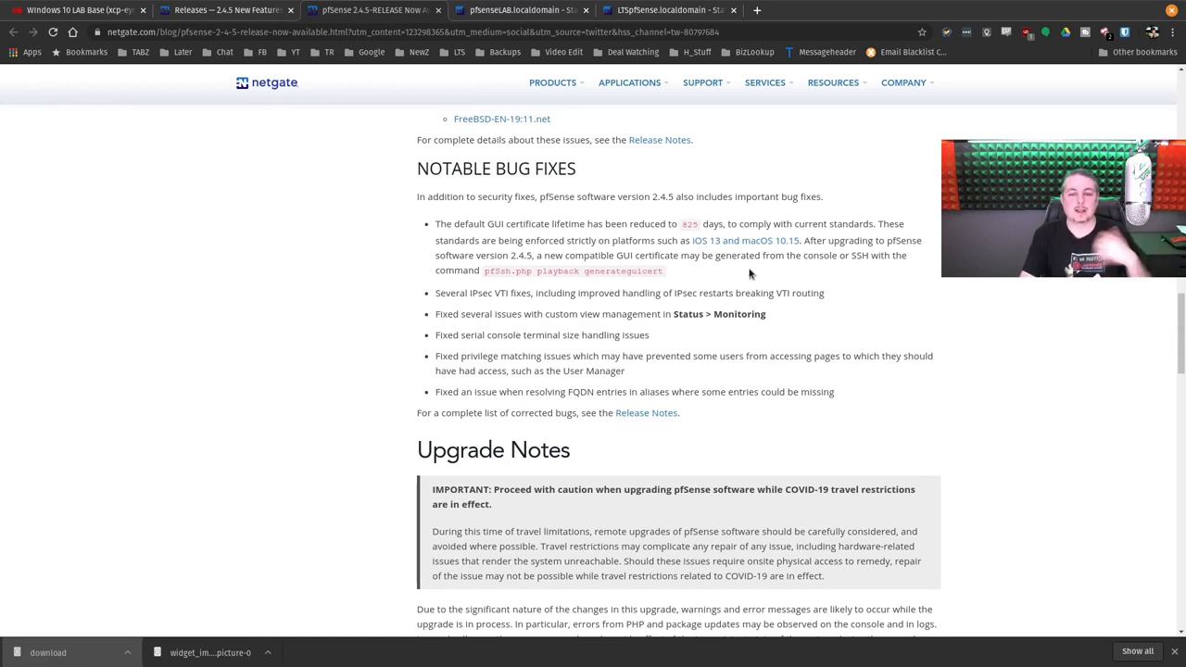
mouse_move(746, 240)
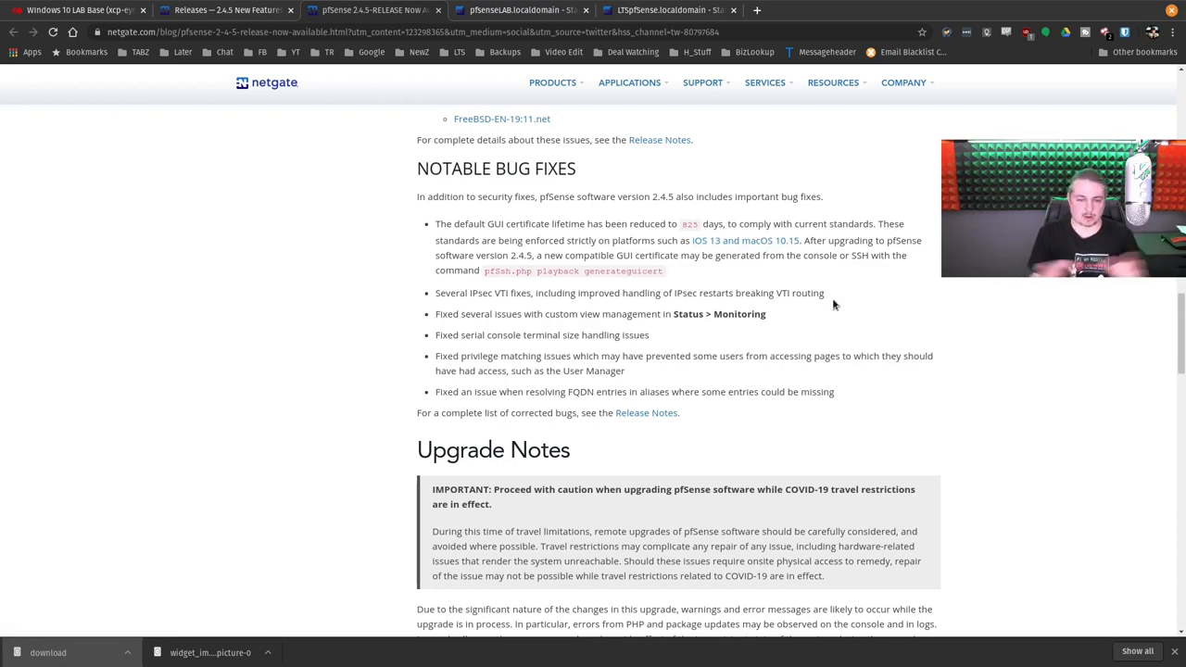
mouse_move(472, 270)
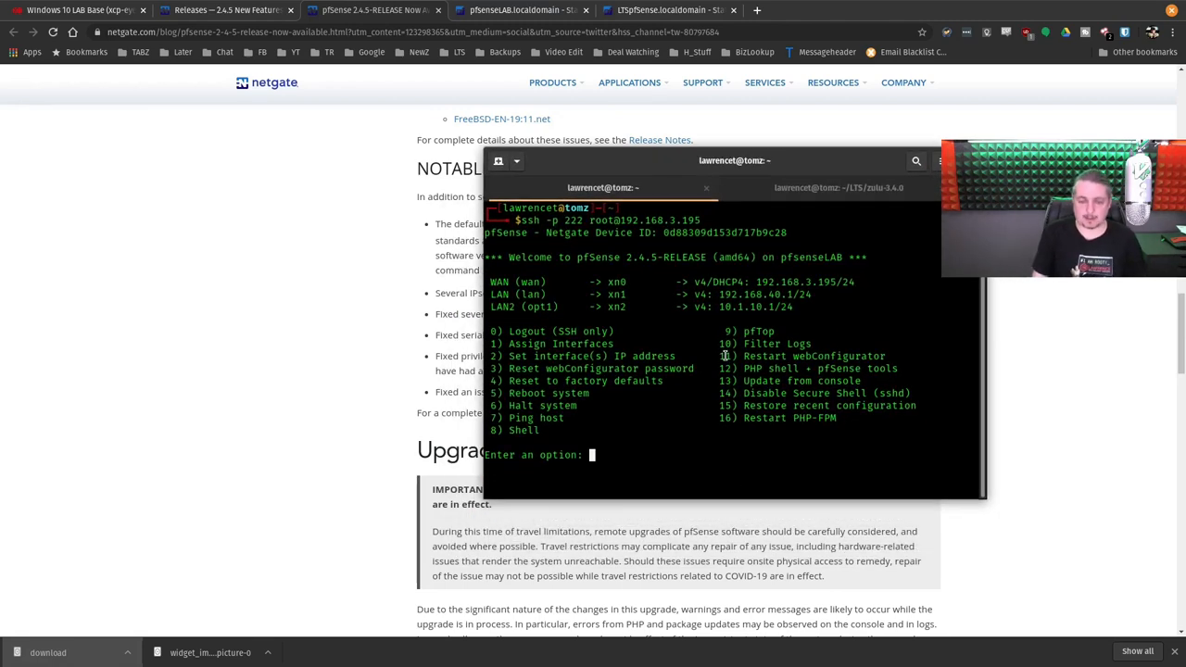
Step: Enter console option 8, reload the webGUI accepting the new certificate warning, and return to the article
type("8")
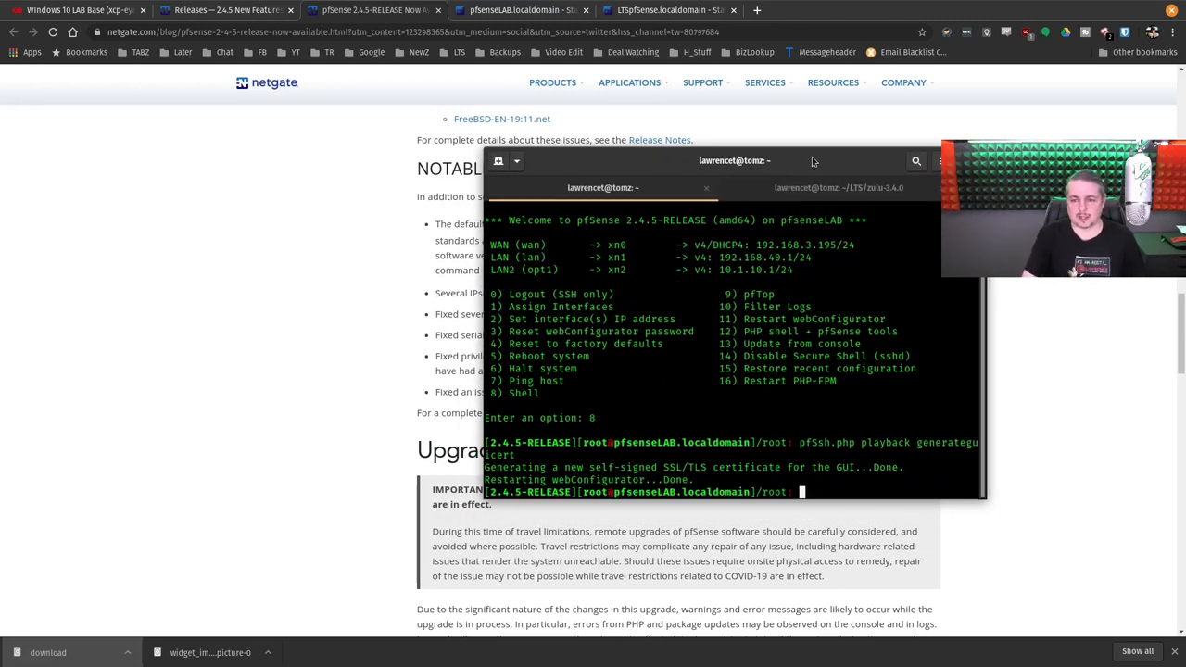
left_click(519, 10)
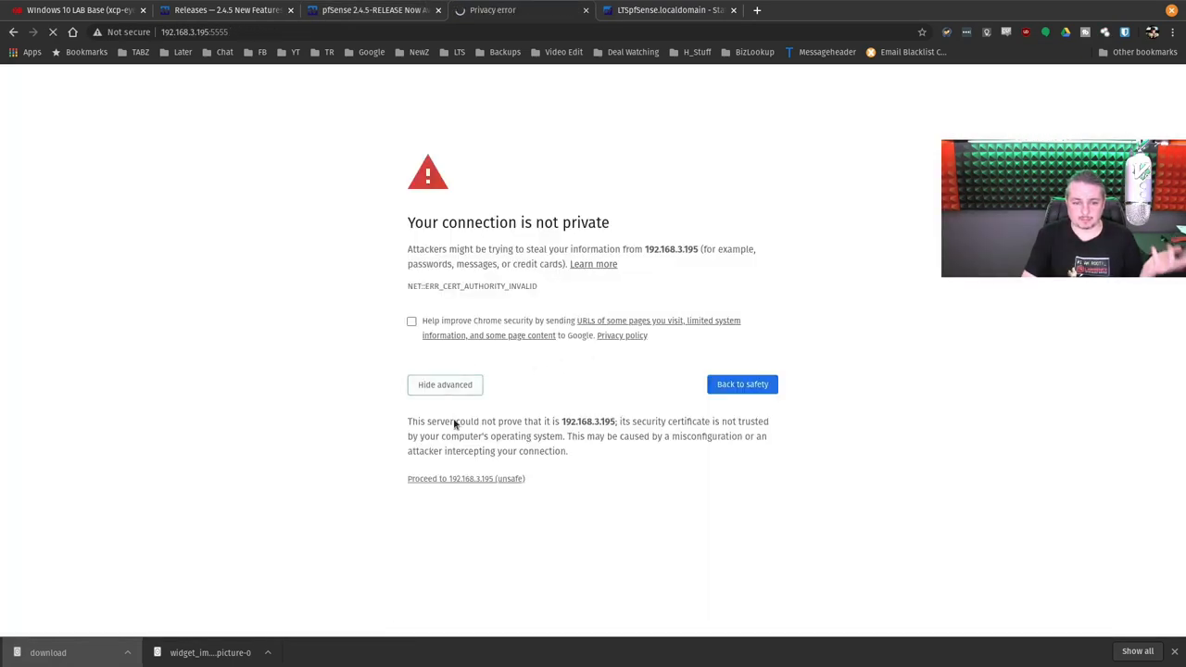
left_click(466, 478)
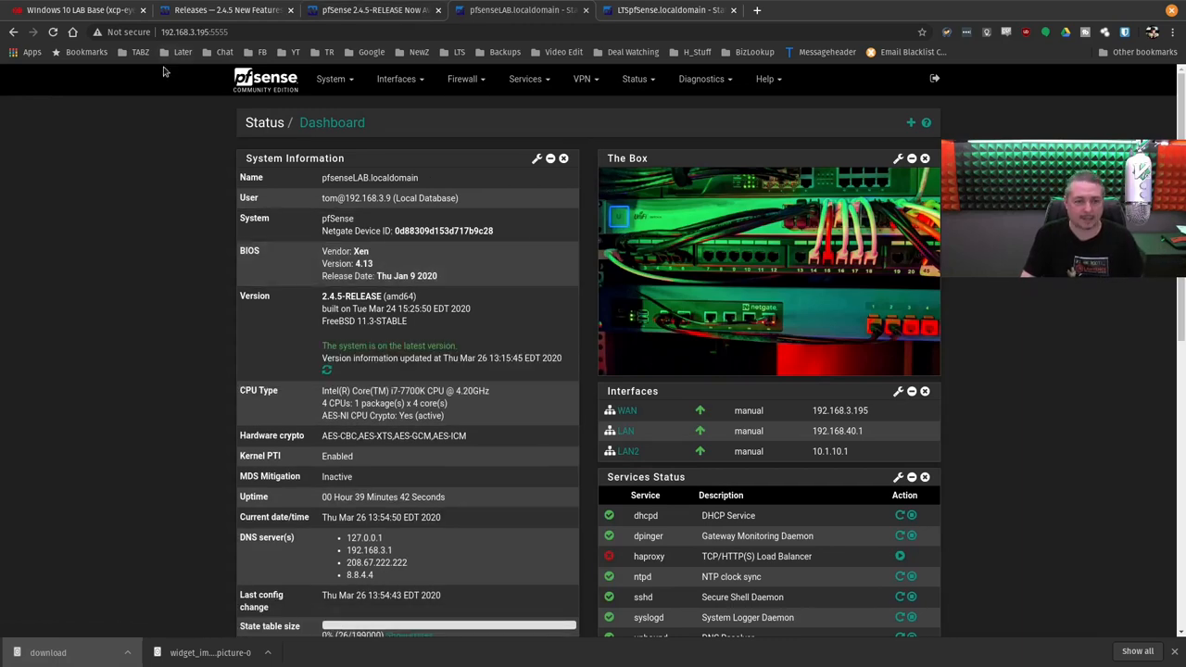
left_click(371, 10)
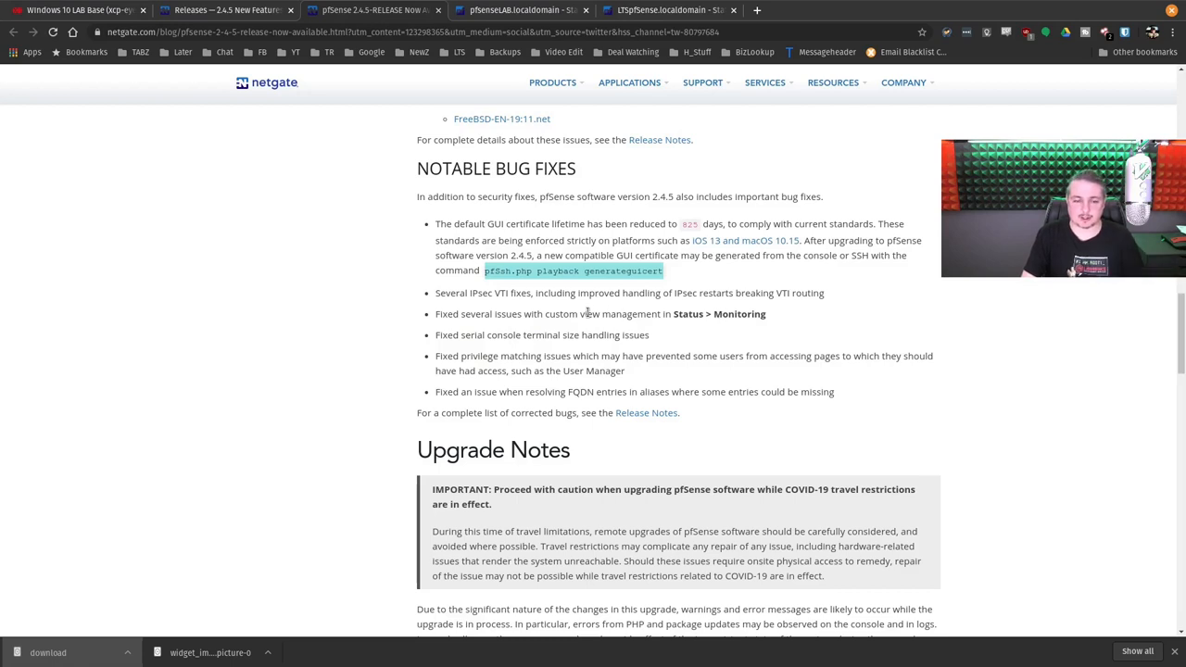
Step: Switch to the lab firewall dashboard and open Status > Monitoring
scroll("down", 3)
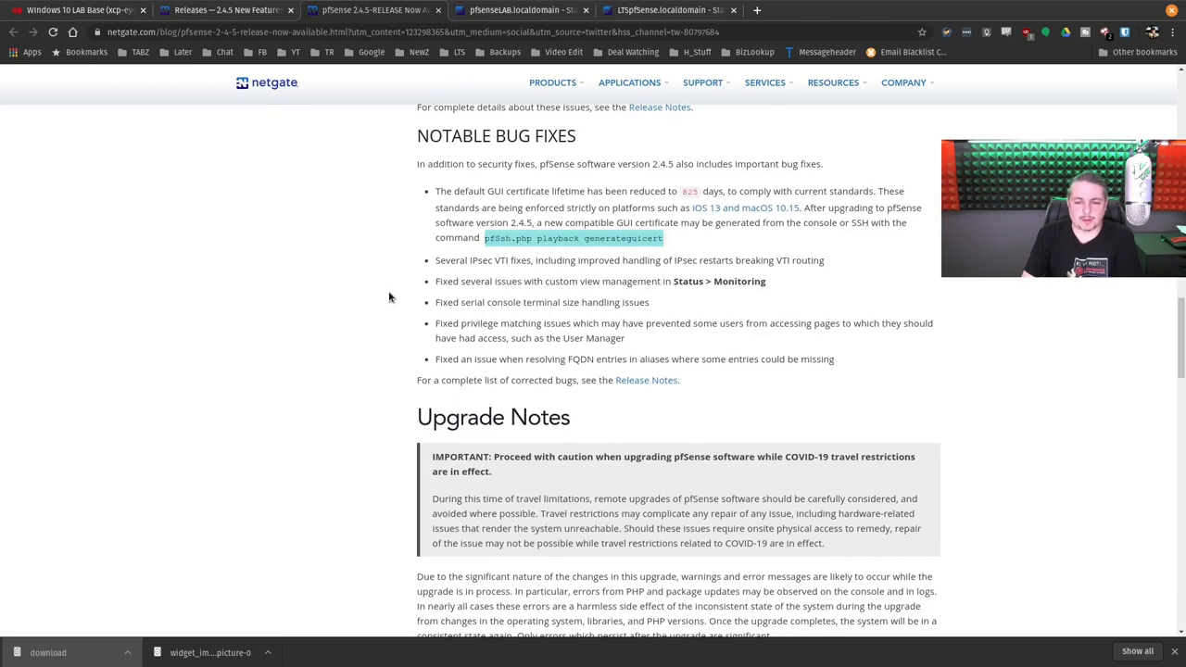
mouse_move(686, 303)
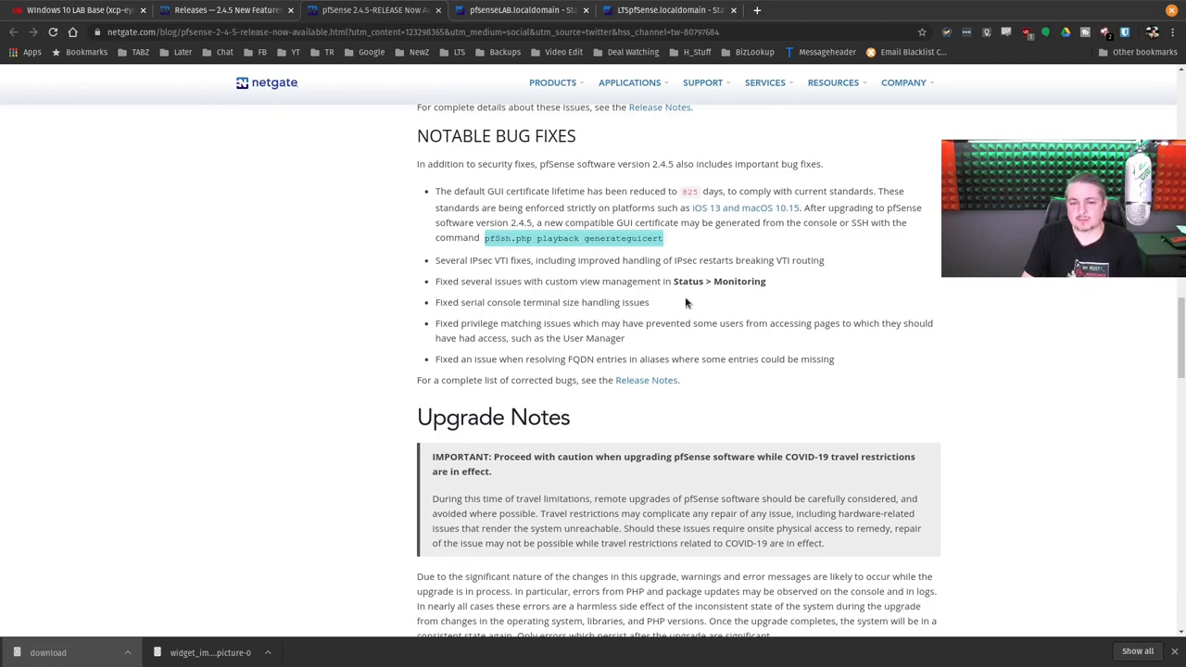
left_click(519, 10)
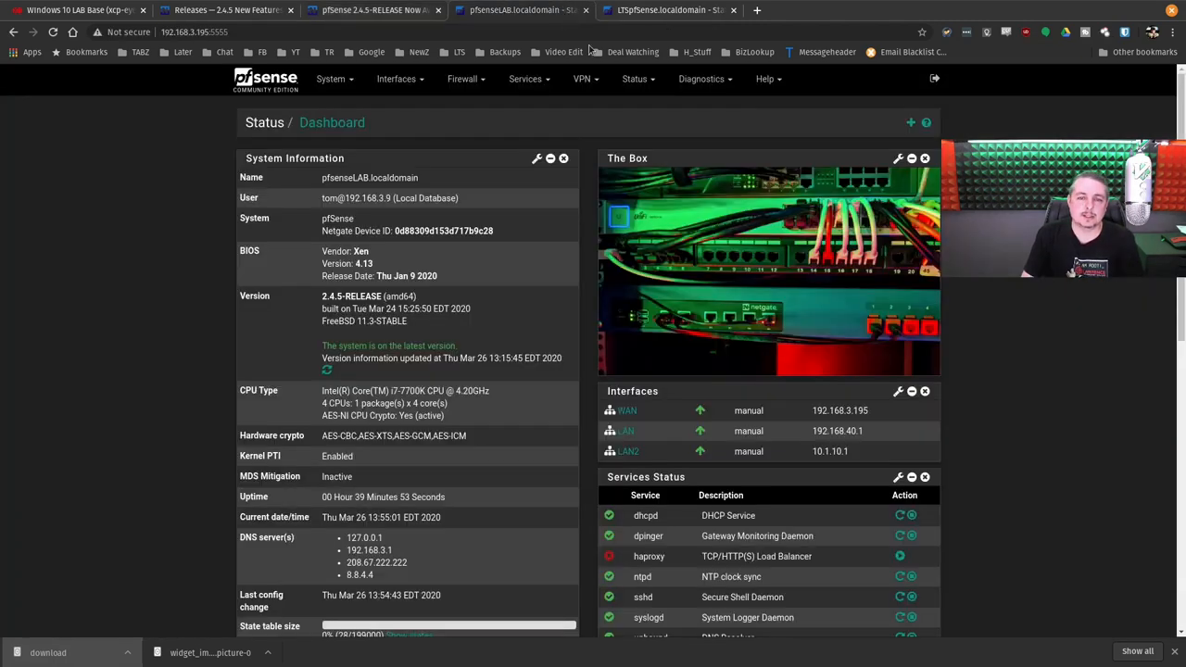
left_click(635, 79)
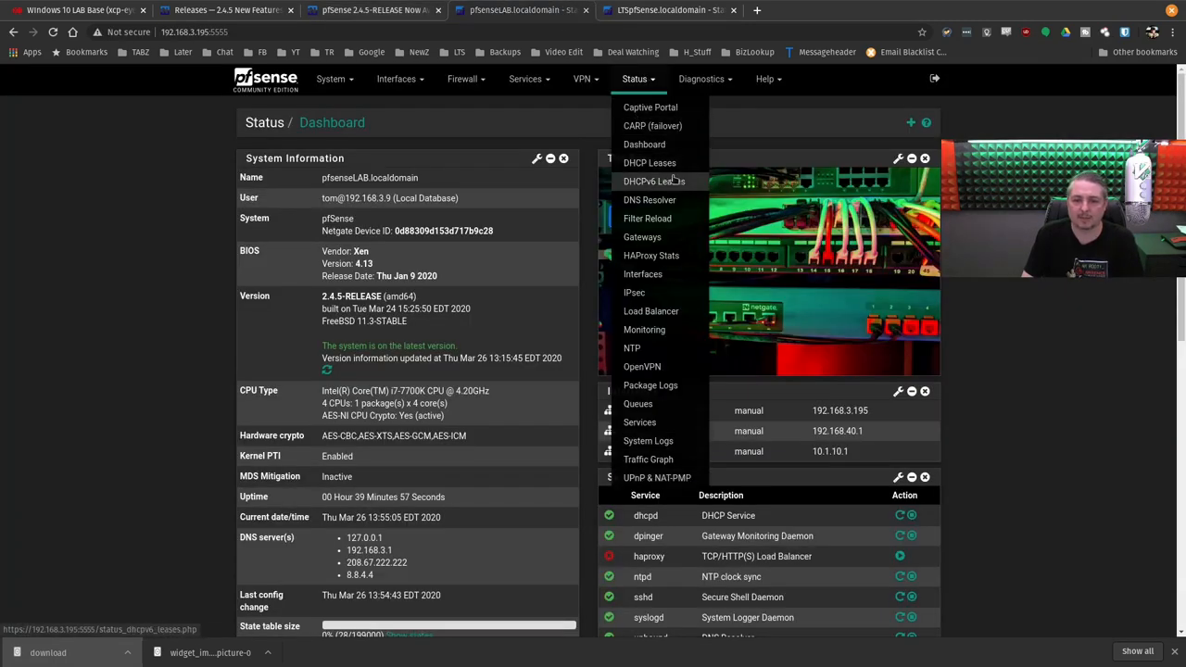
left_click(702, 79)
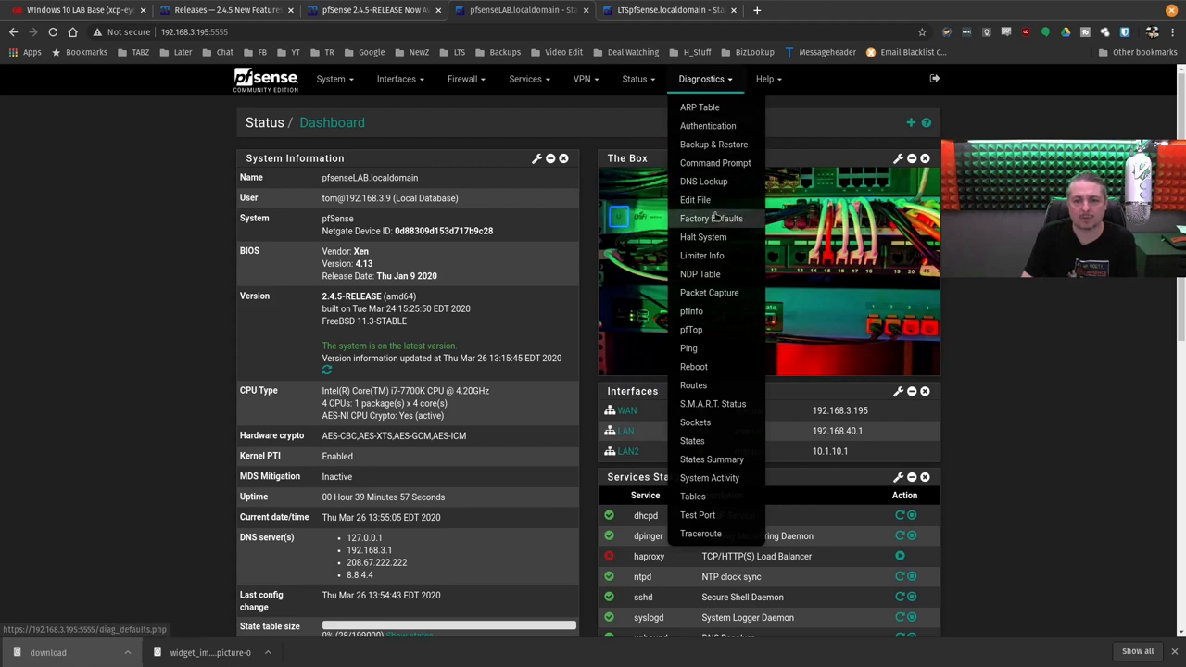
mouse_move(694, 366)
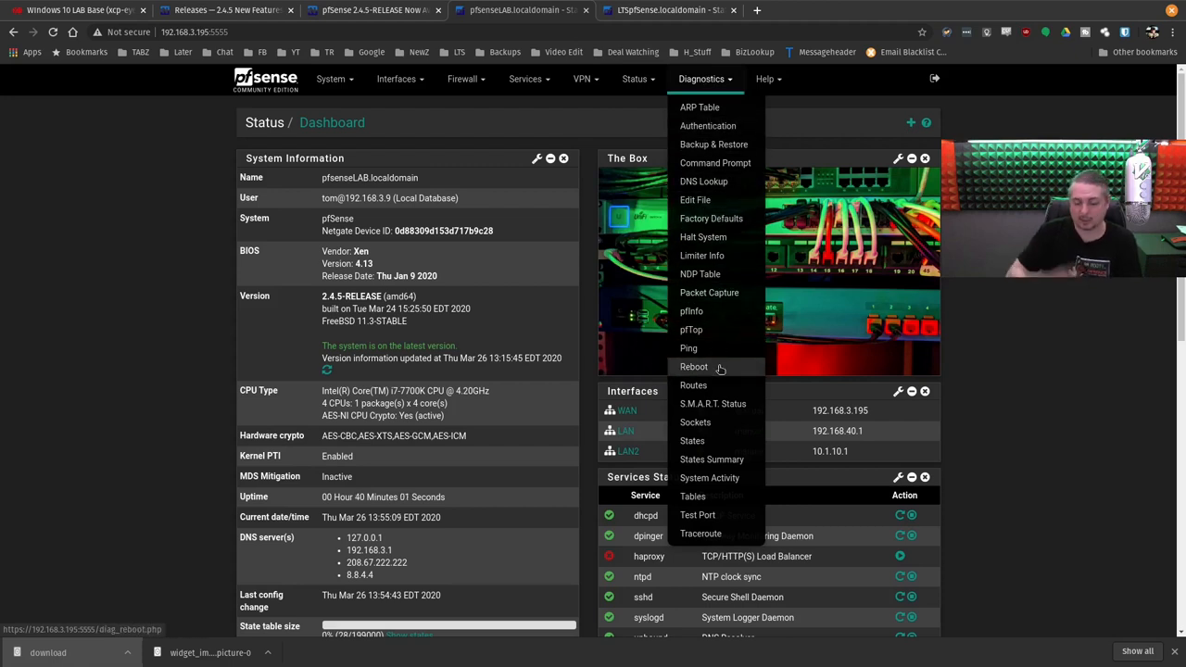
mouse_move(742, 199)
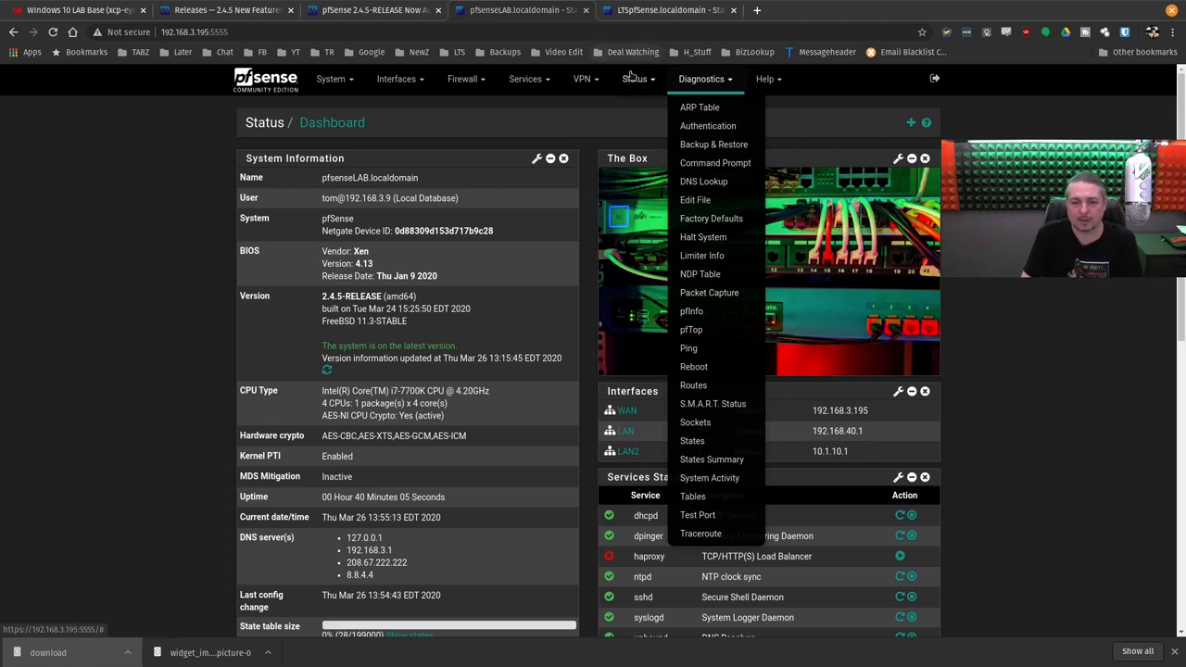
left_click(635, 79)
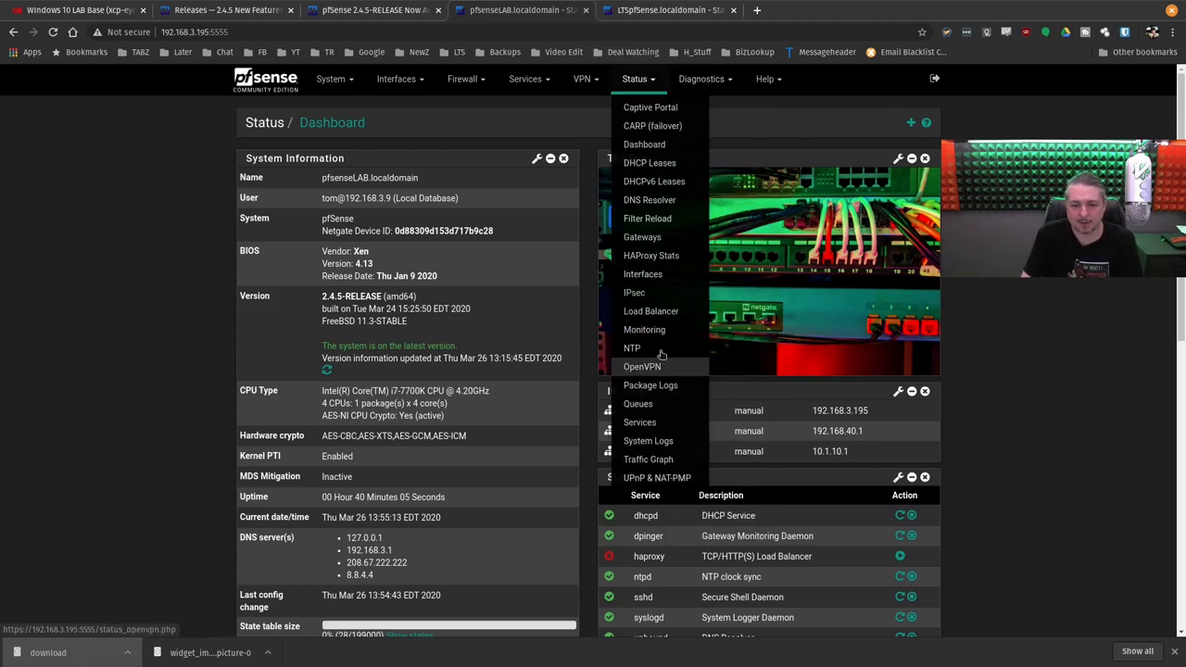
left_click(644, 329)
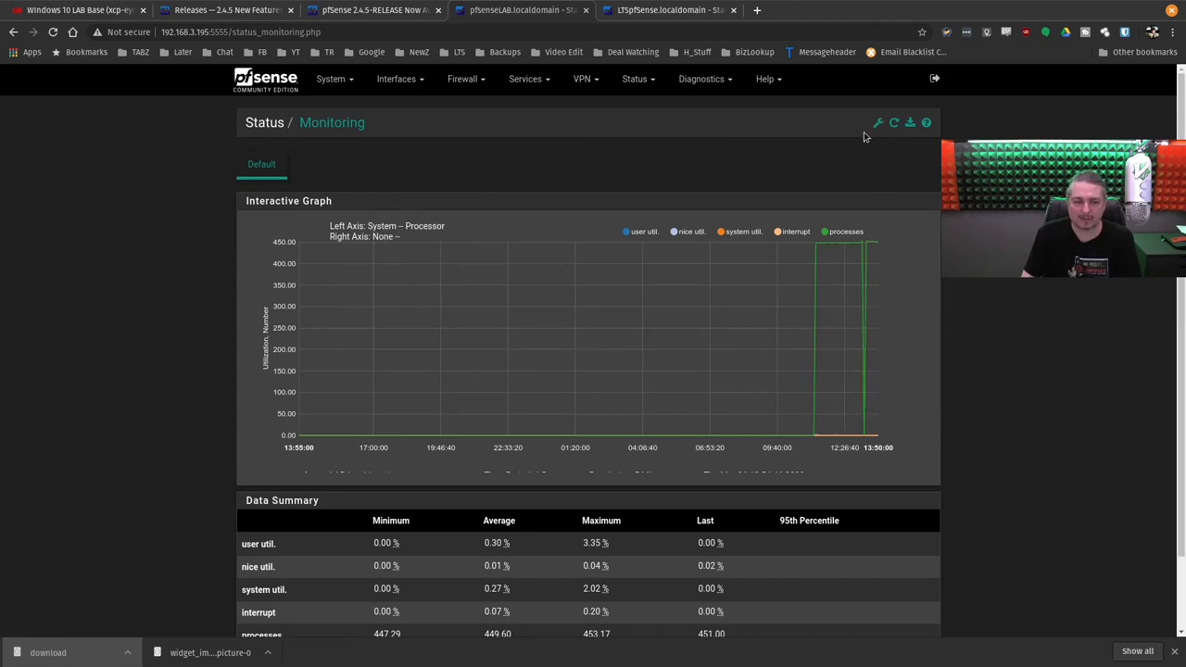
Step: Redraw the monitoring graph with States on the left axis against IPsec traffic
left_click(877, 122)
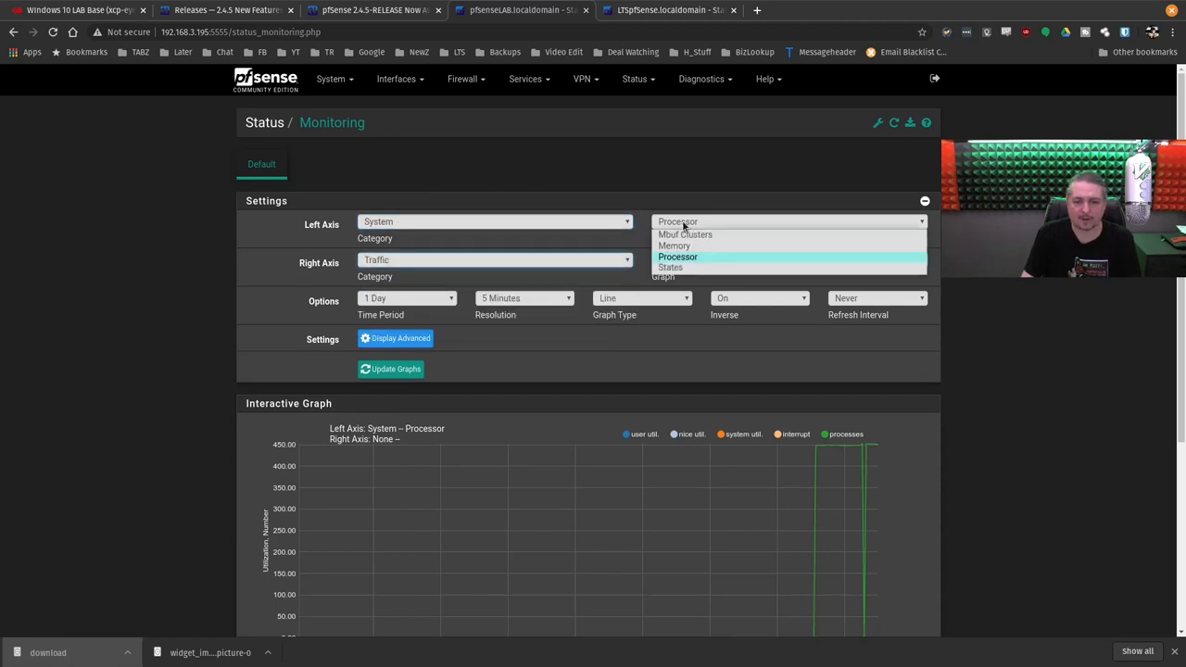
left_click(670, 267)
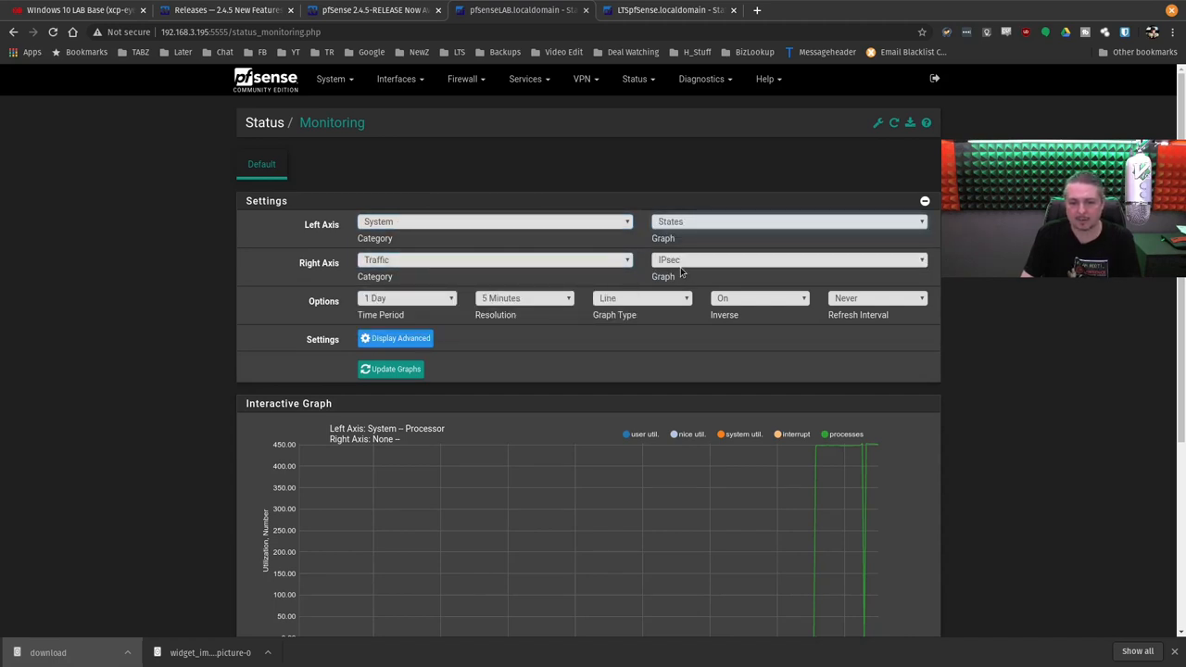
left_click(390, 369)
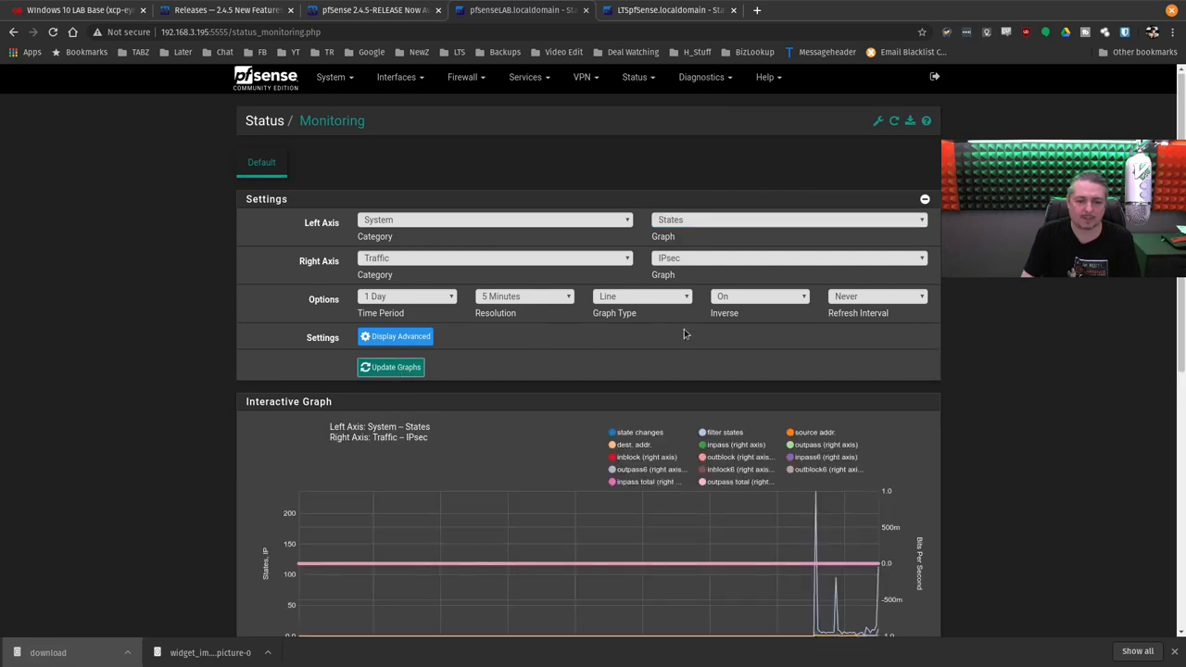
scroll("down", 3)
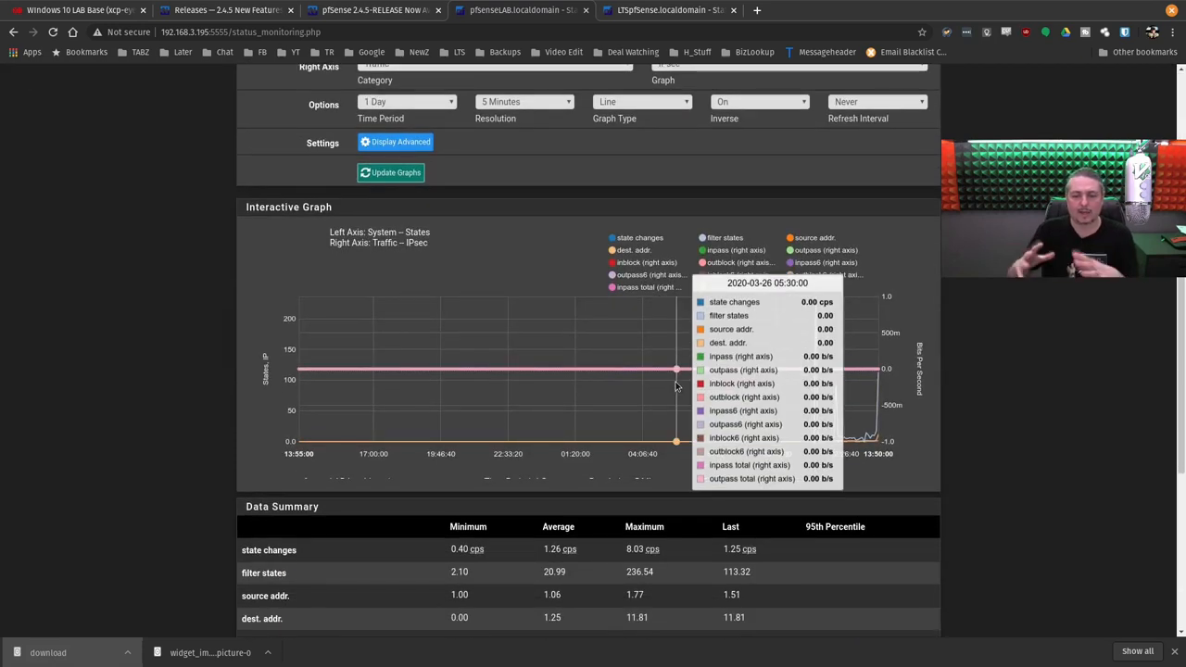
scroll("up", 3)
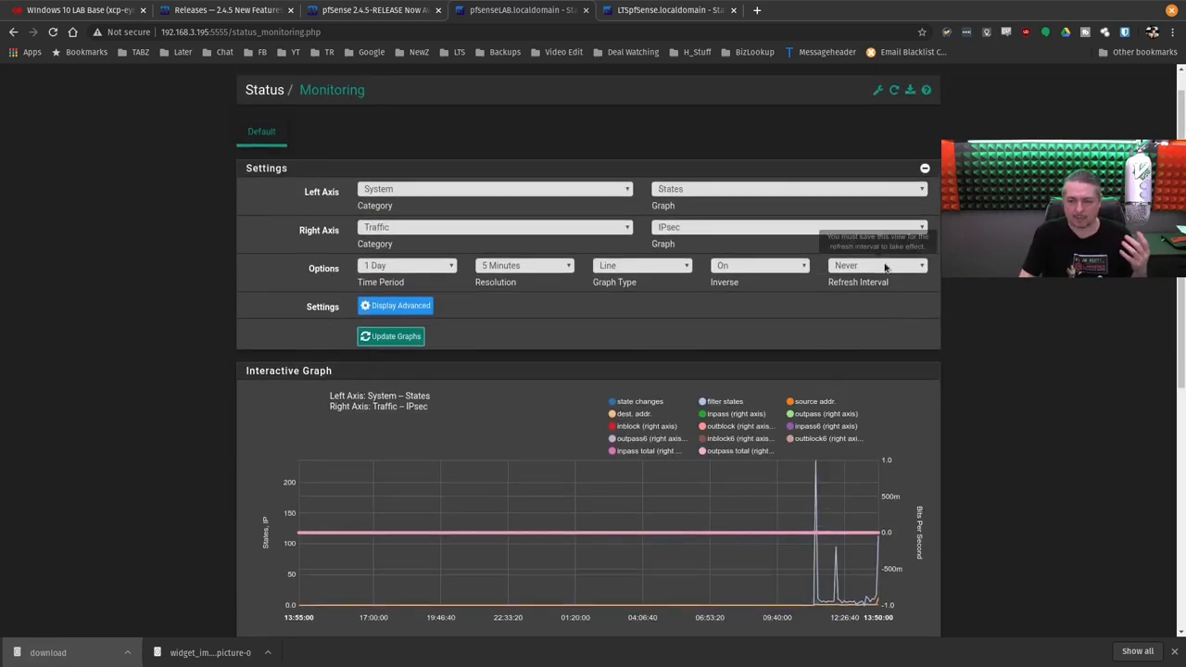
Step: Show the graph as bars over one hour at one-minute resolution, refreshing every minute
left_click(876, 265)
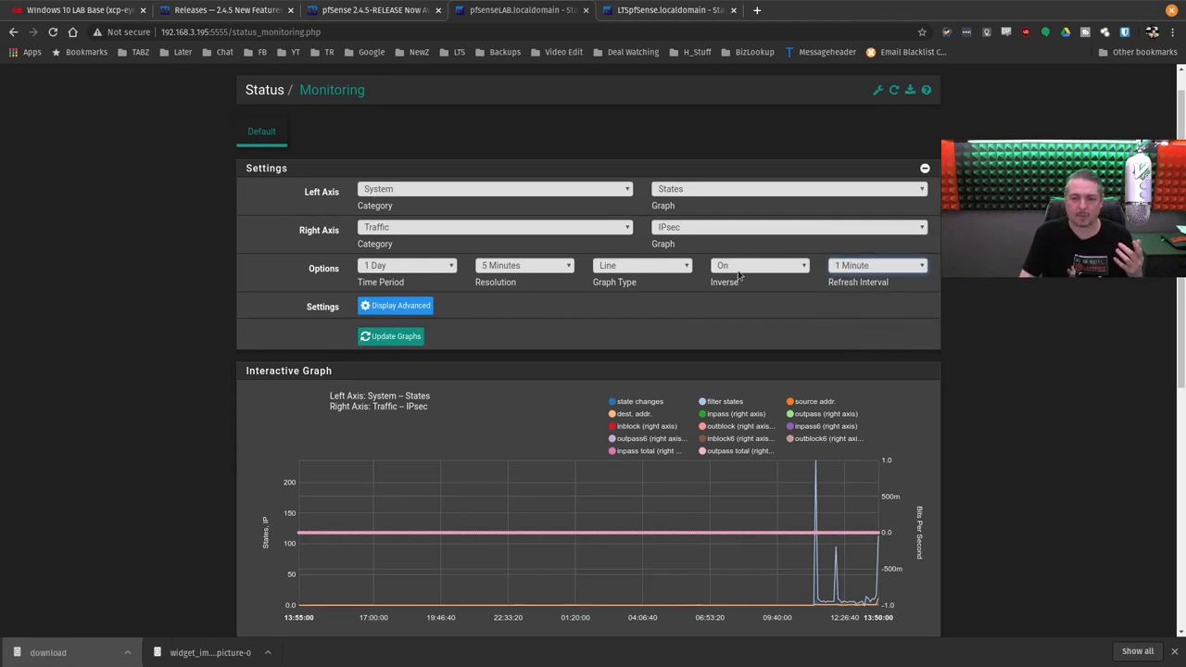
left_click(642, 265)
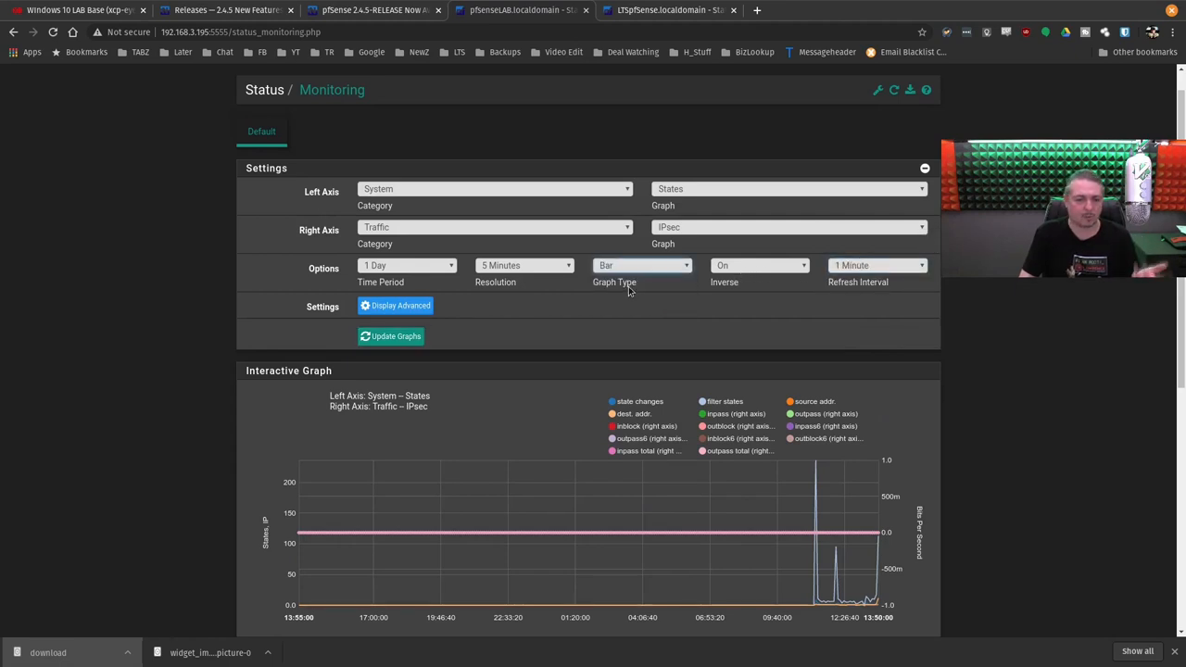
left_click(524, 265)
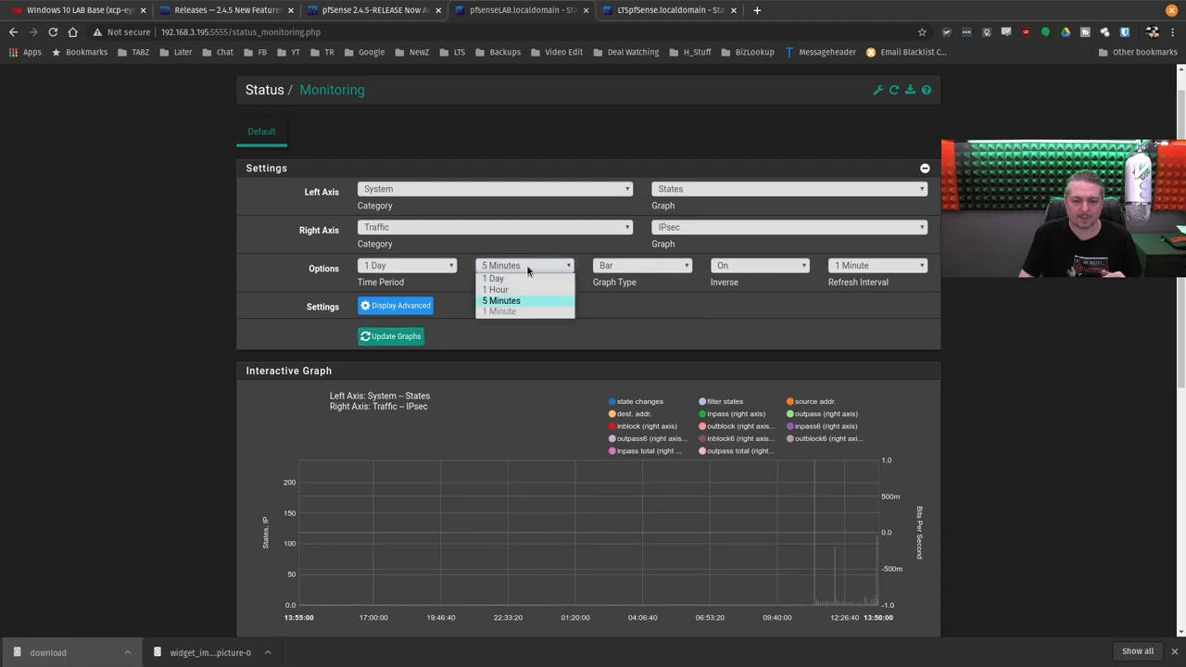
left_click(501, 300)
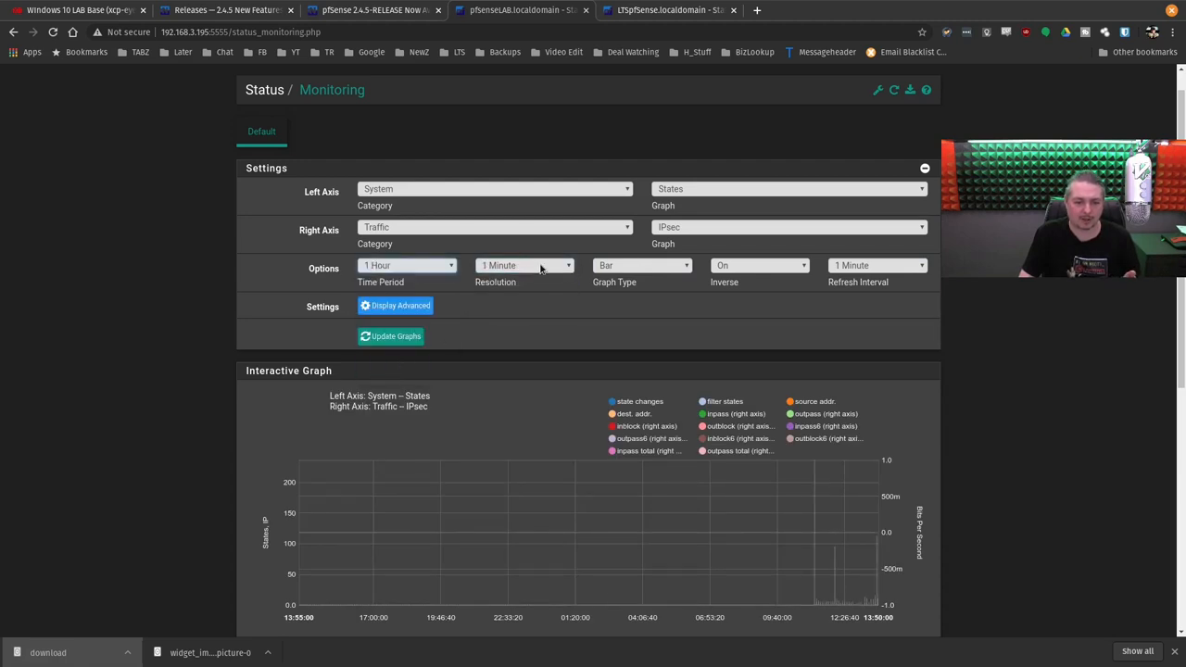
left_click(391, 336)
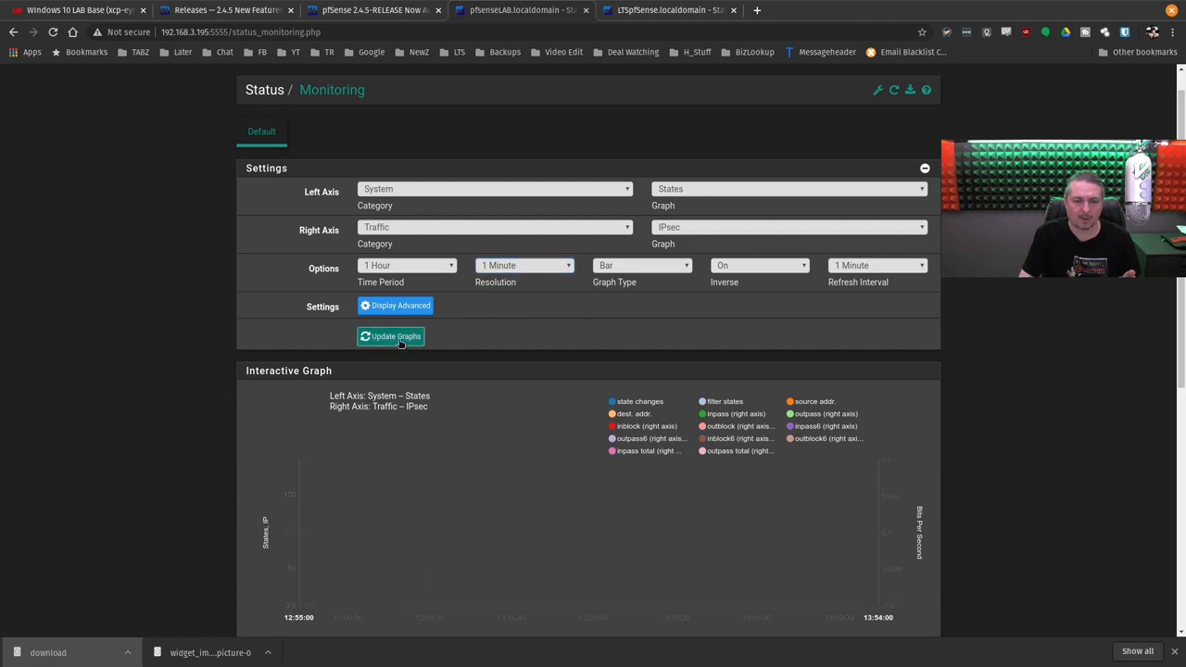
left_click(391, 336)
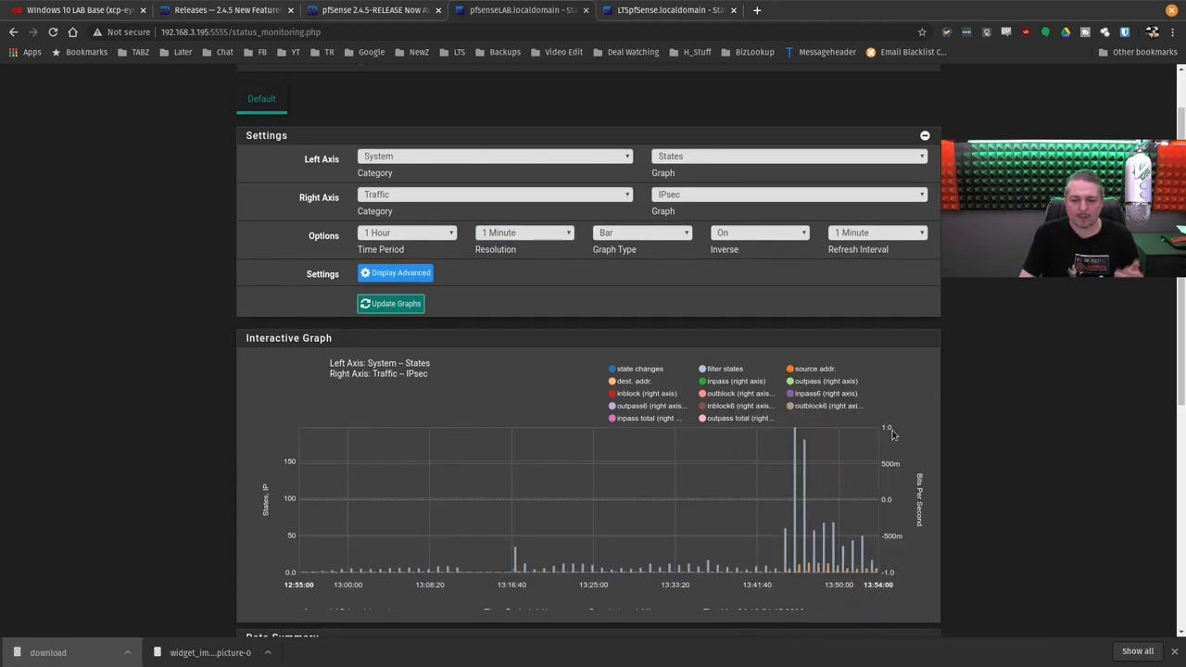
Step: Look through the exported CSV monitoring data and close the downloaded file
scroll("down", 3)
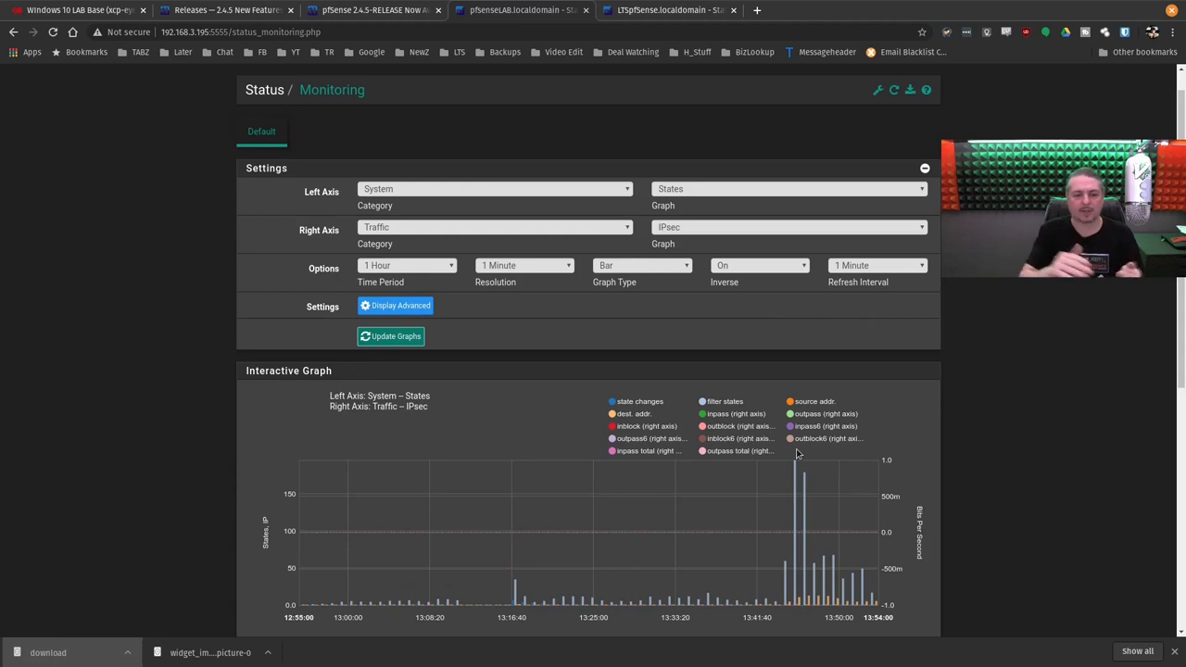
mouse_move(973, 89)
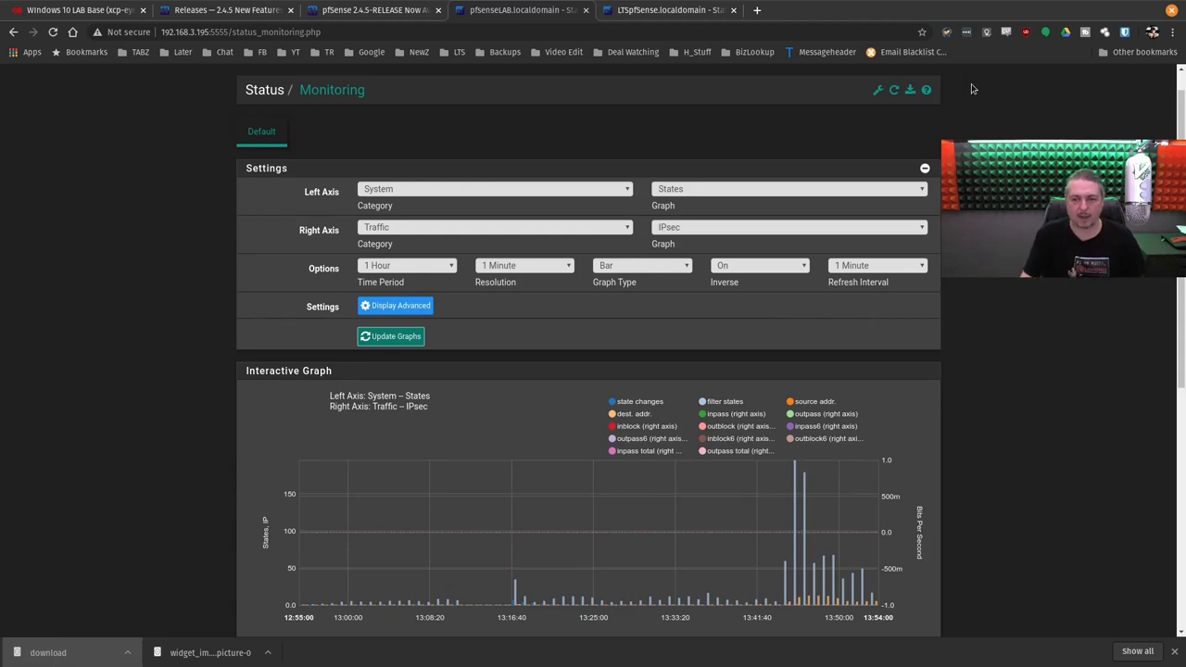
scroll("down", 3)
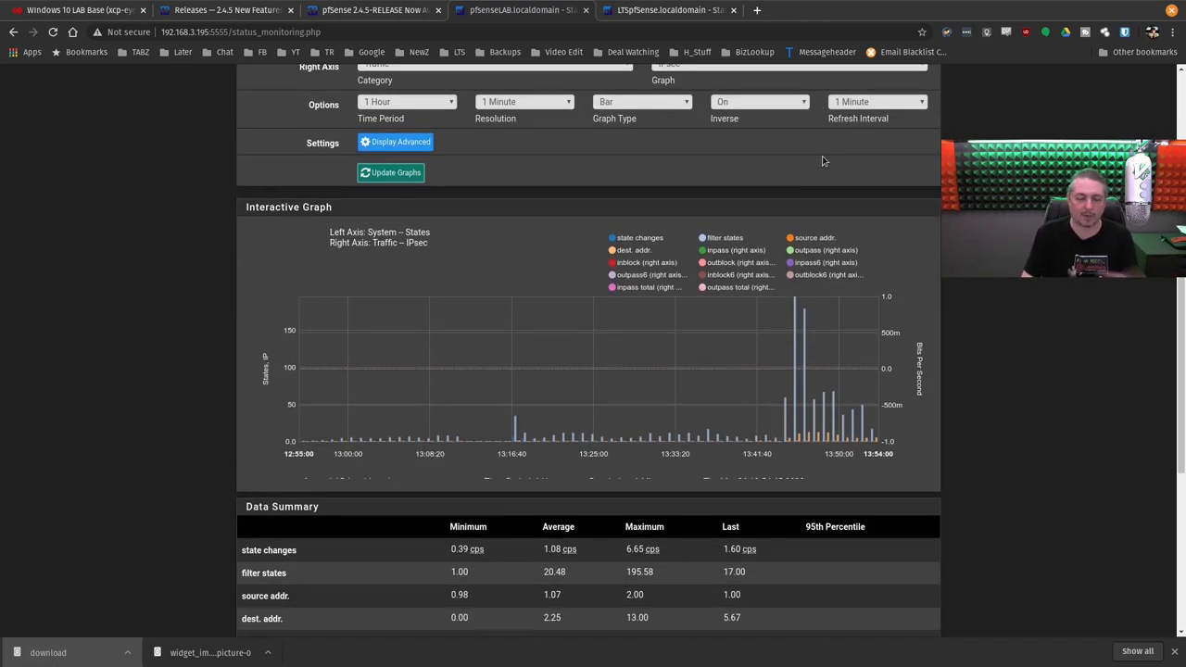
scroll("up", 3)
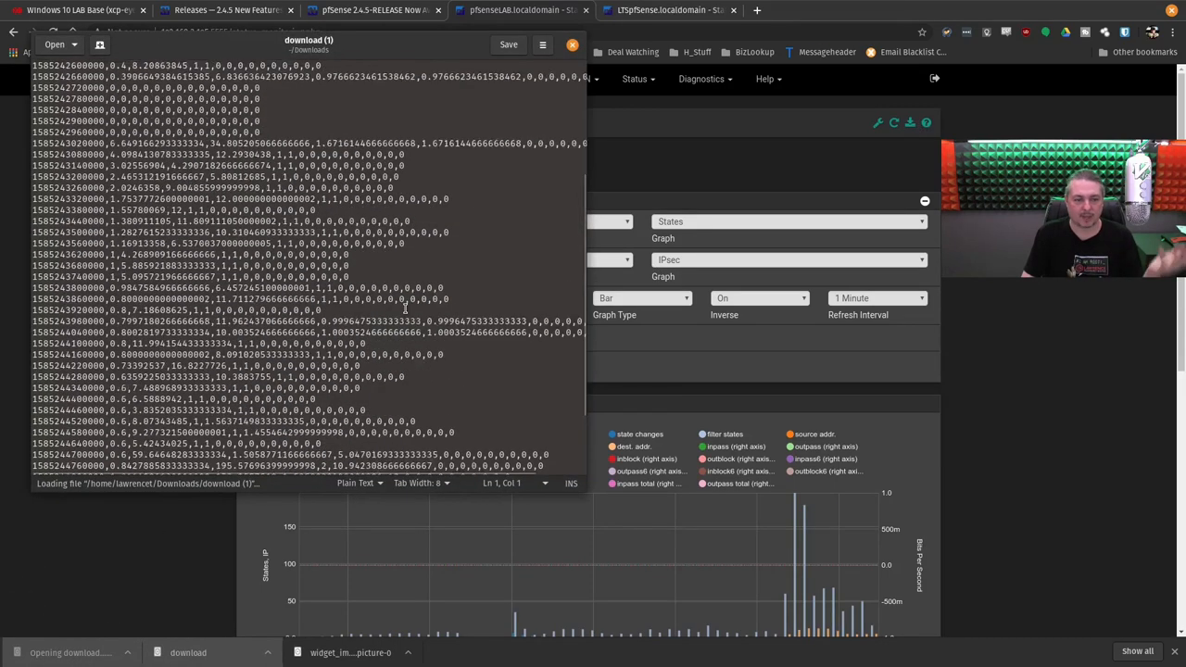
scroll("up", 3)
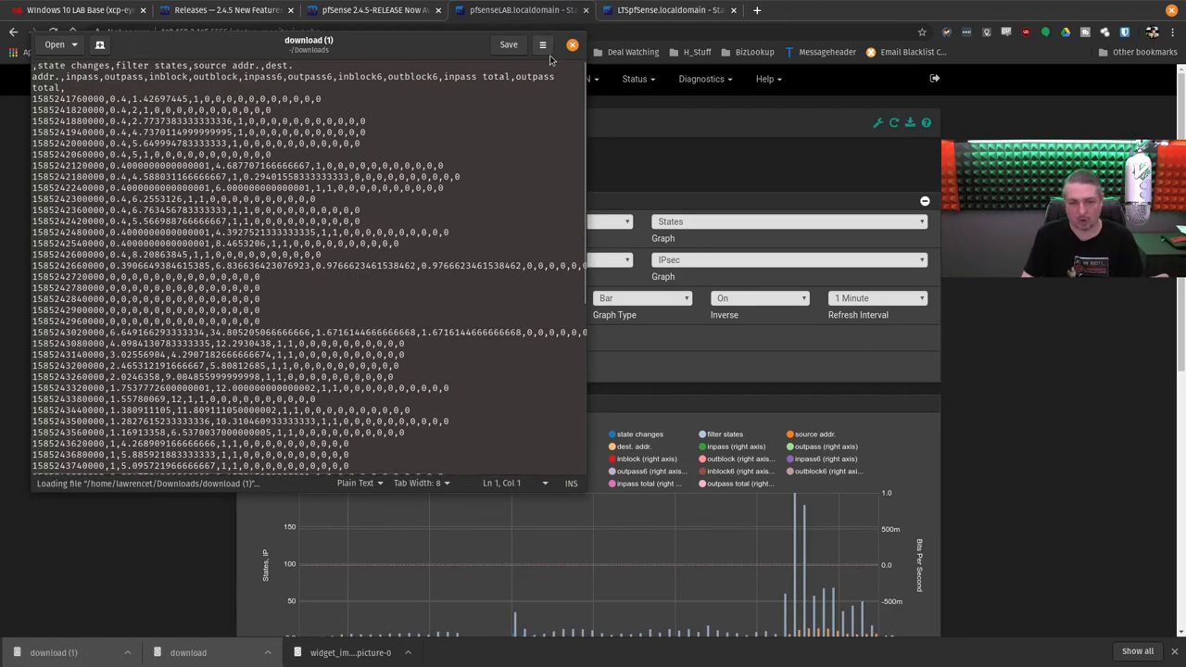
left_click(572, 45)
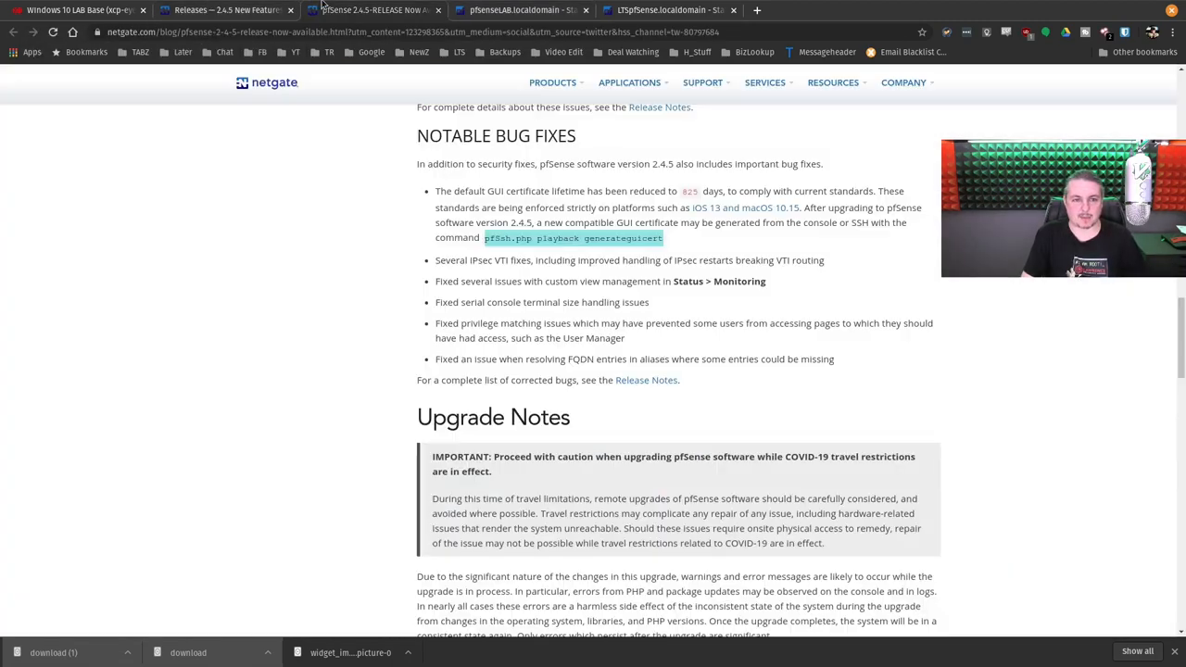
scroll("down", 3)
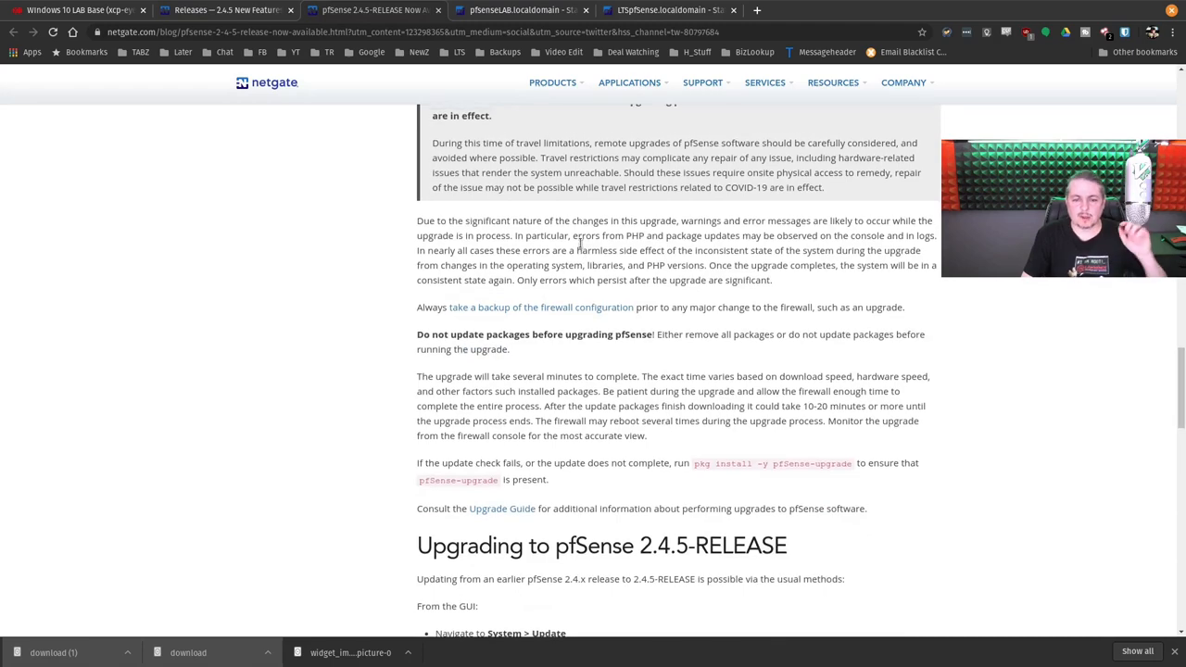
scroll("up", 3)
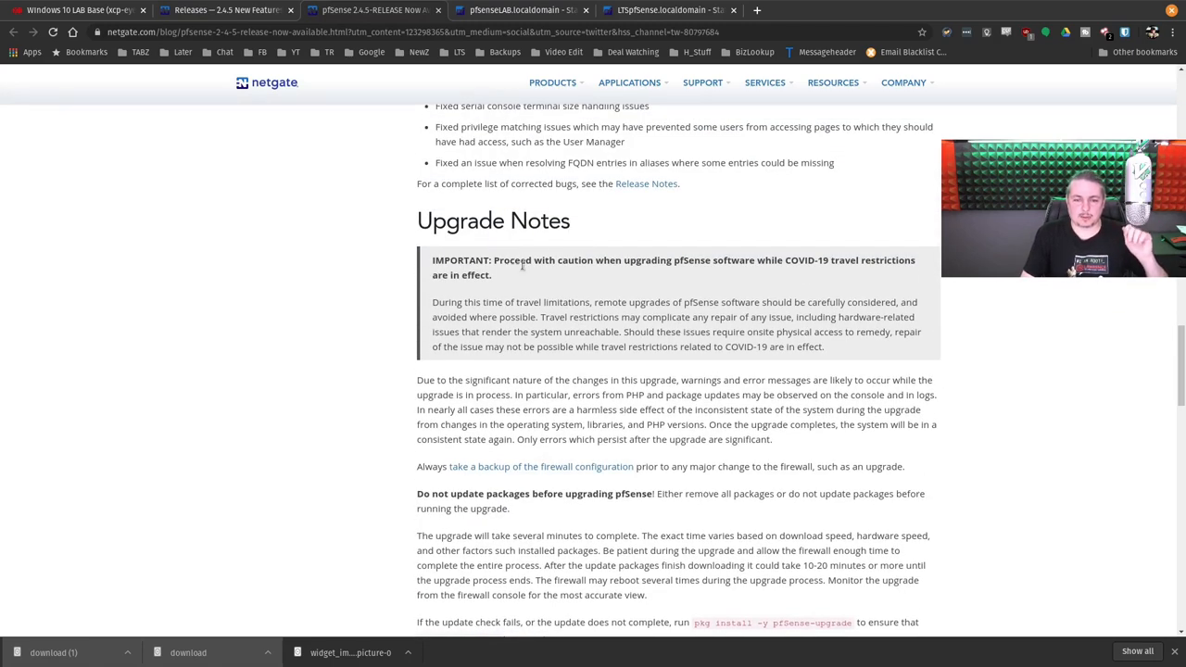
mouse_move(737, 270)
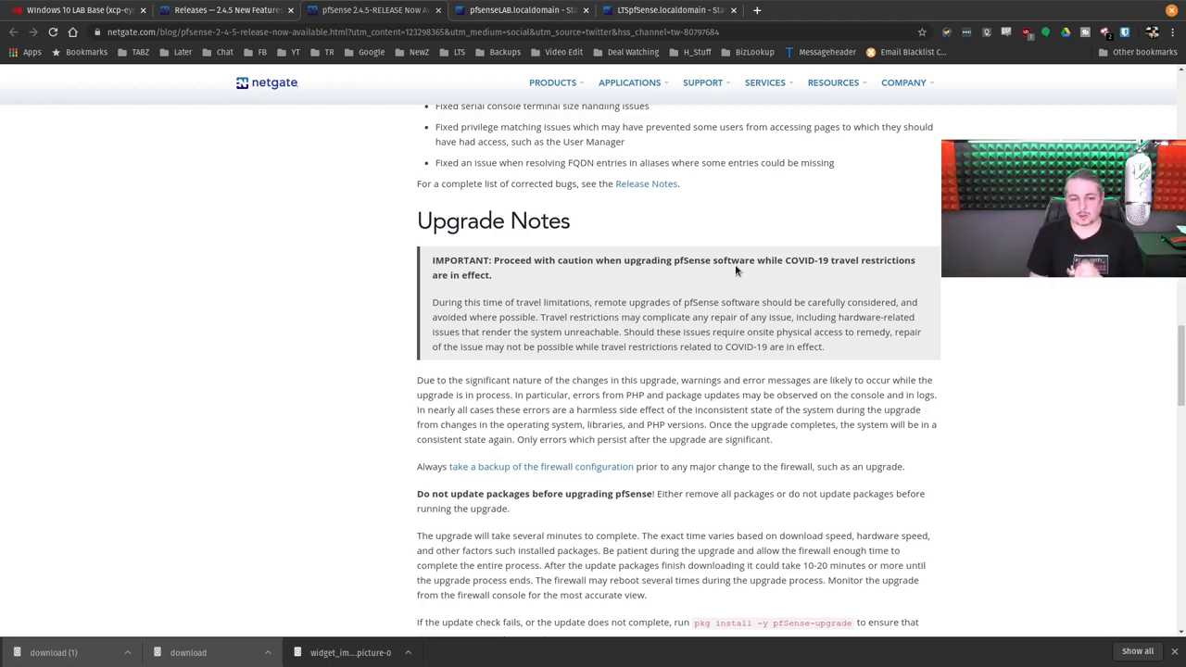
scroll("down", 3)
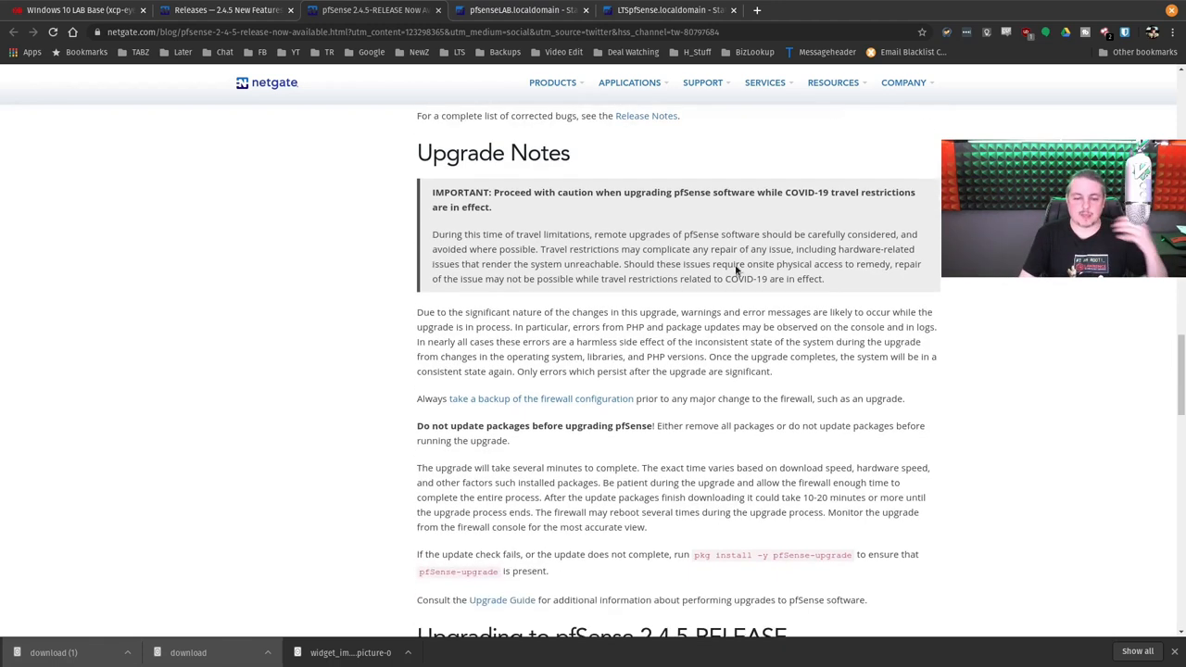
scroll("down", 3)
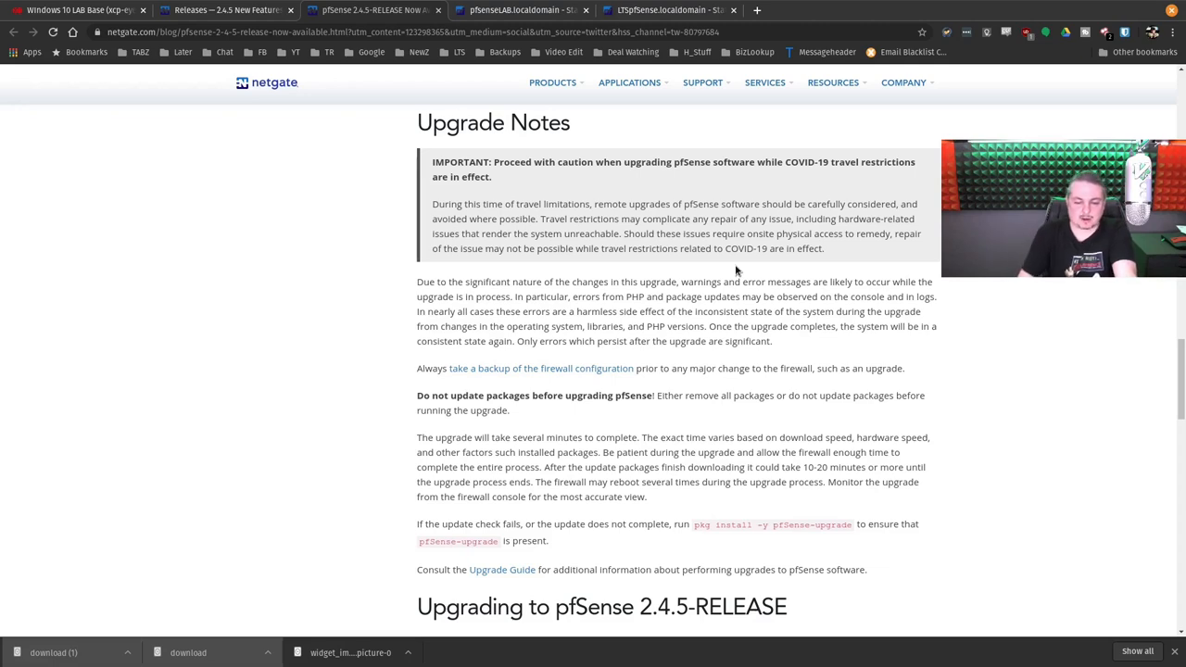
scroll("down", 3)
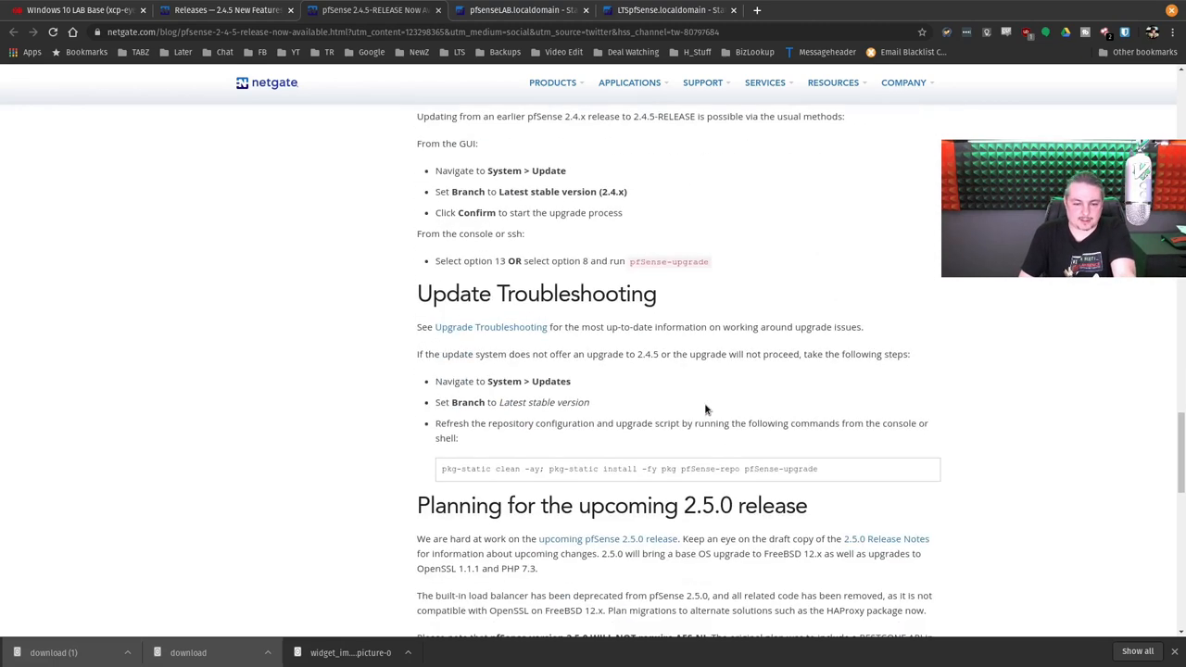
Step: Read the 'Planning for the upcoming 2.5.0 release' AES-NI note, then view the 2.4.5 release notes docs
scroll("down", 3)
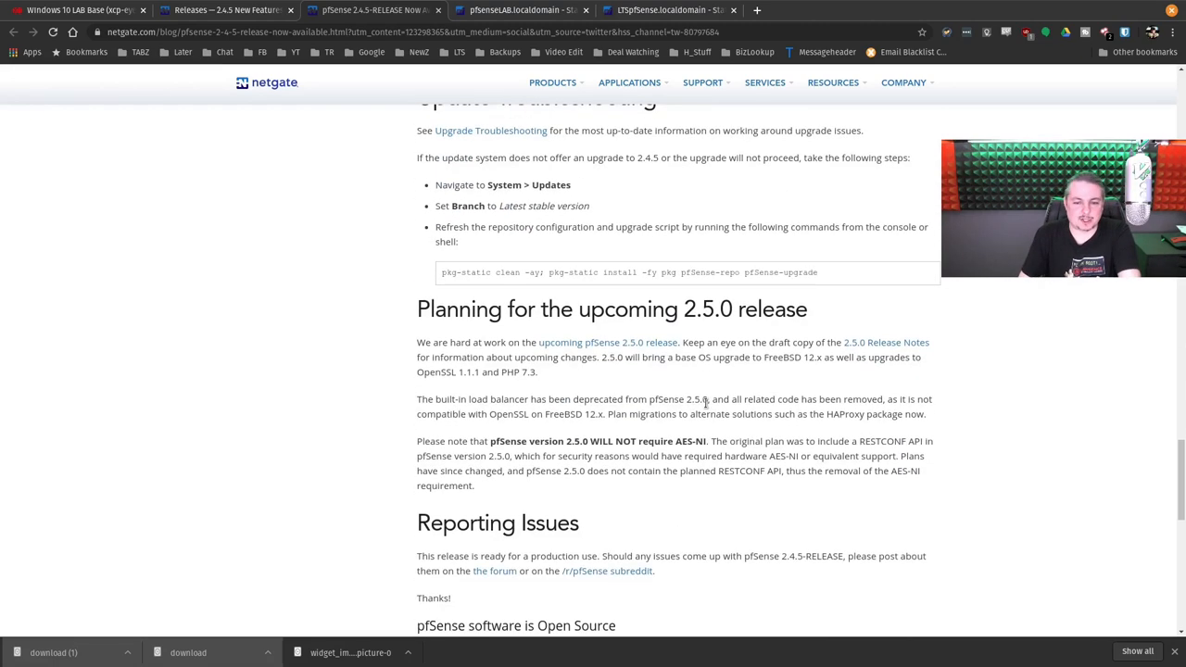
scroll("down", 3)
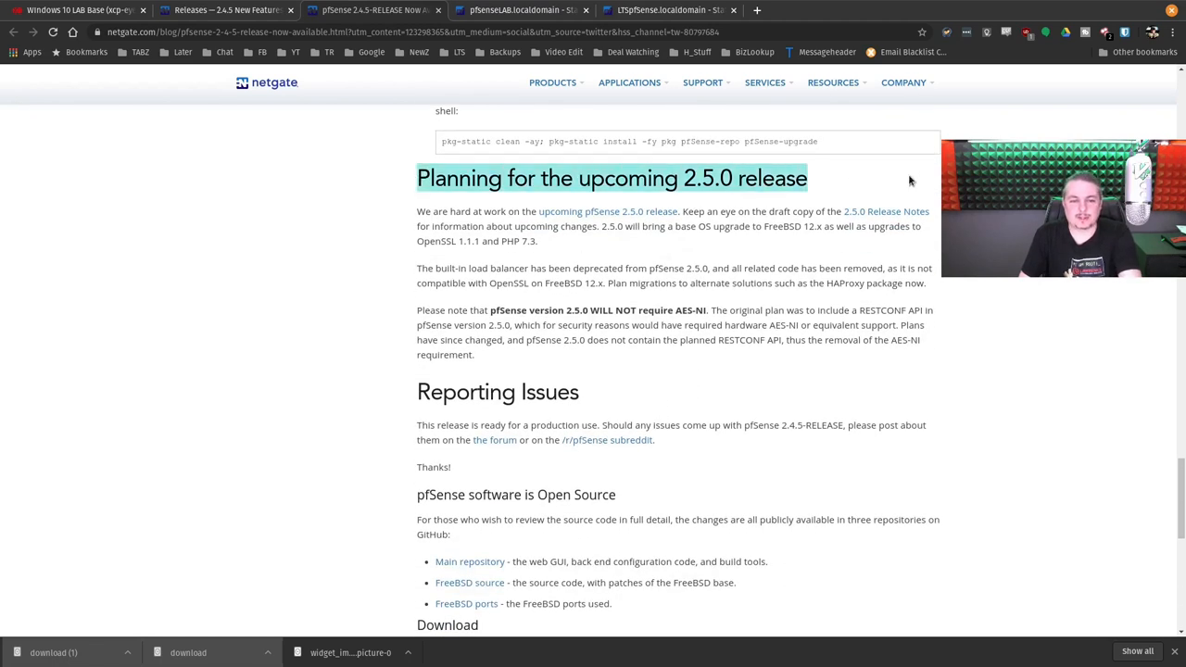
mouse_move(776, 300)
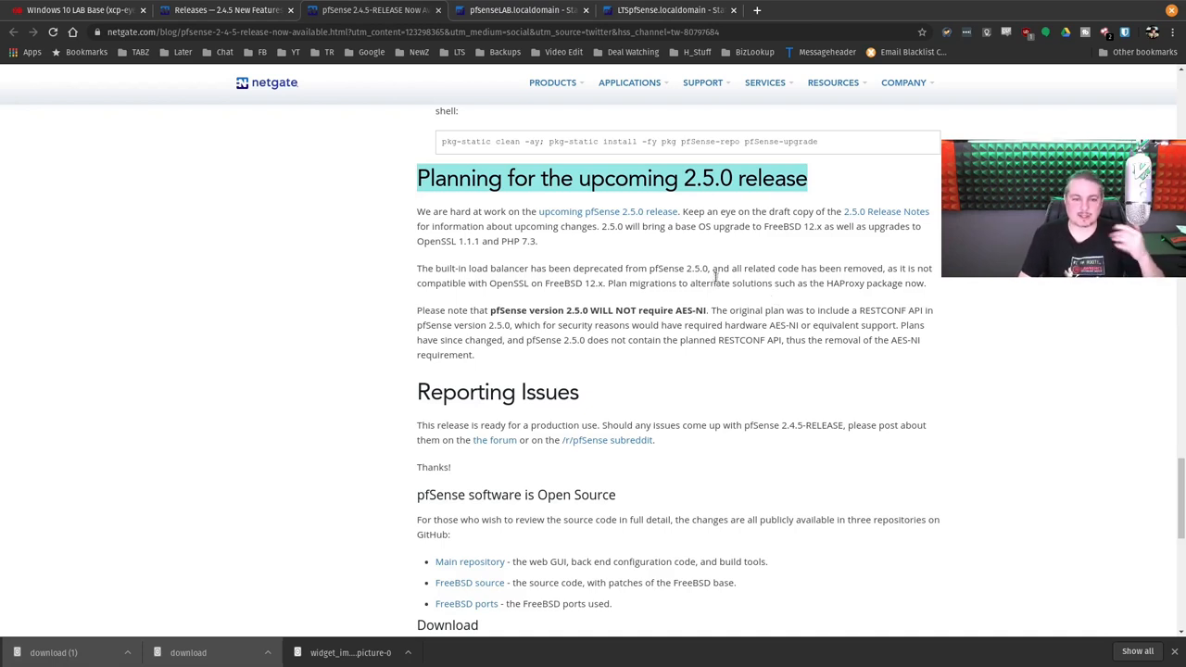
scroll("down", 3)
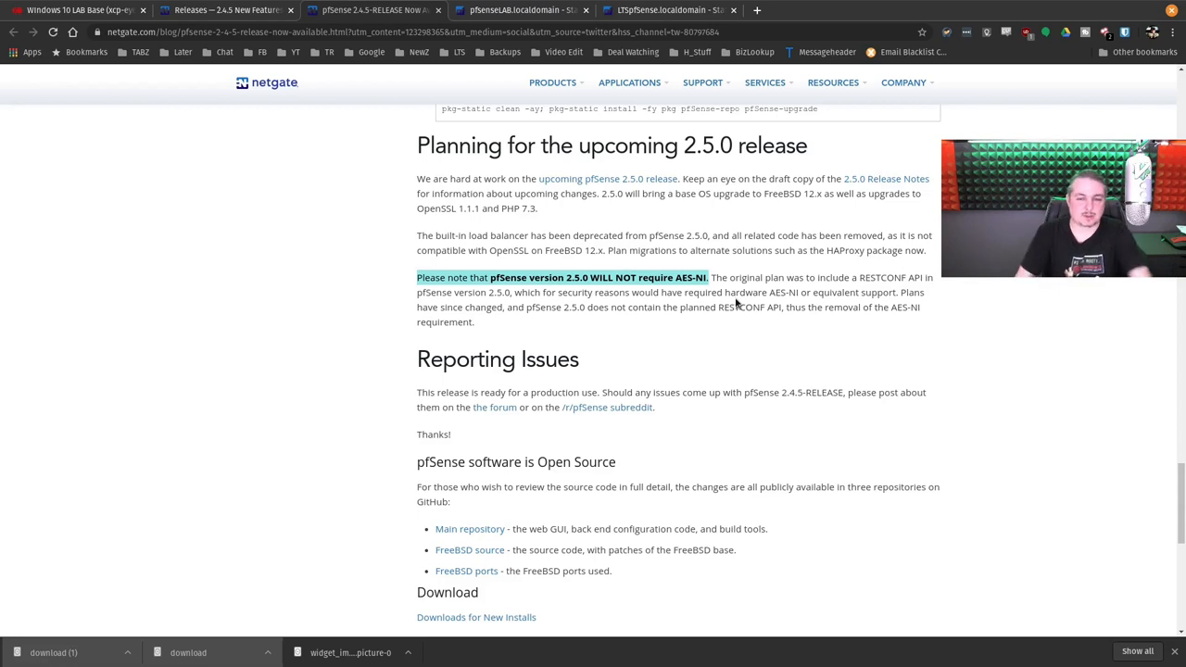
mouse_move(712, 363)
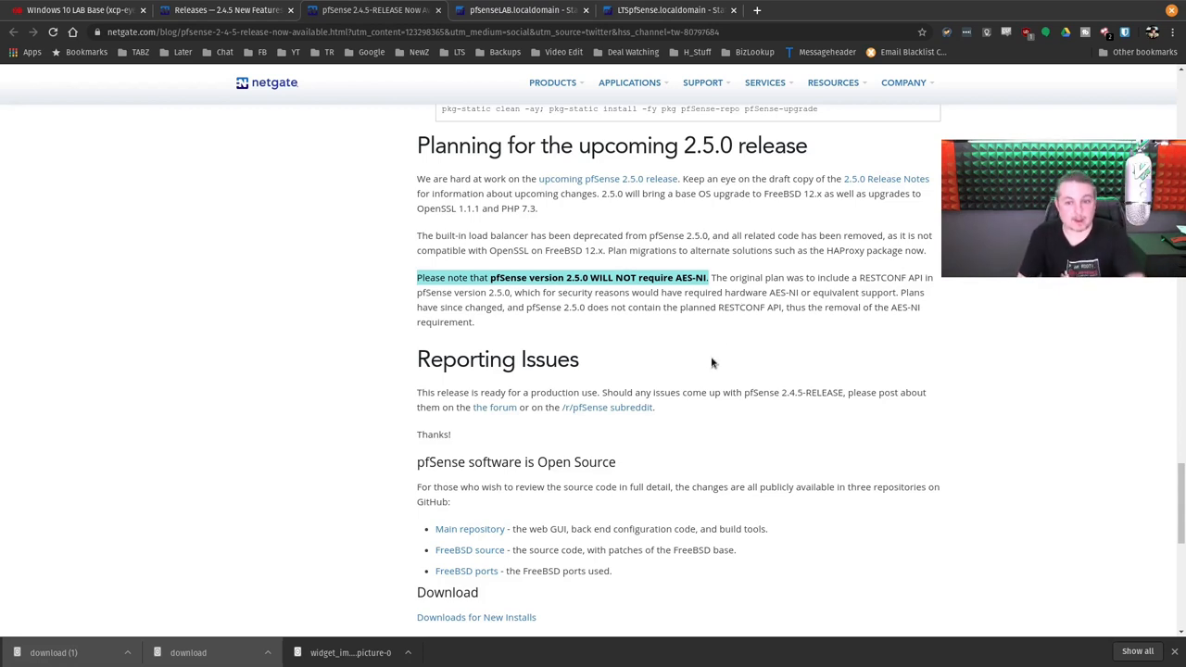
mouse_move(711, 365)
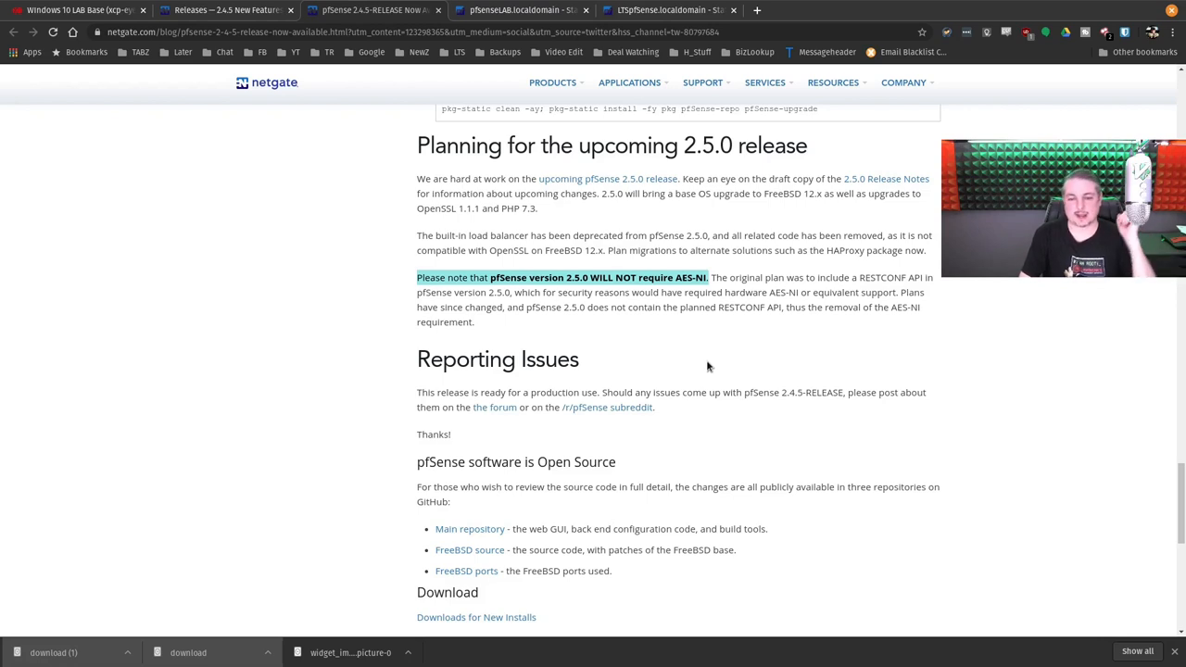
scroll("up", 3)
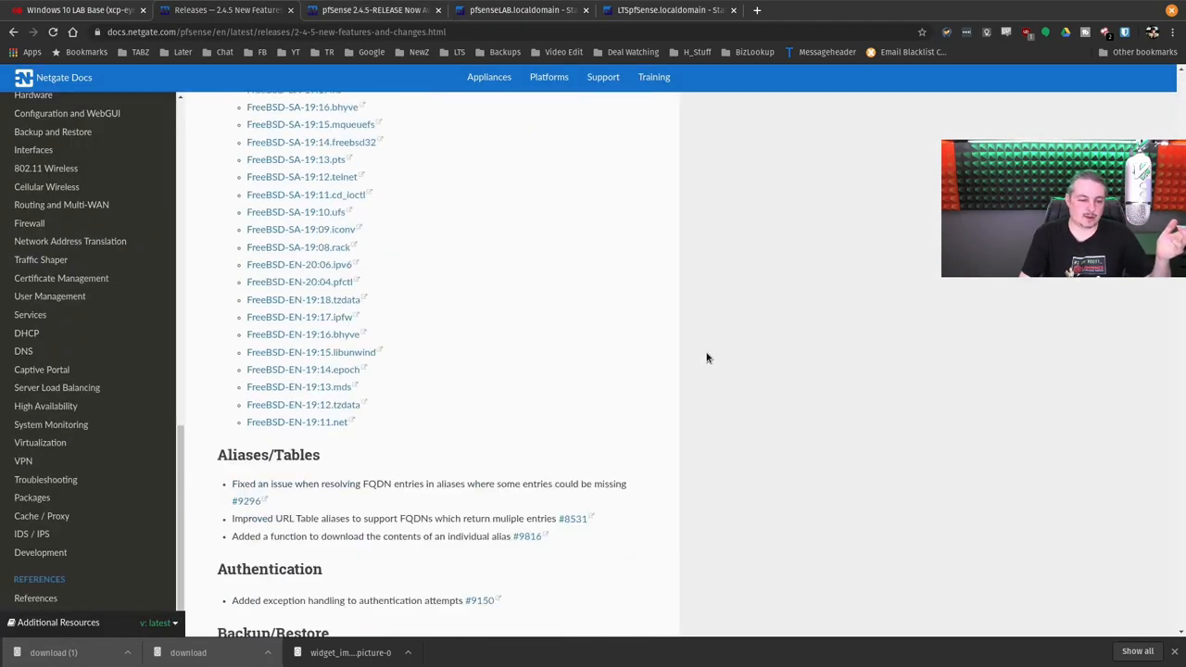
Step: Scroll the DNS, Dynamic DNS, Operating System and Packet Capture changes, then view the affiliates page
scroll("down", 3)
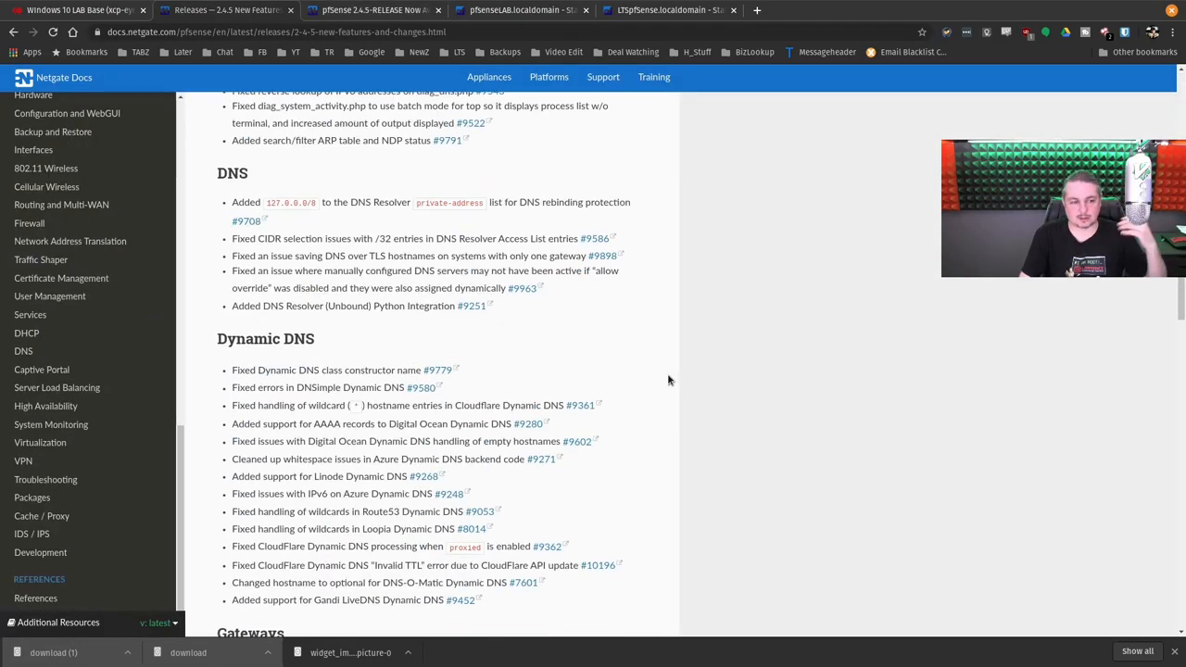
scroll("down", 3)
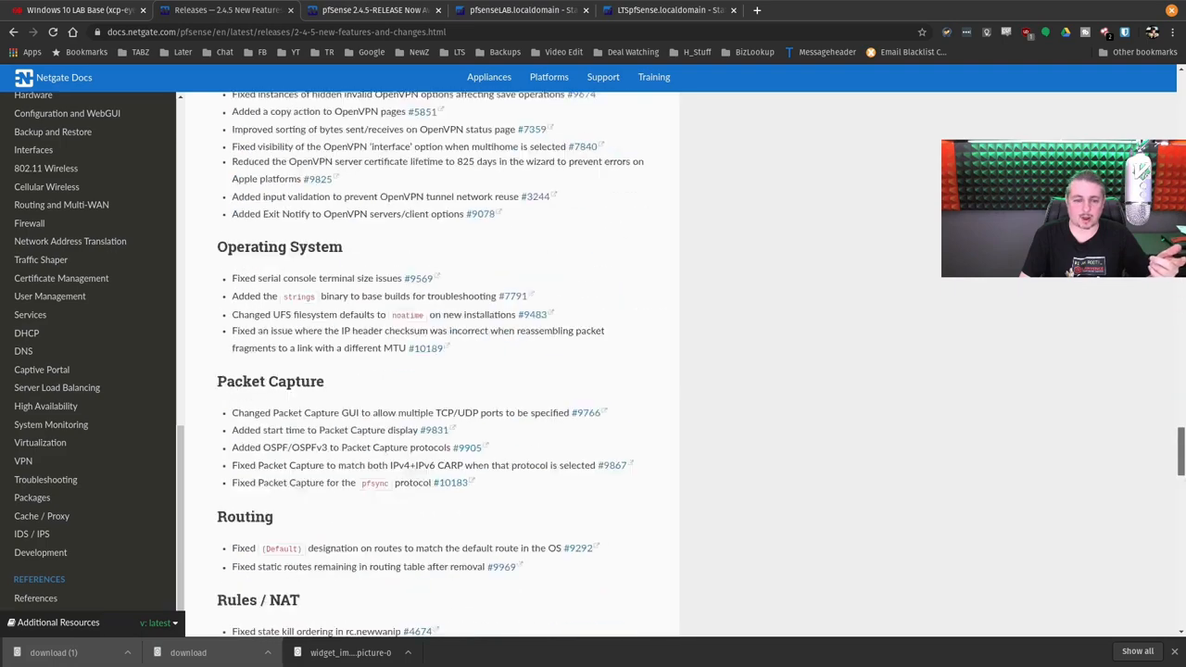
scroll("up", 3)
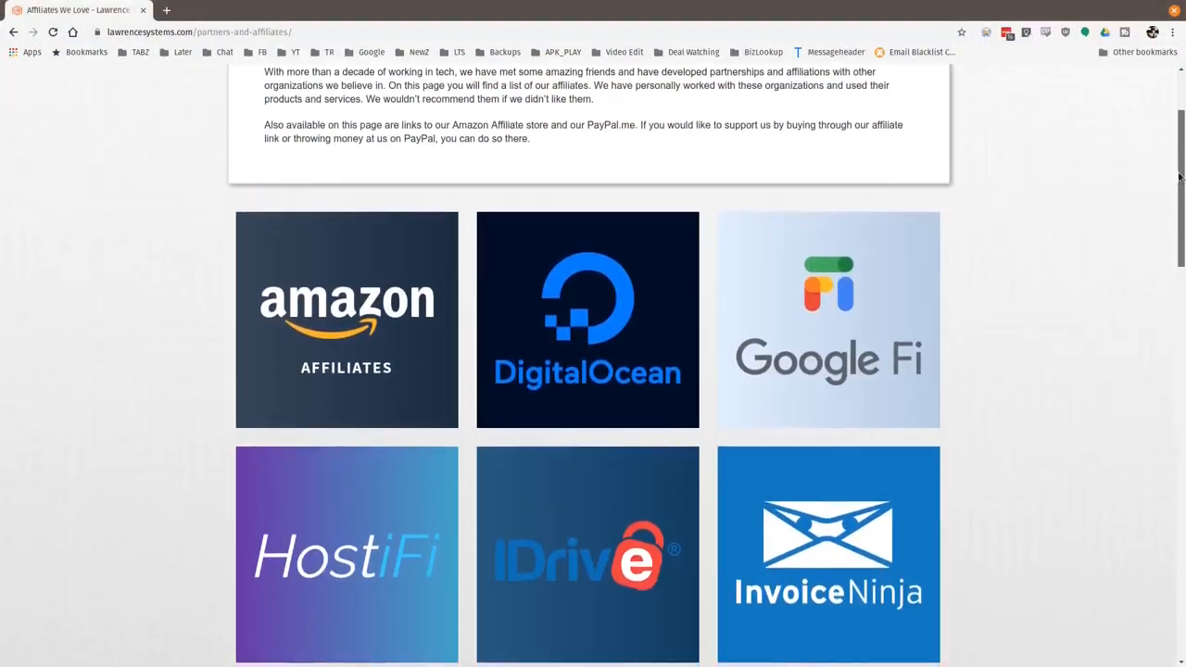
scroll("down", 3)
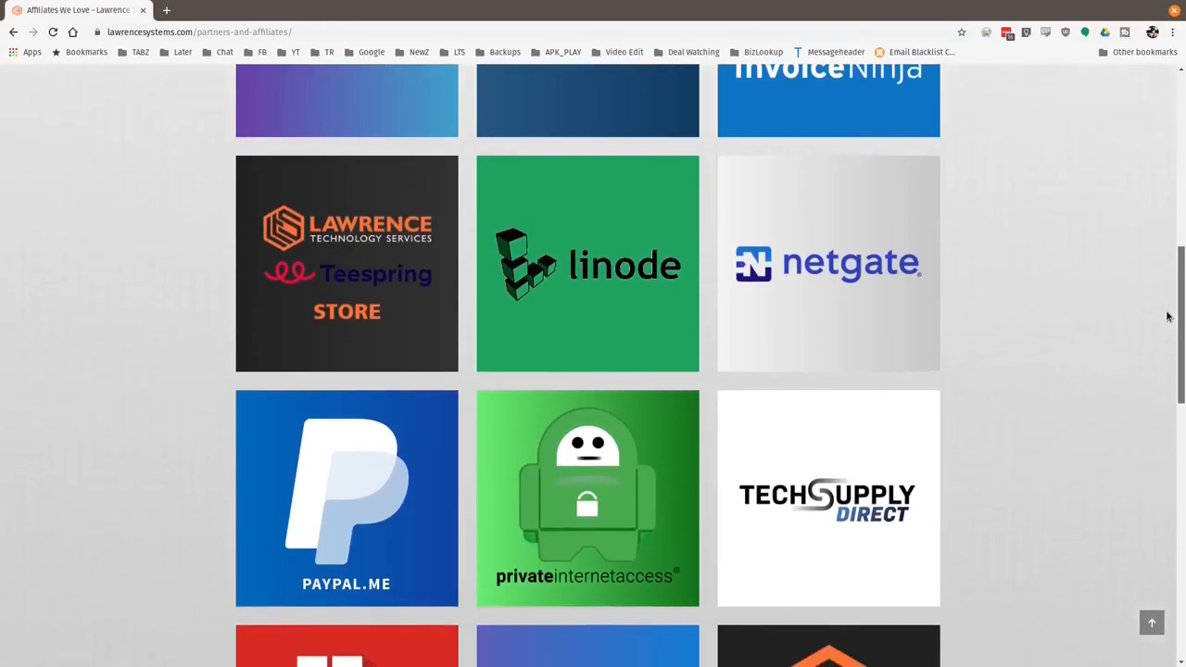
scroll("down", 3)
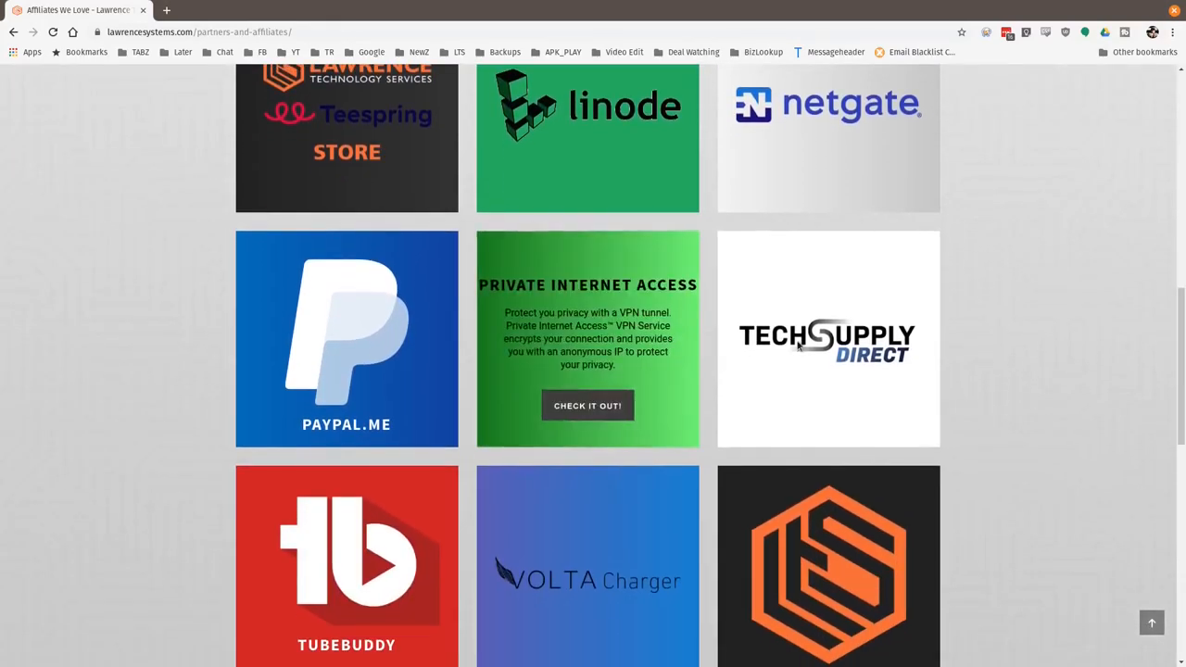